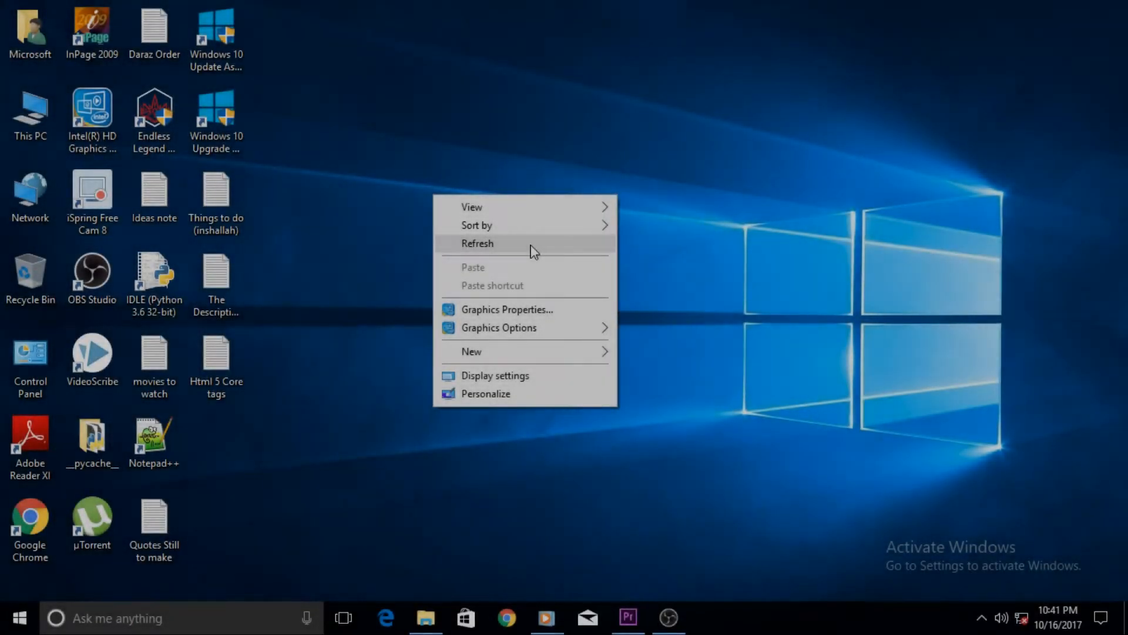
Refresh the Windows desktop from its right-click menu.
left_click(477, 244)
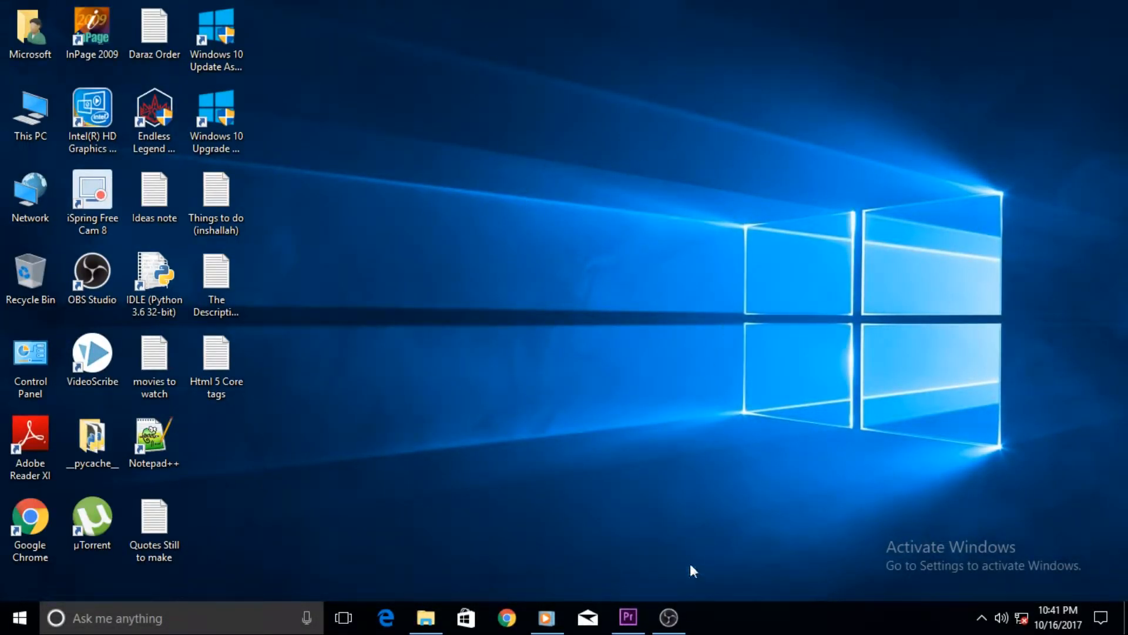
Bring the Premiere Pro Tutorial Project window to the front from the taskbar.
left_click(627, 617)
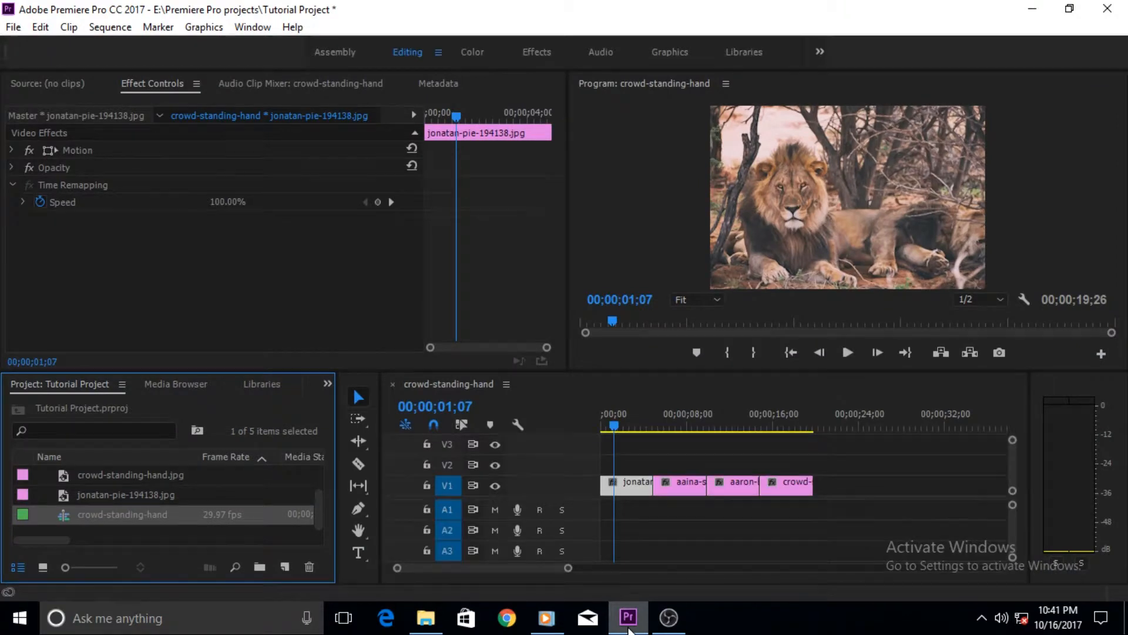
mouse_move(320, 266)
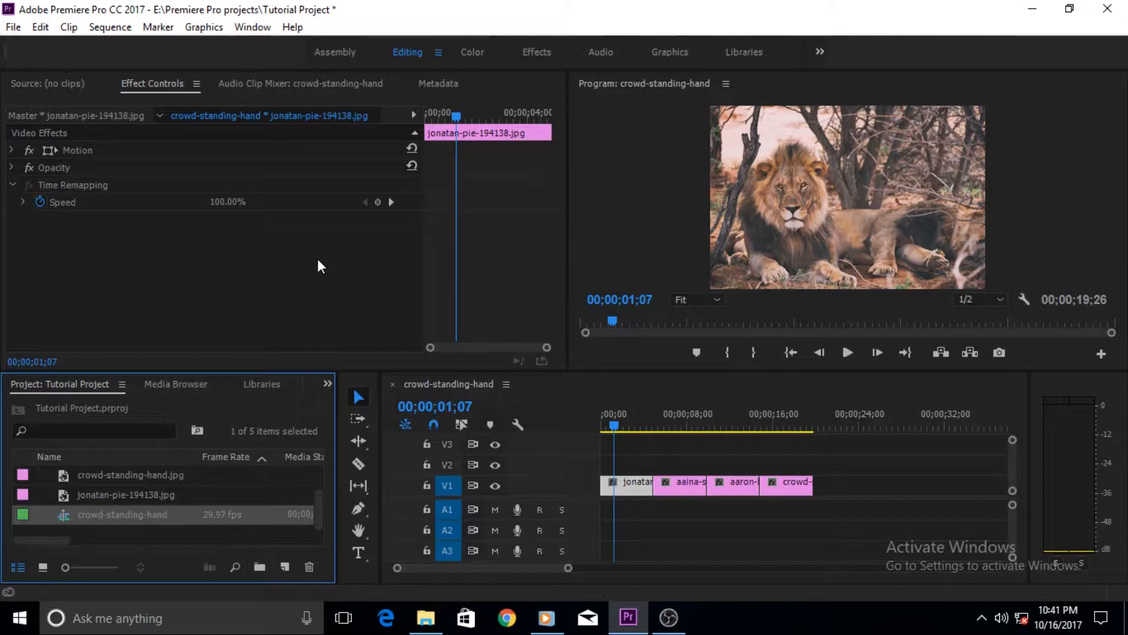
mouse_move(586, 229)
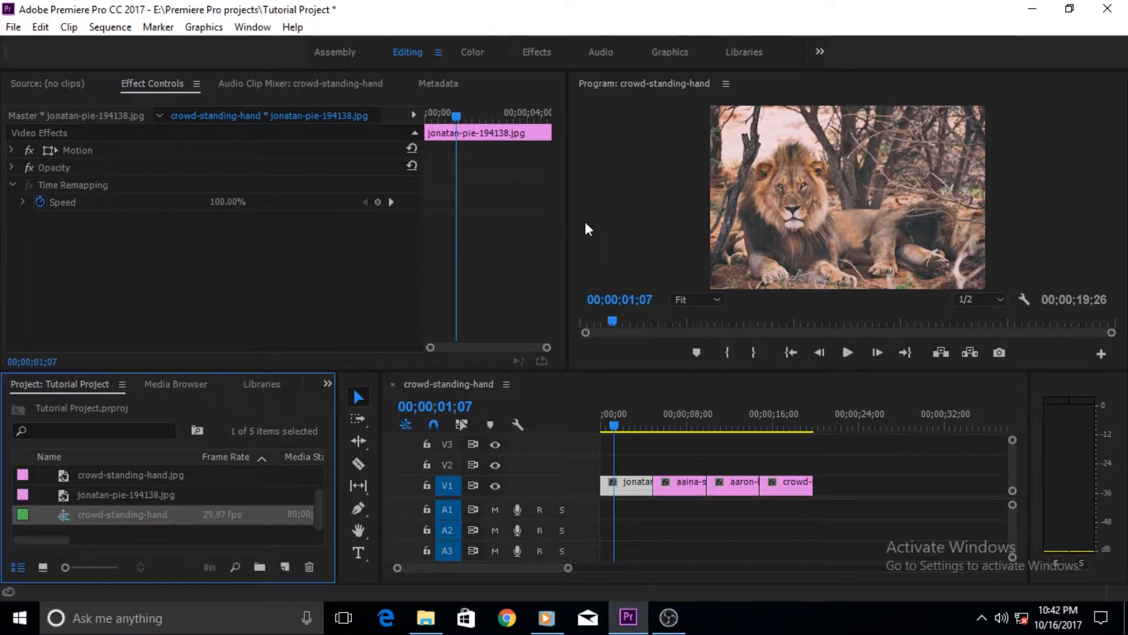
mouse_move(677, 432)
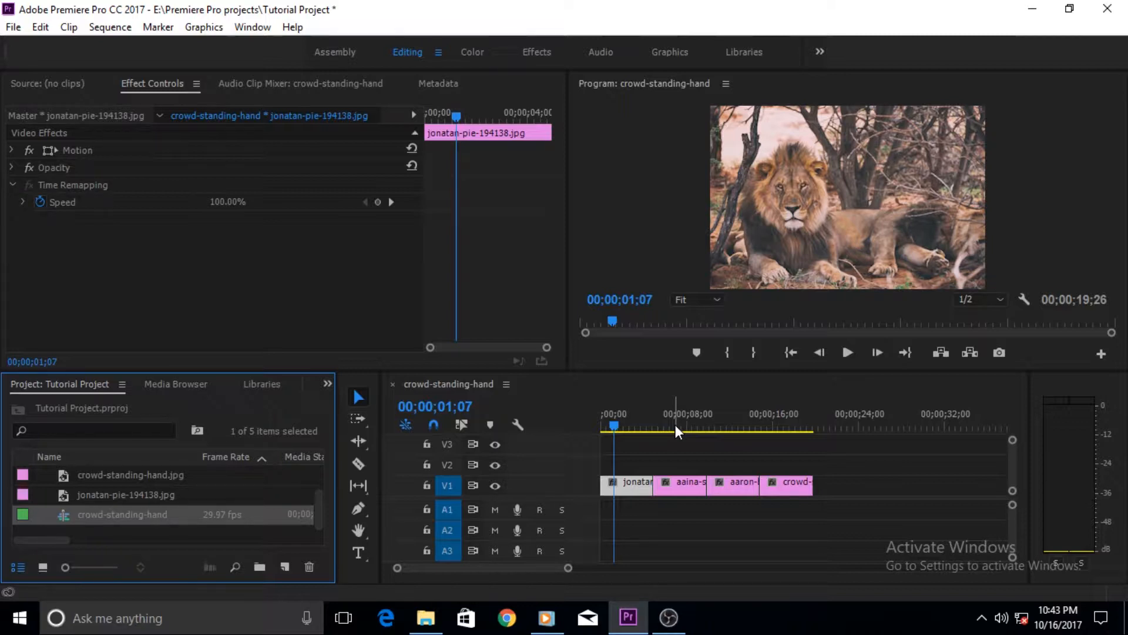
Scrub the playhead through the crowd and gallery clips, ending at 3 s on the lion still.
left_click(677, 426)
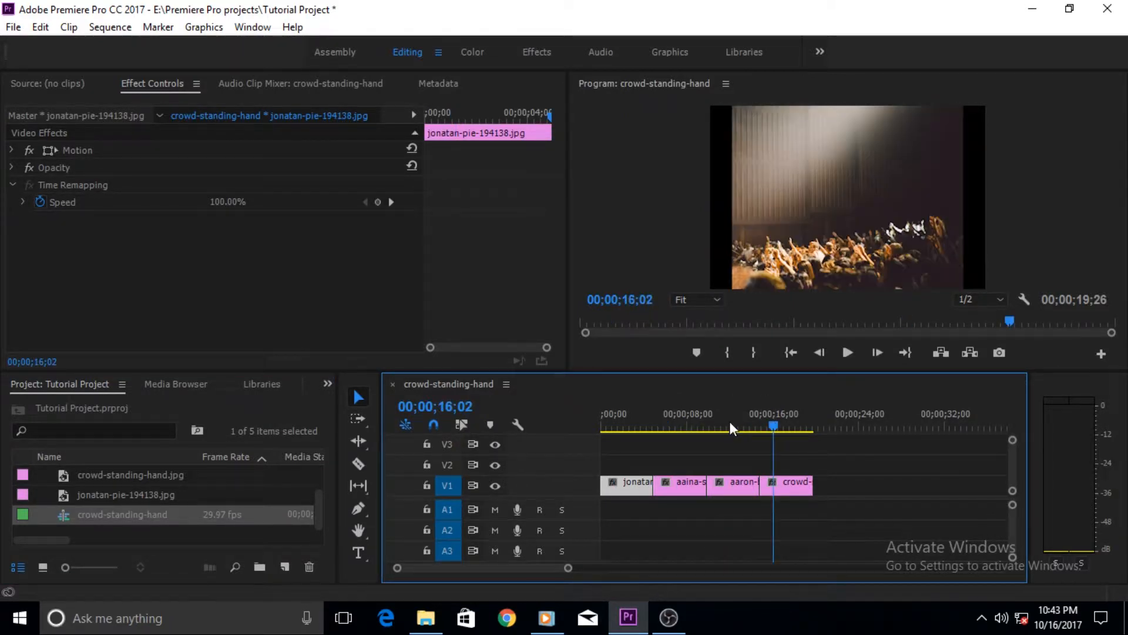
left_click(677, 425)
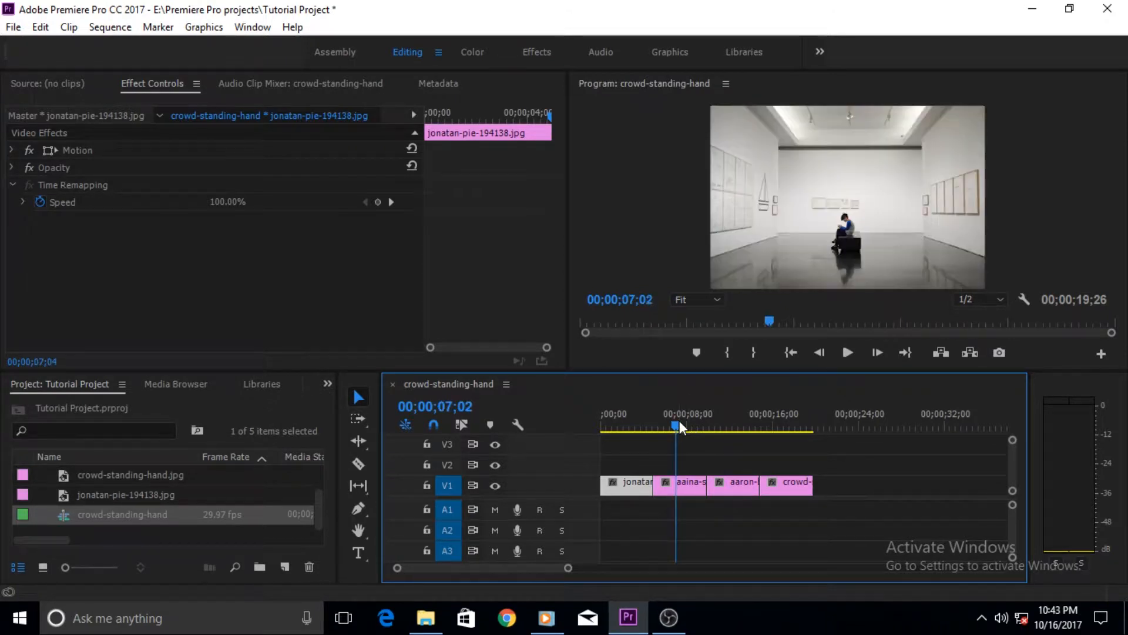
left_click(635, 414)
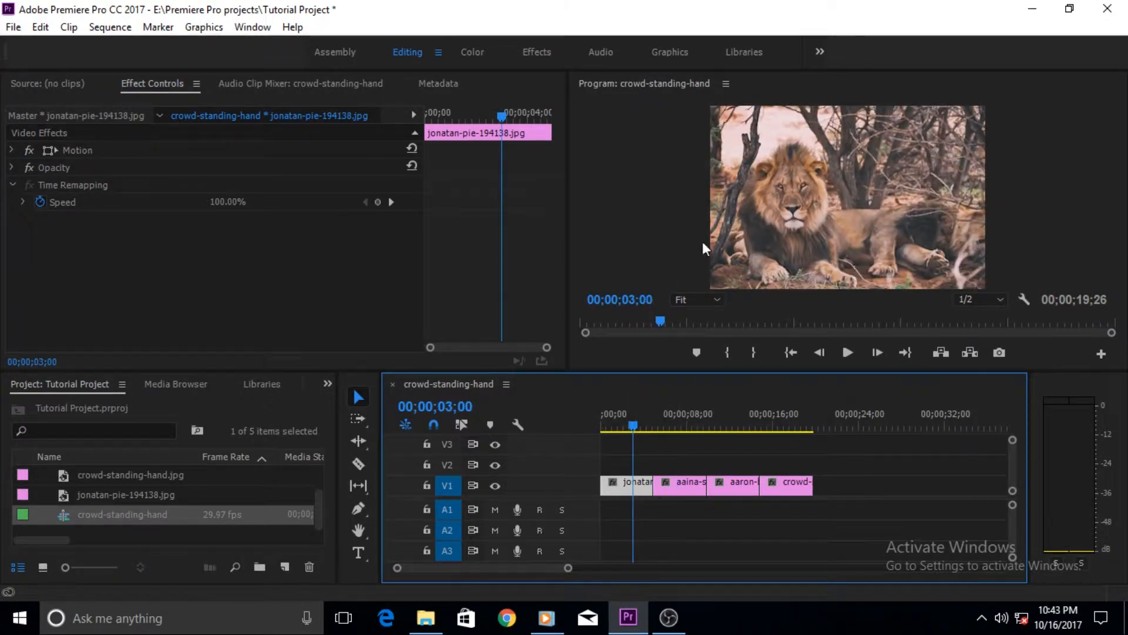
mouse_move(879, 86)
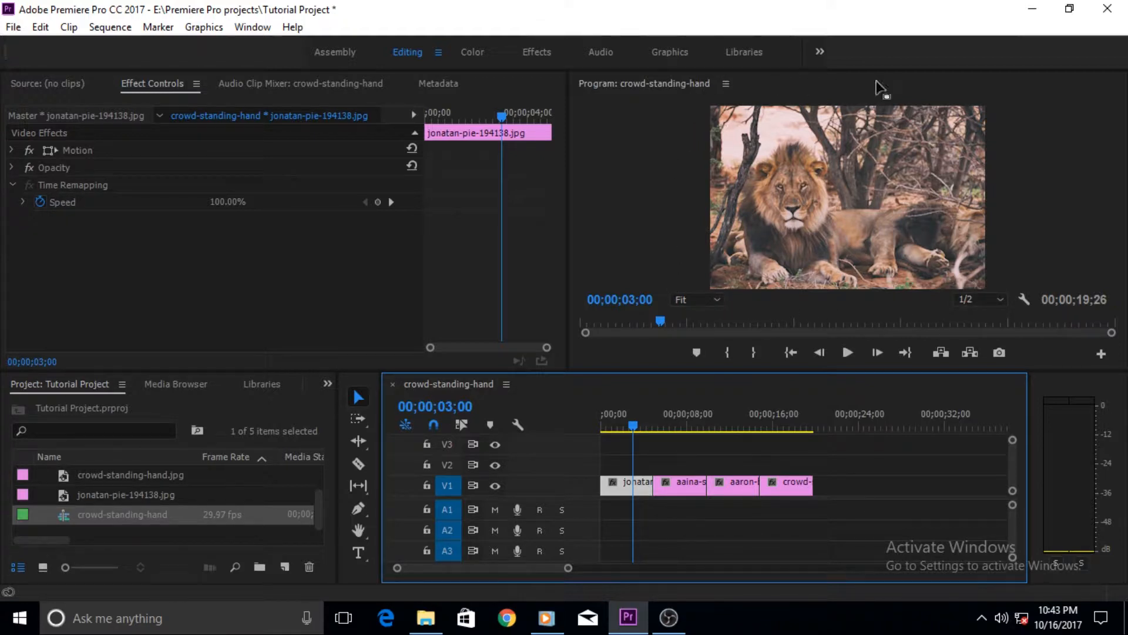
mouse_move(973, 392)
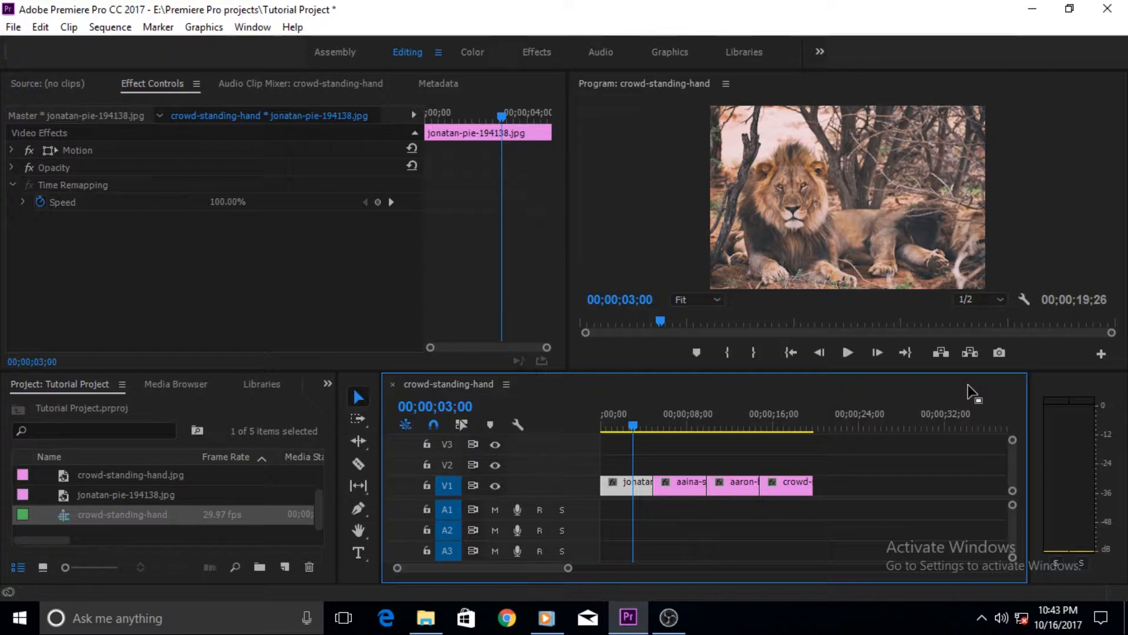
mouse_move(825, 395)
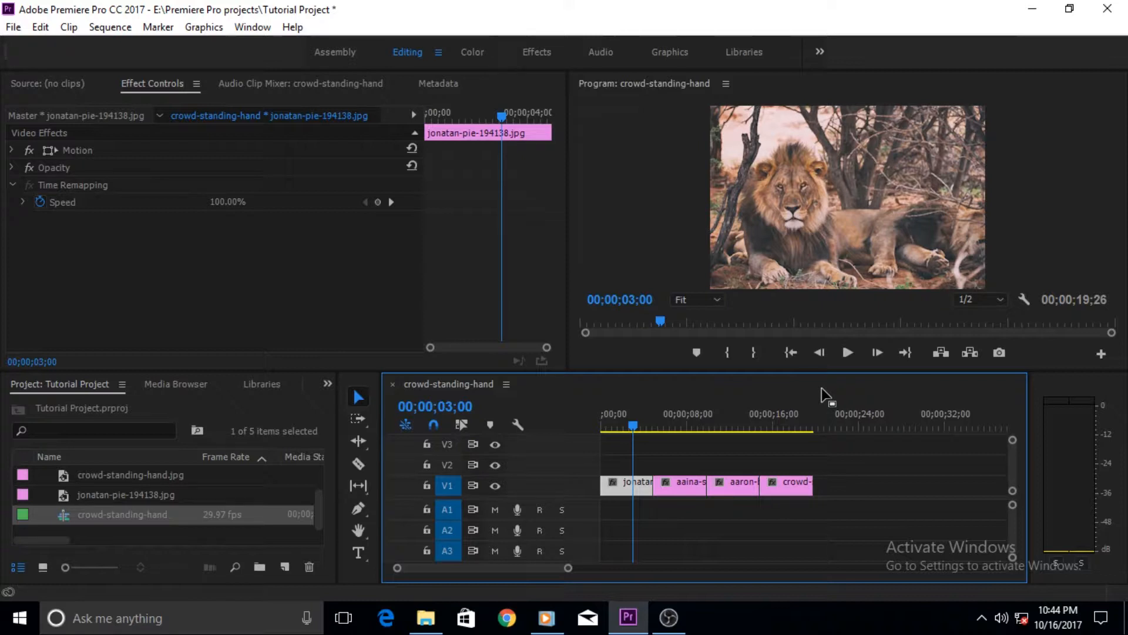
mouse_move(804, 186)
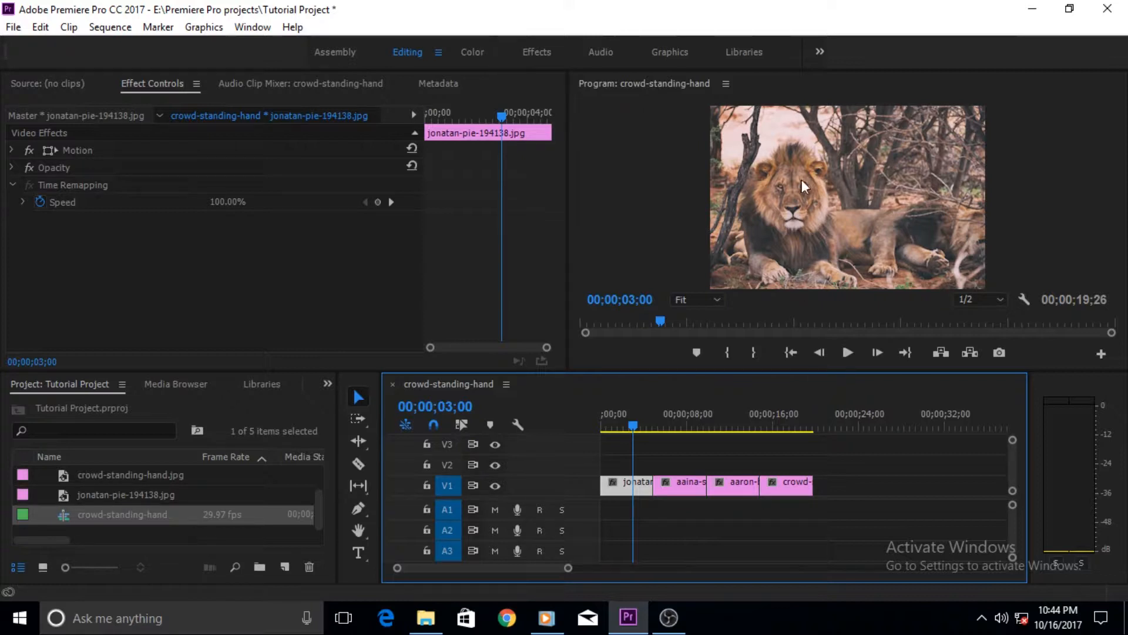
mouse_move(756, 410)
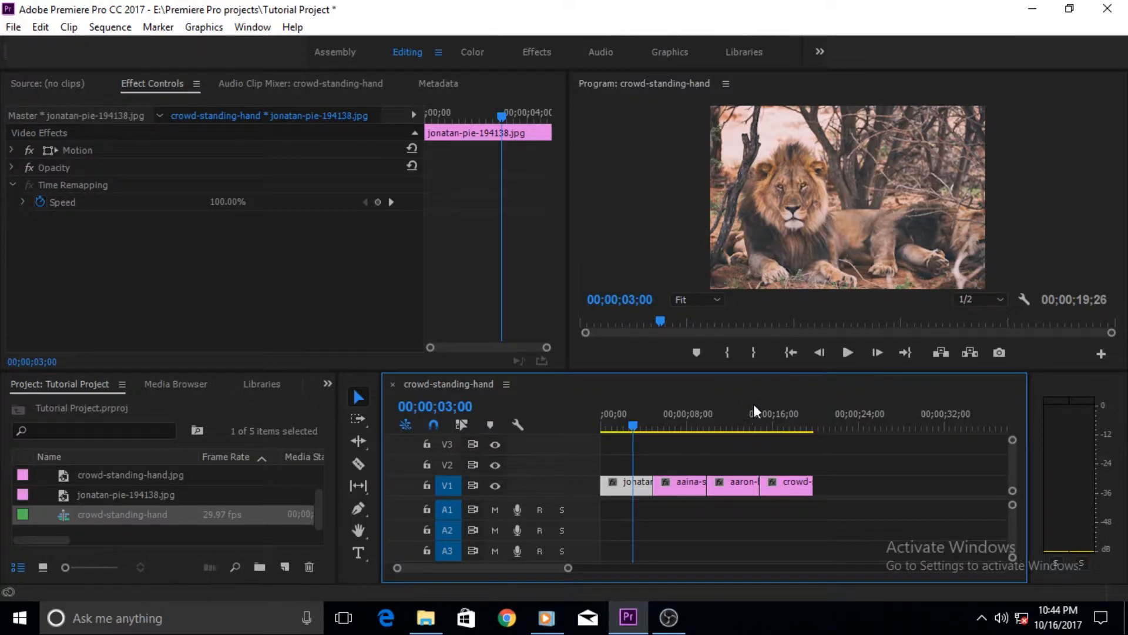
mouse_move(808, 389)
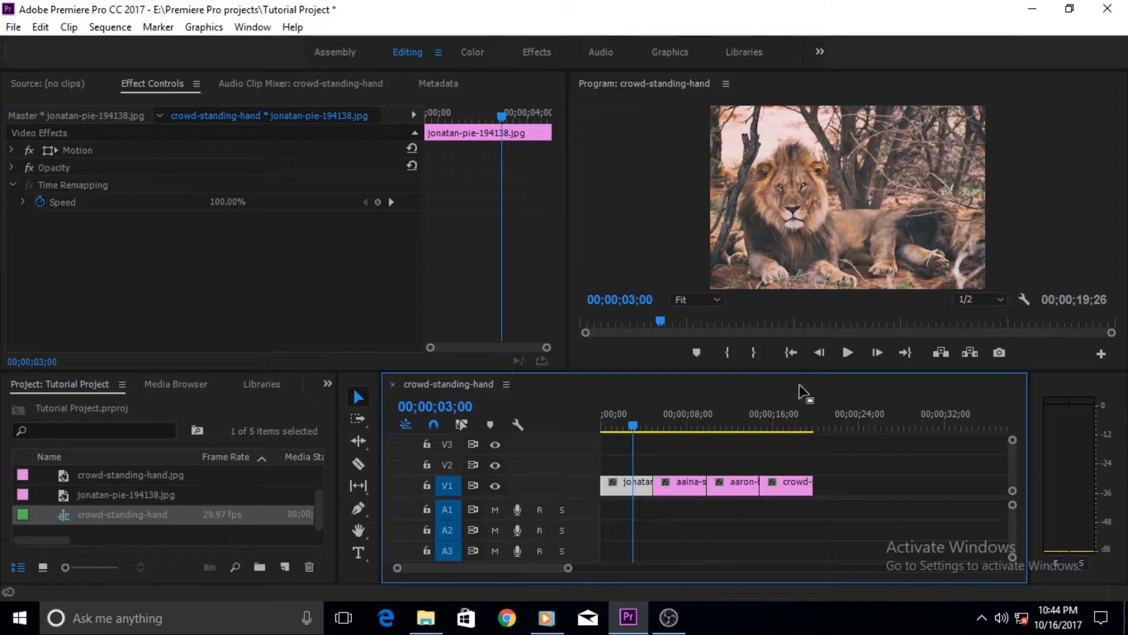
mouse_move(801, 393)
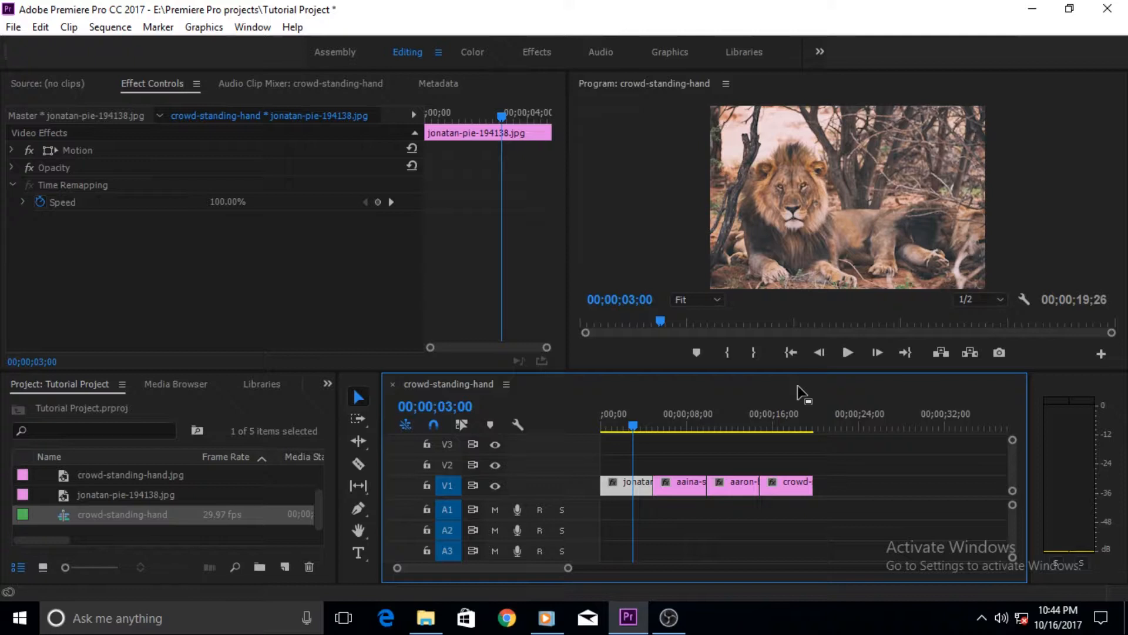
mouse_move(774, 401)
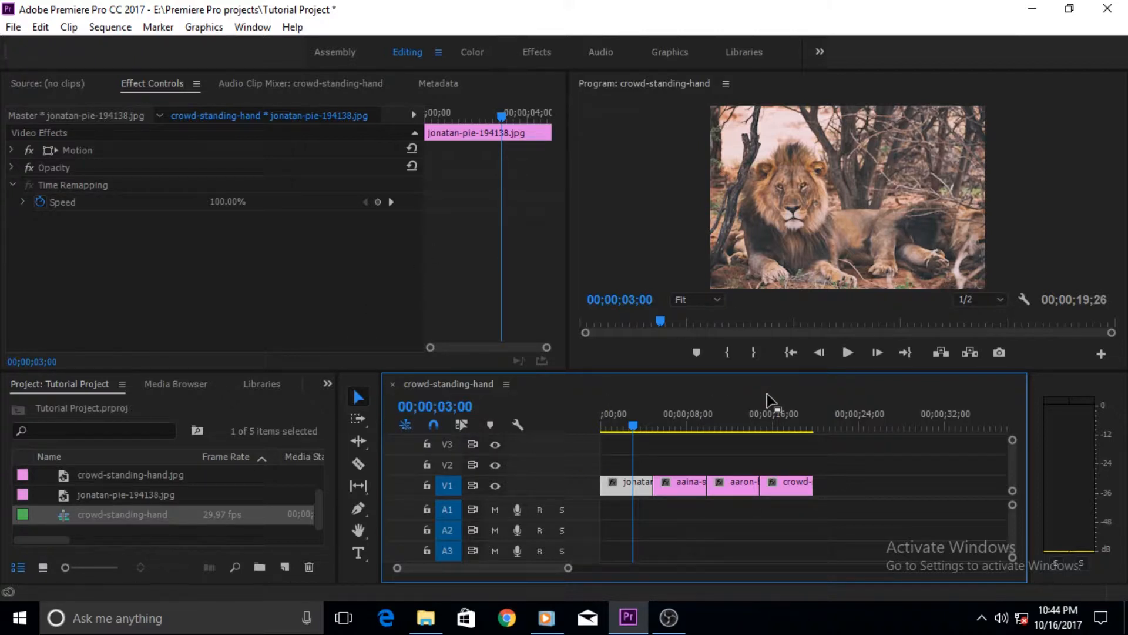
mouse_move(769, 405)
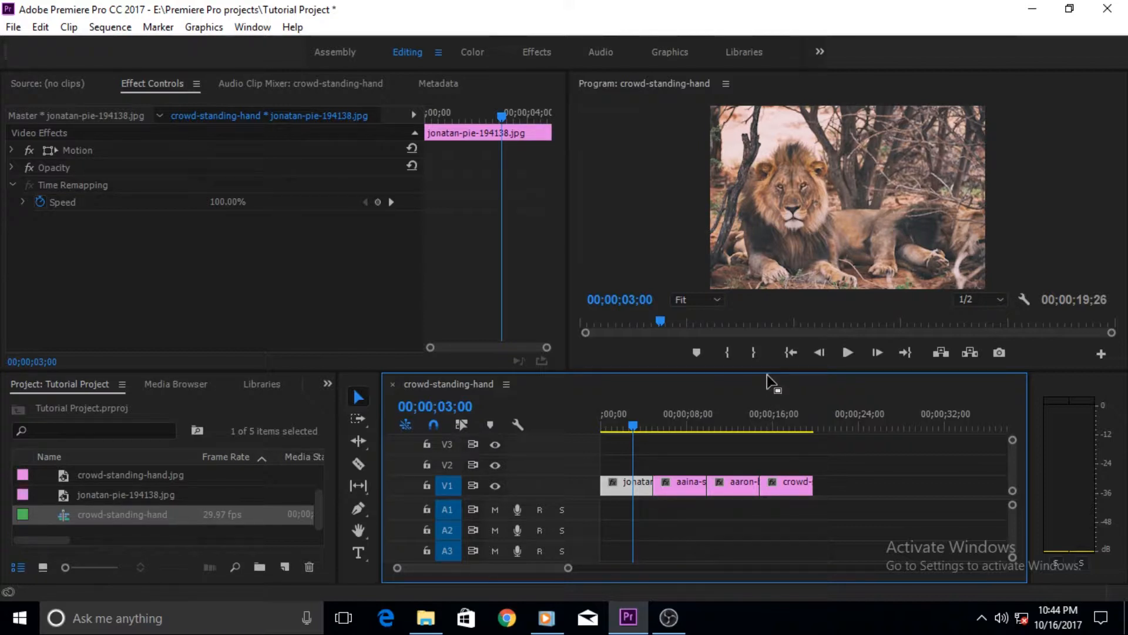
mouse_move(981, 69)
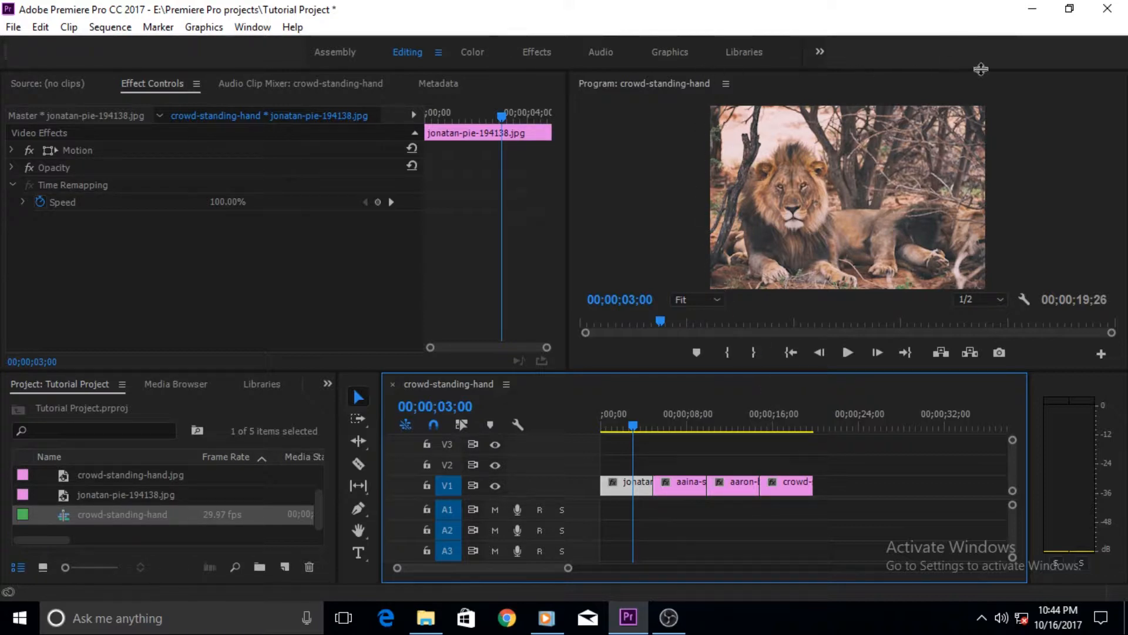
mouse_move(1010, 292)
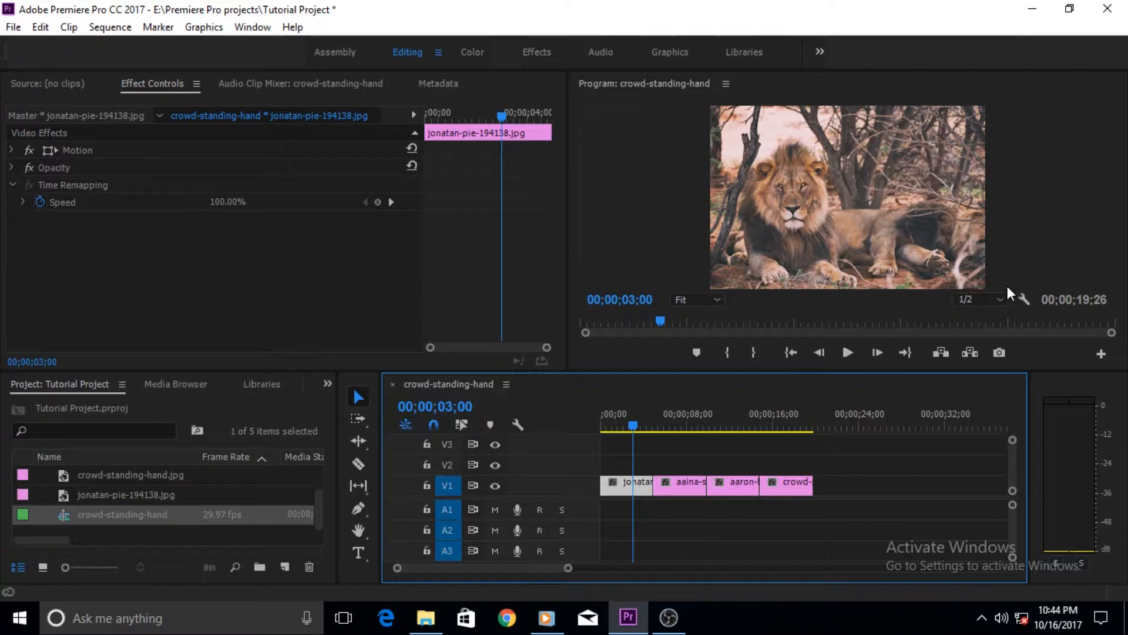
mouse_move(887, 297)
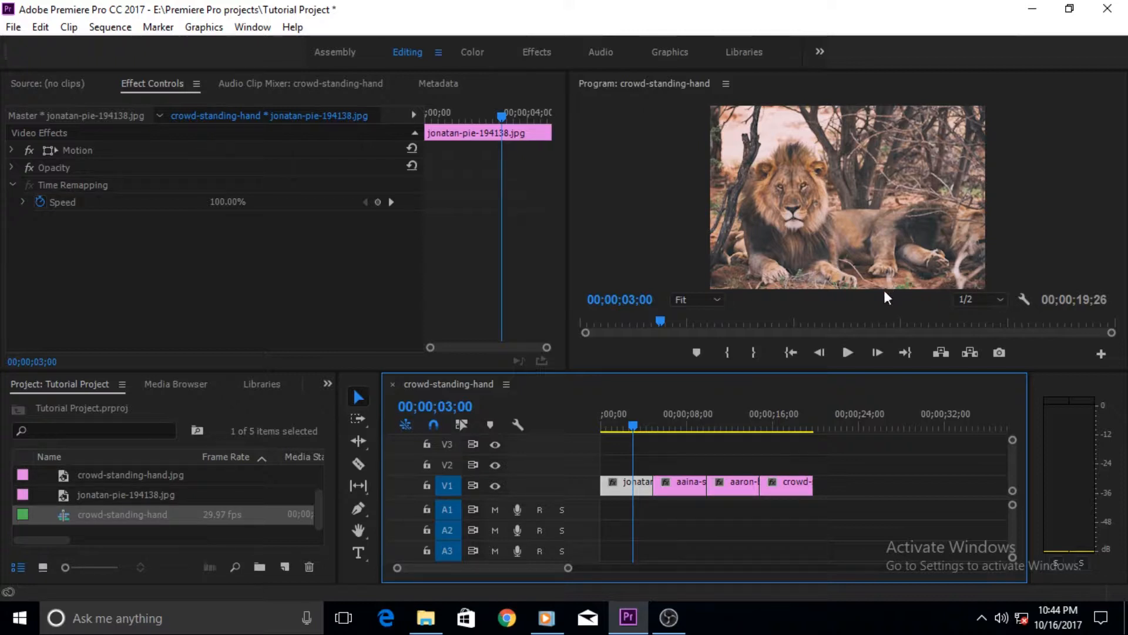
mouse_move(767, 220)
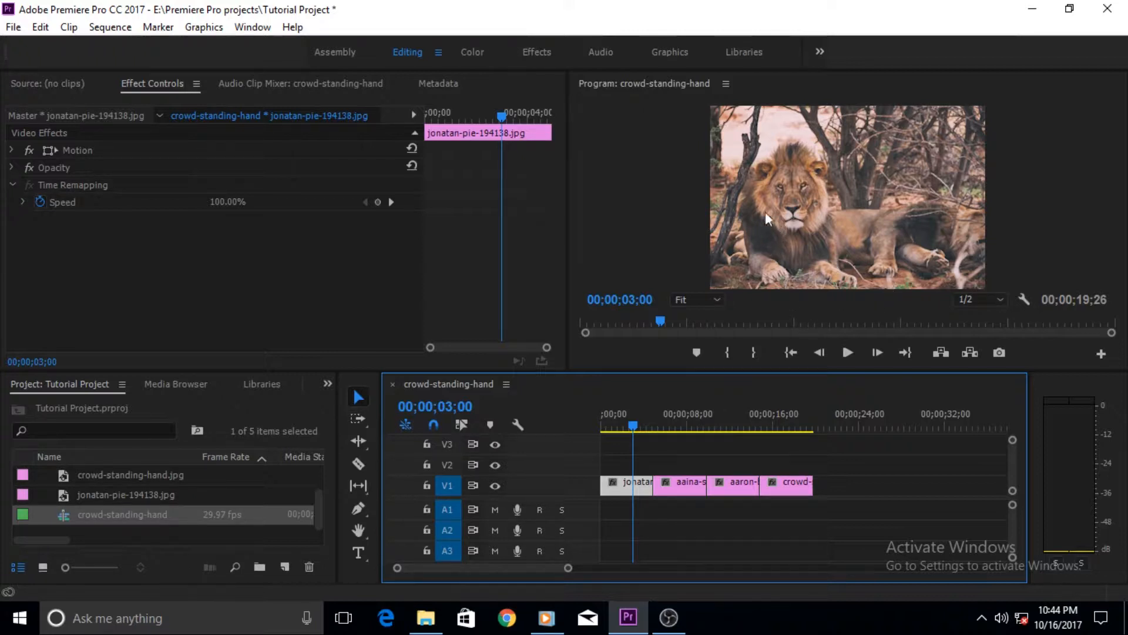
mouse_move(752, 163)
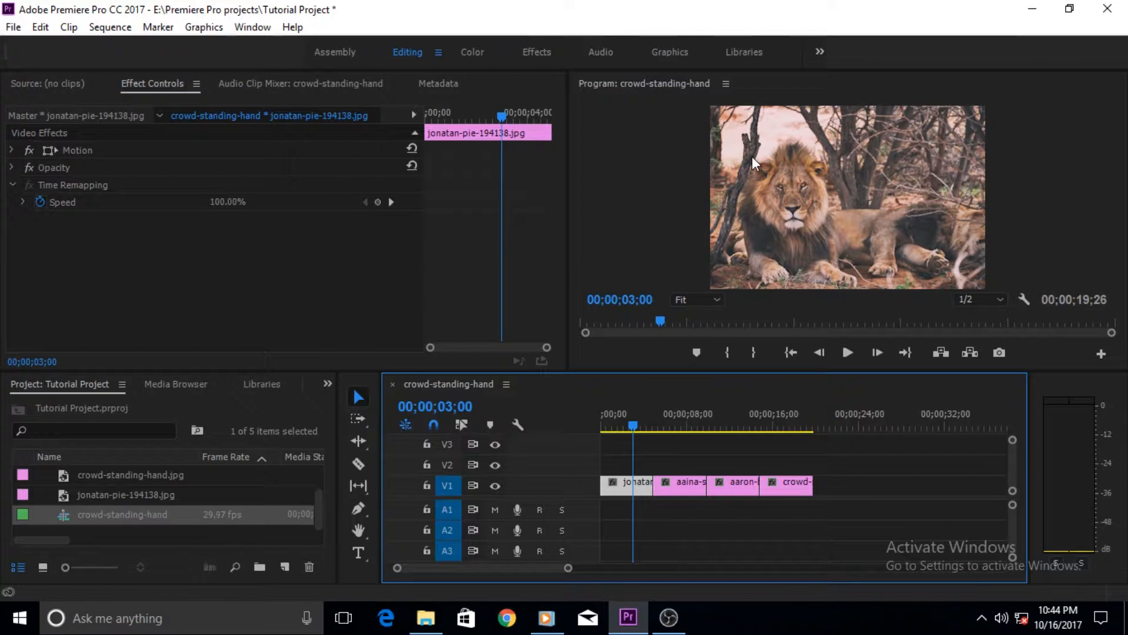
mouse_move(774, 148)
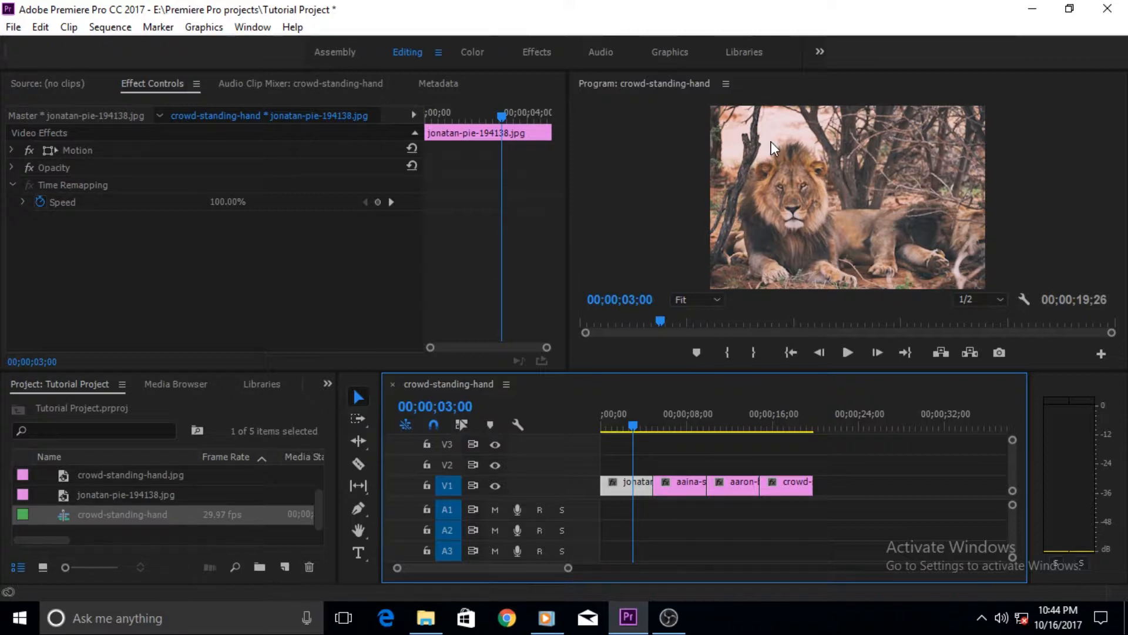
mouse_move(772, 149)
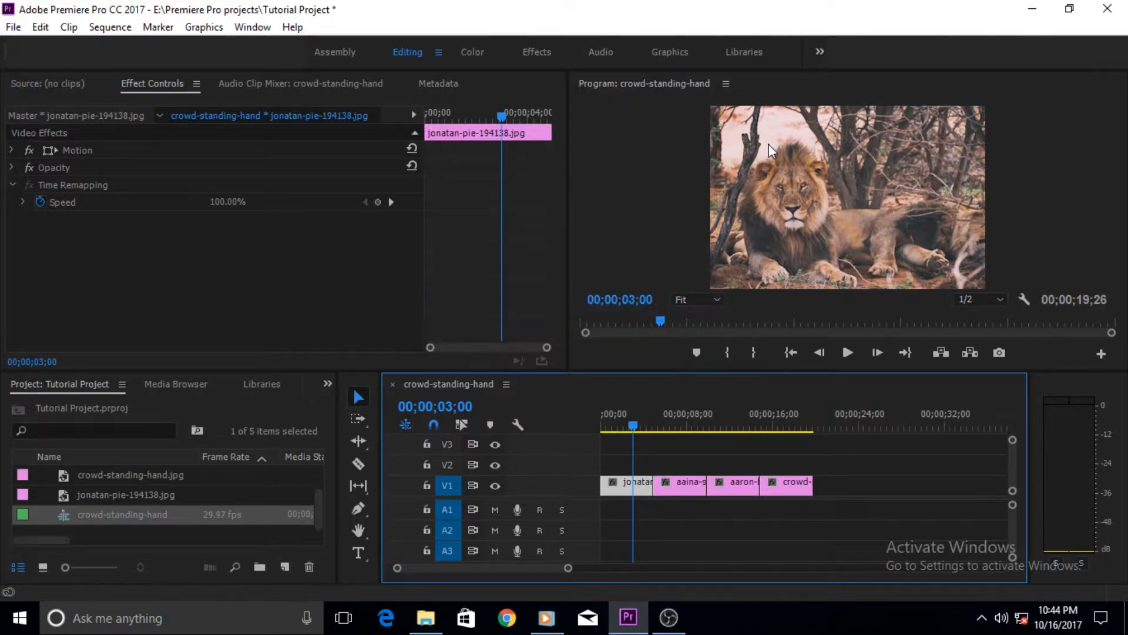
mouse_move(755, 160)
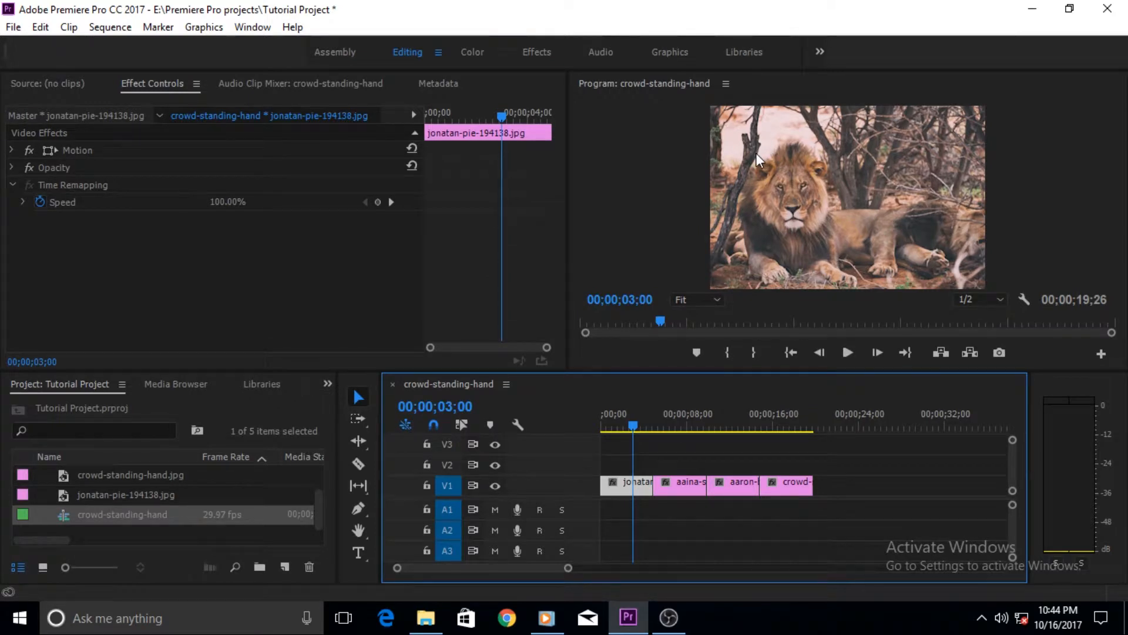
mouse_move(812, 342)
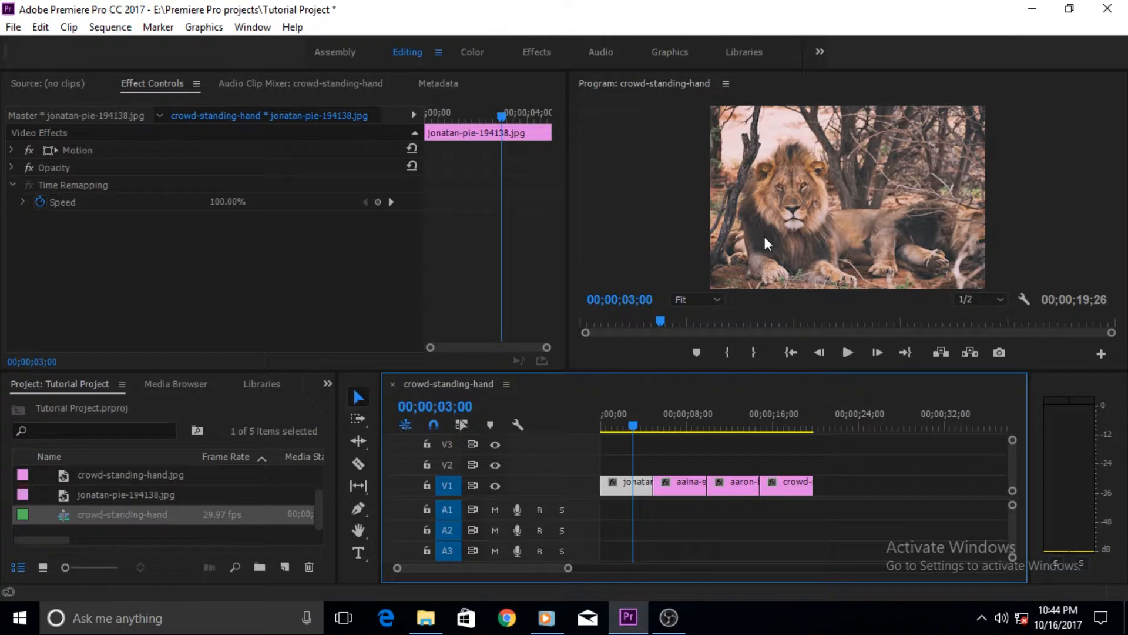
mouse_move(771, 251)
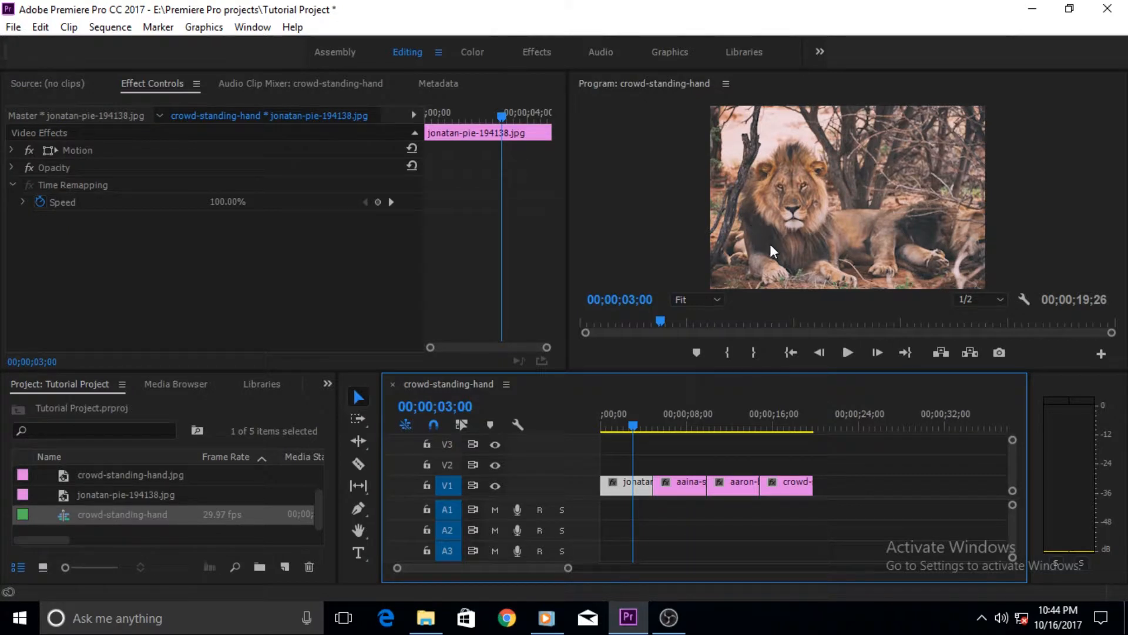
mouse_move(749, 159)
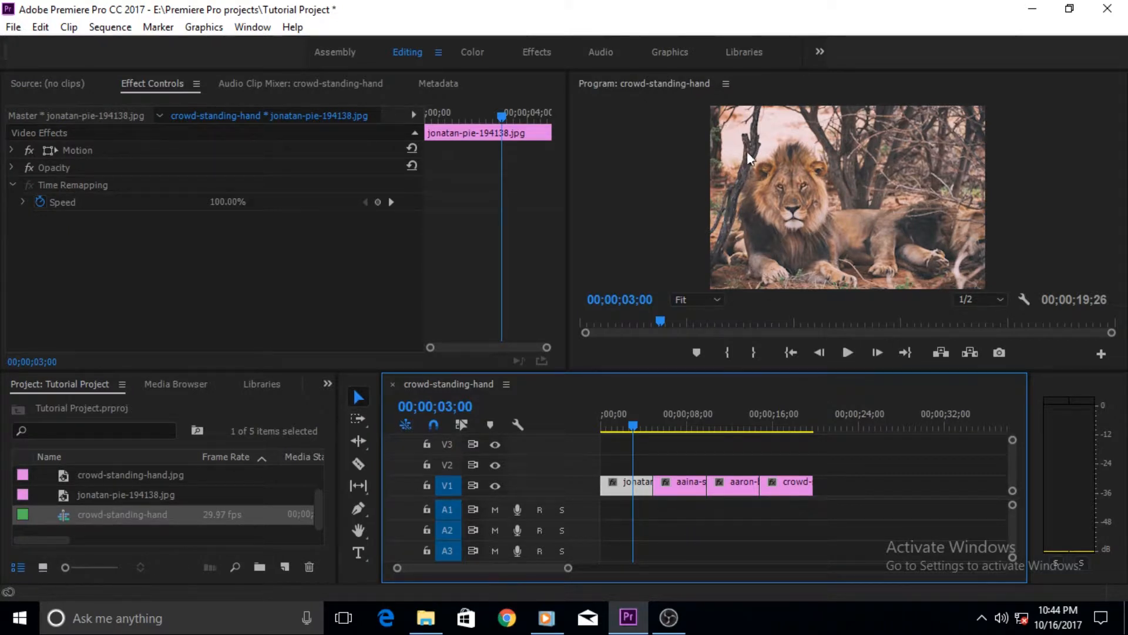
mouse_move(735, 221)
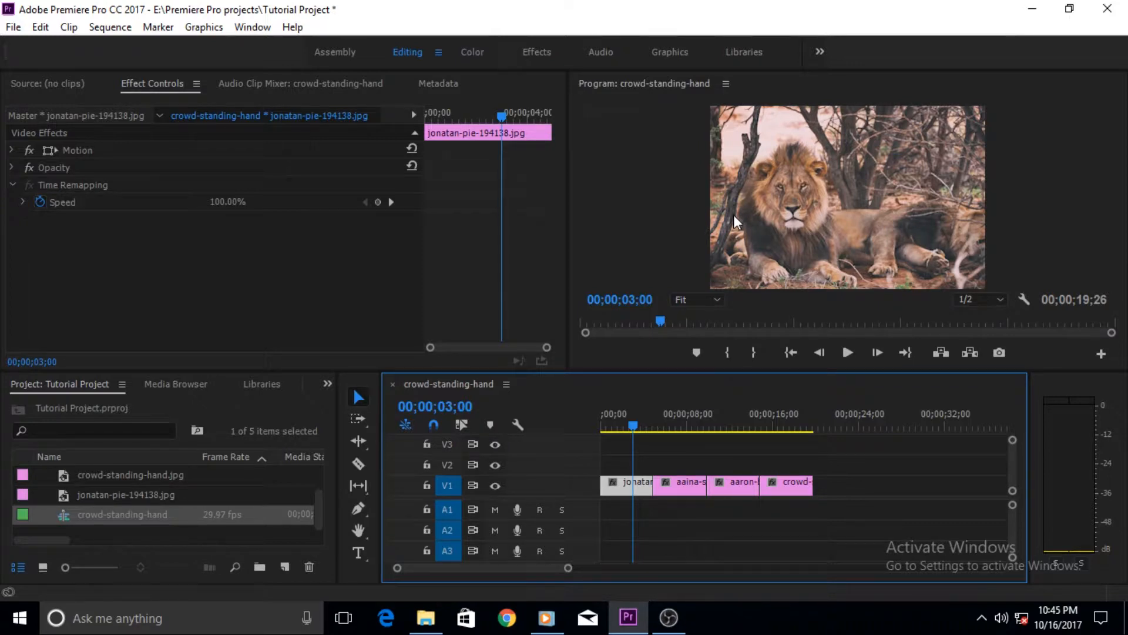
mouse_move(773, 131)
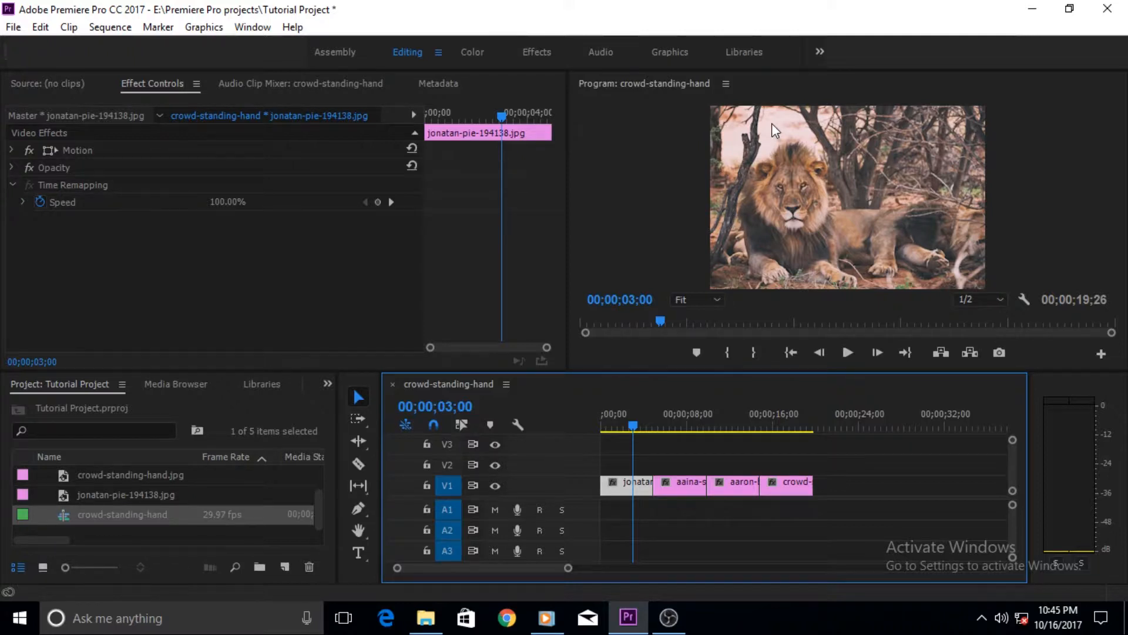
mouse_move(796, 234)
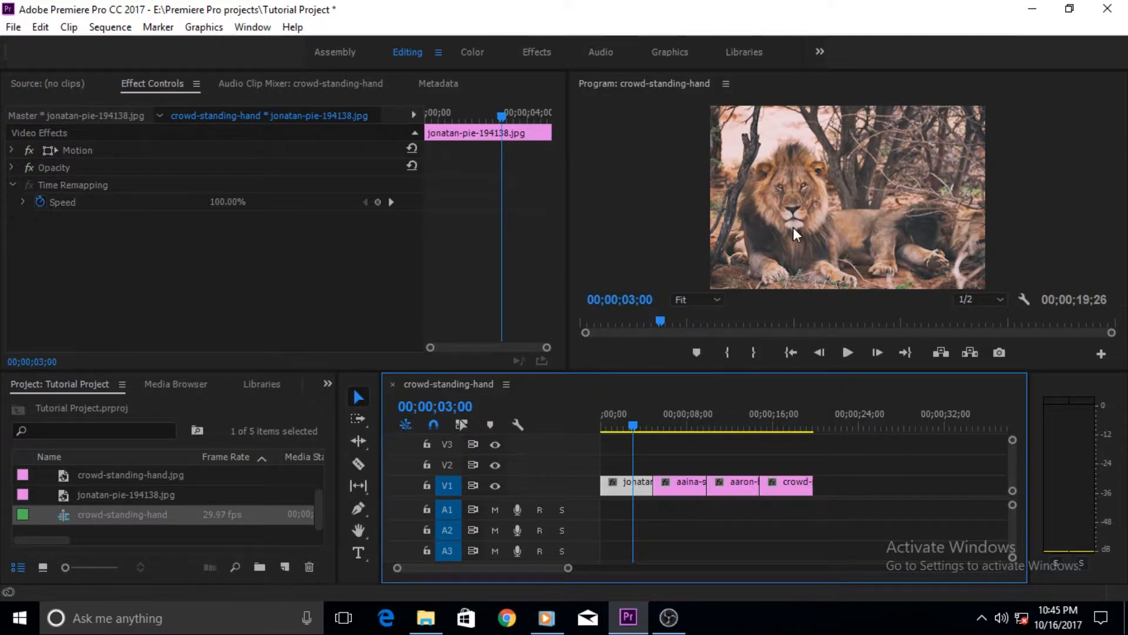
mouse_move(801, 295)
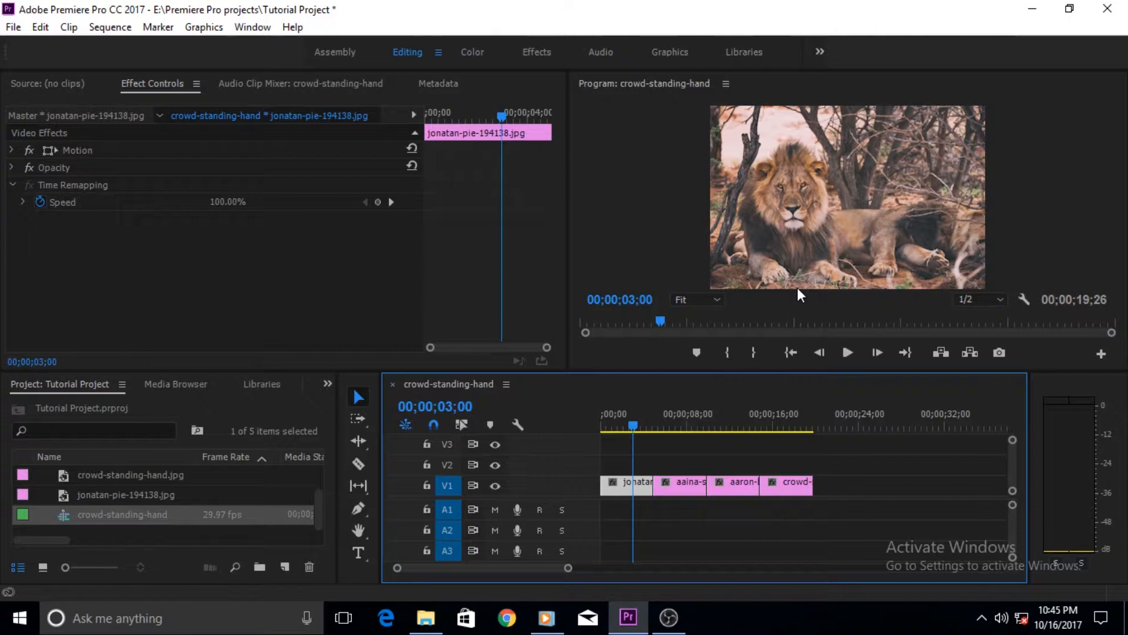
mouse_move(833, 135)
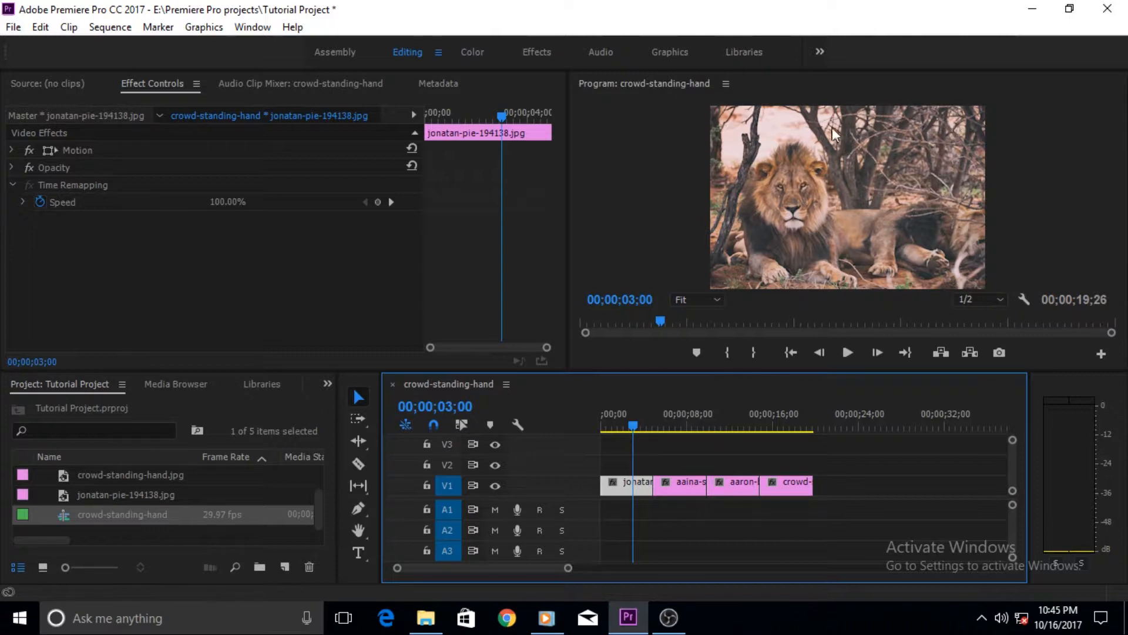
mouse_move(816, 211)
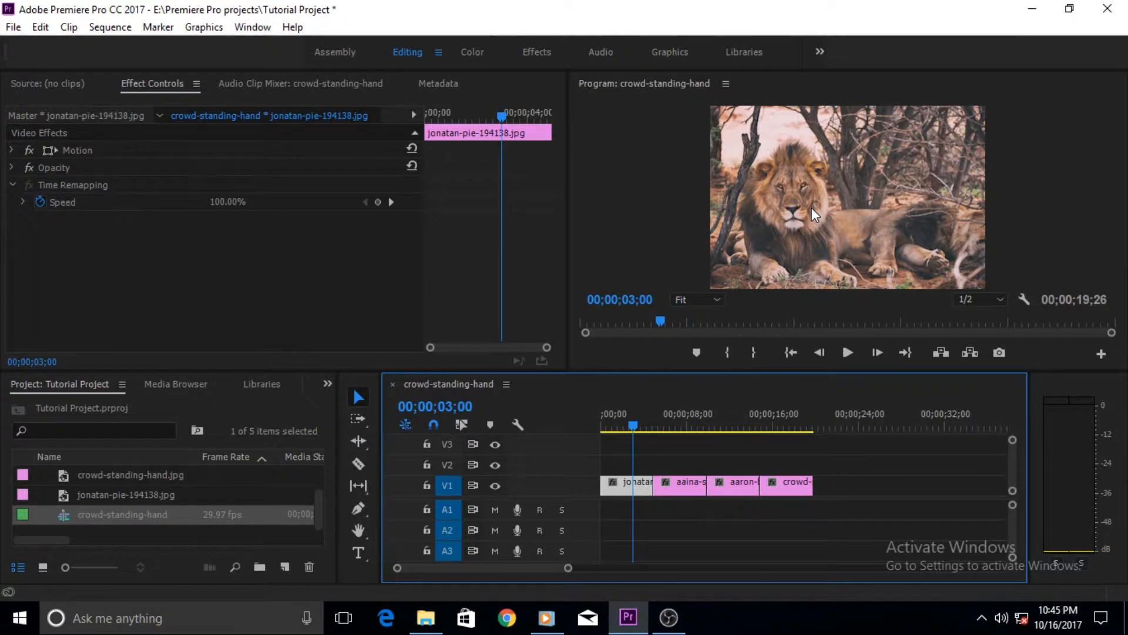
mouse_move(761, 223)
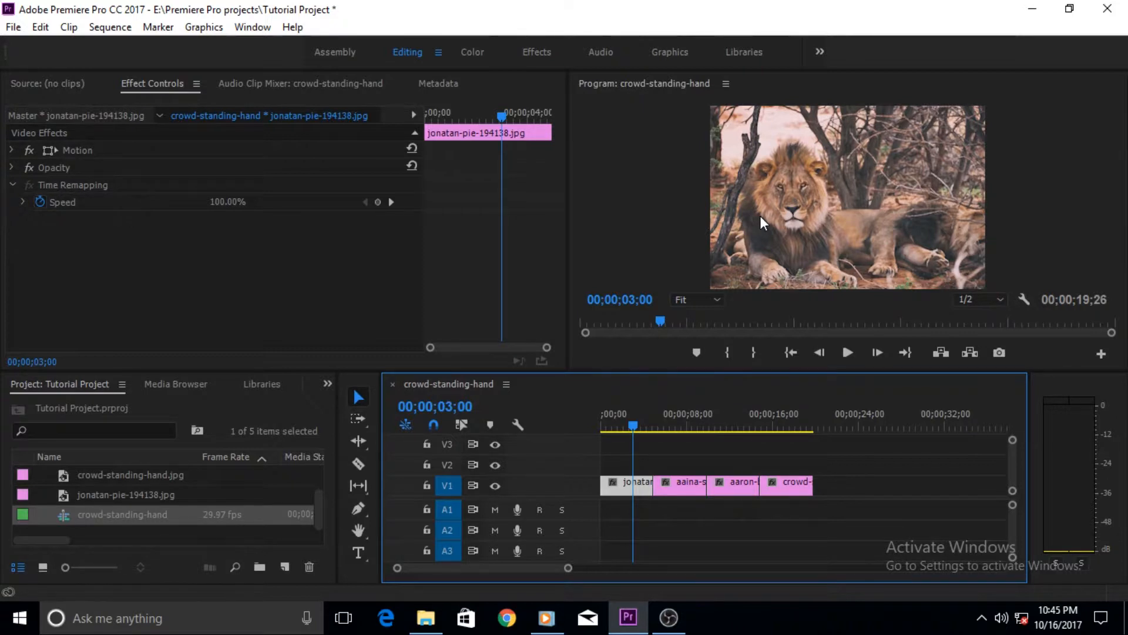
mouse_move(747, 230)
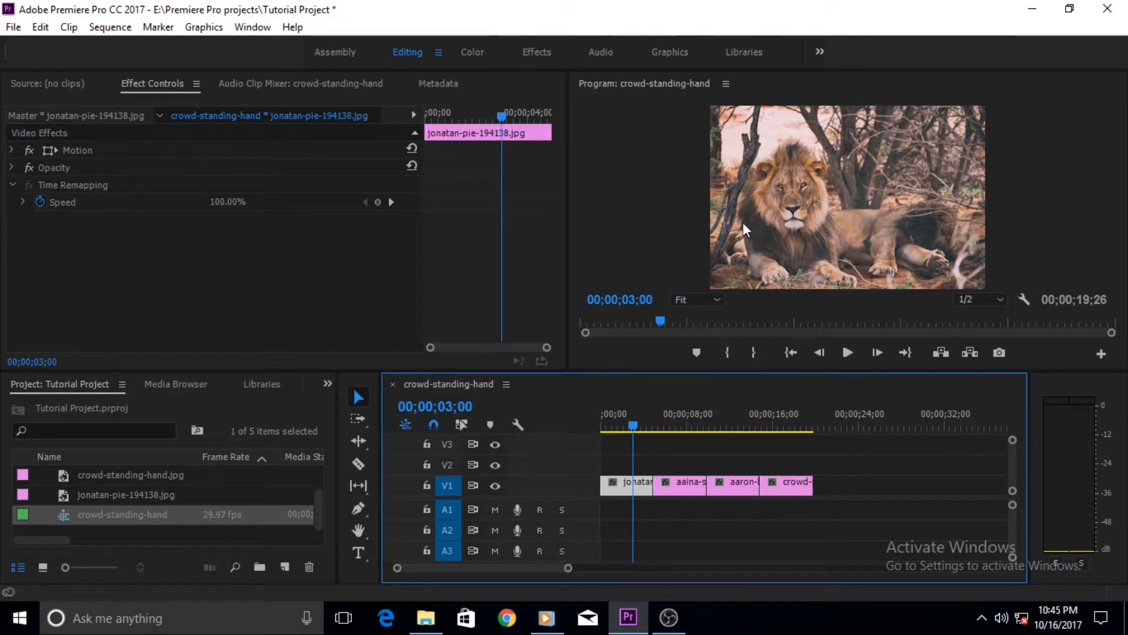
mouse_move(846, 203)
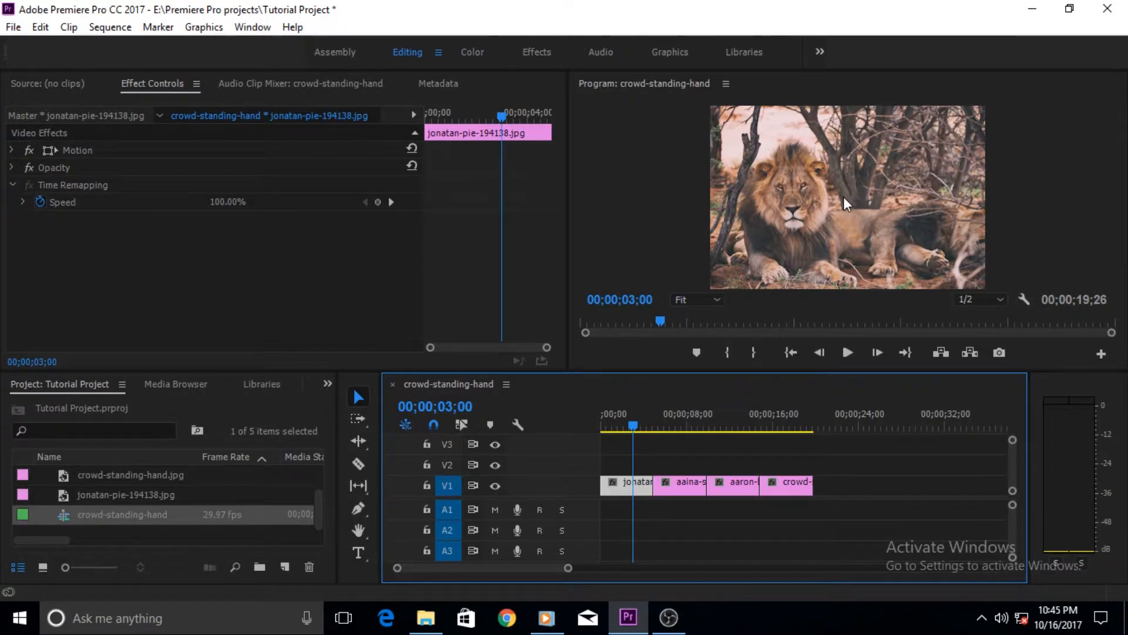
mouse_move(831, 194)
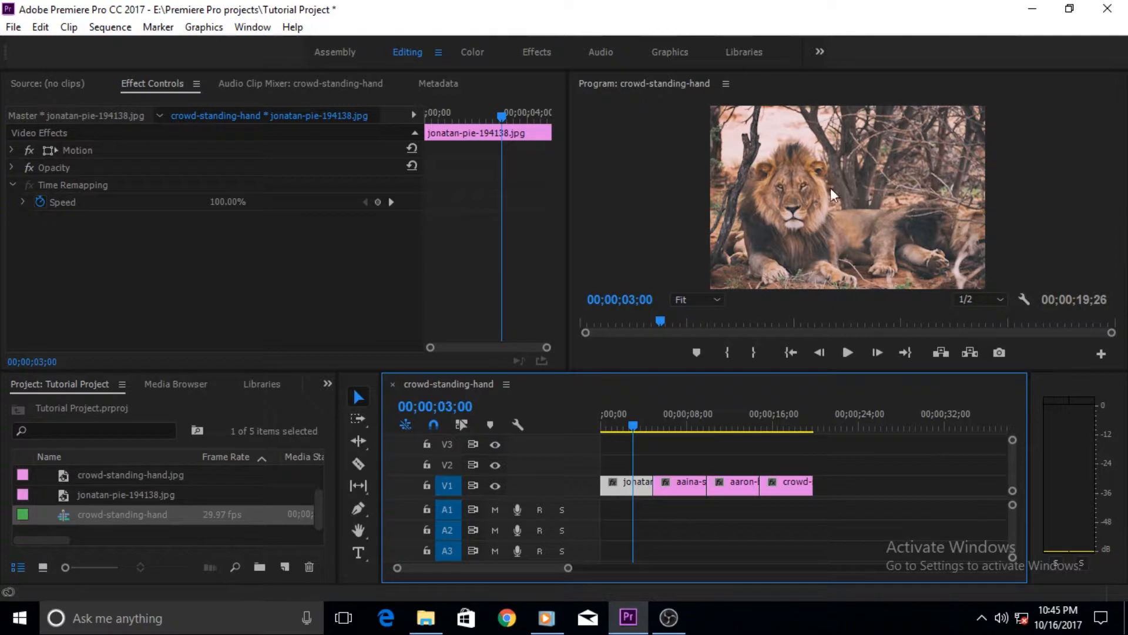
mouse_move(750, 170)
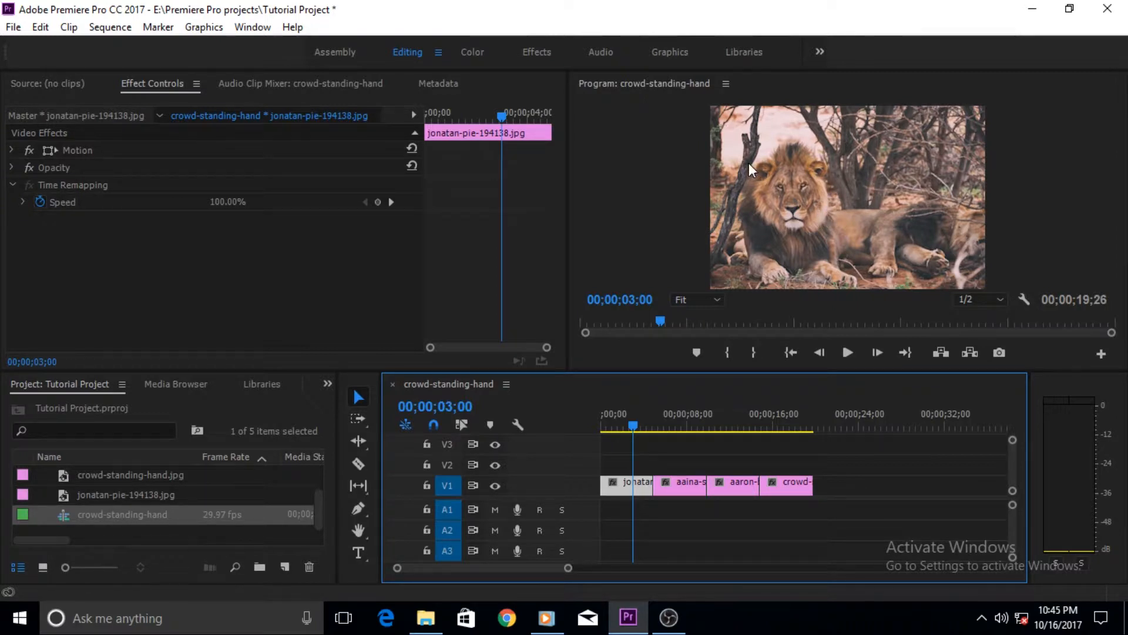
mouse_move(807, 277)
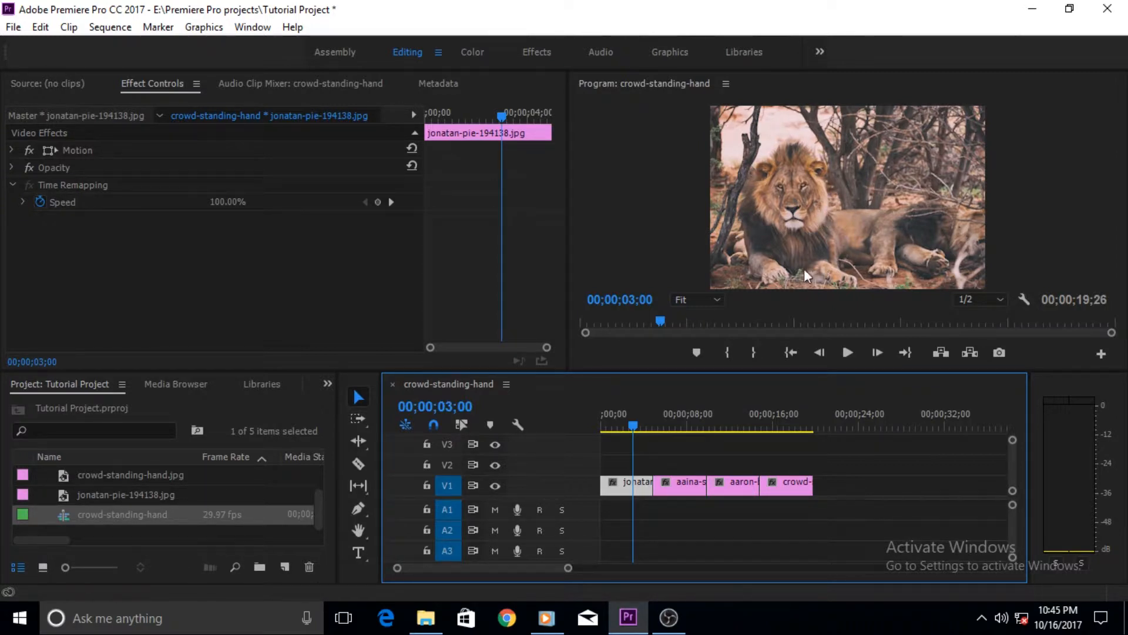
mouse_move(950, 179)
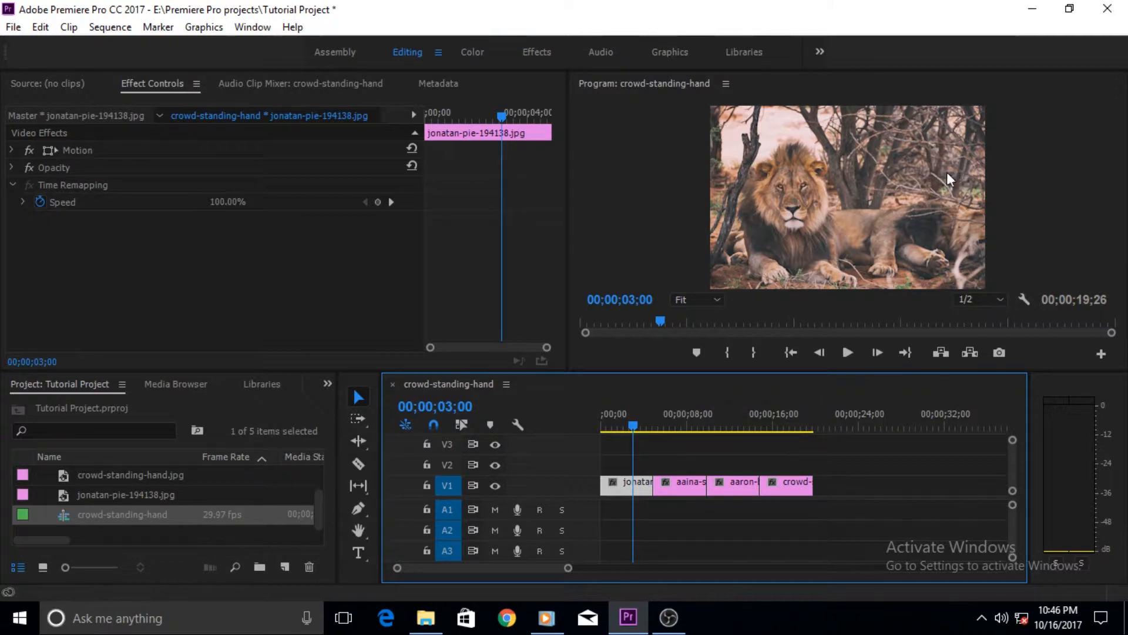
mouse_move(914, 159)
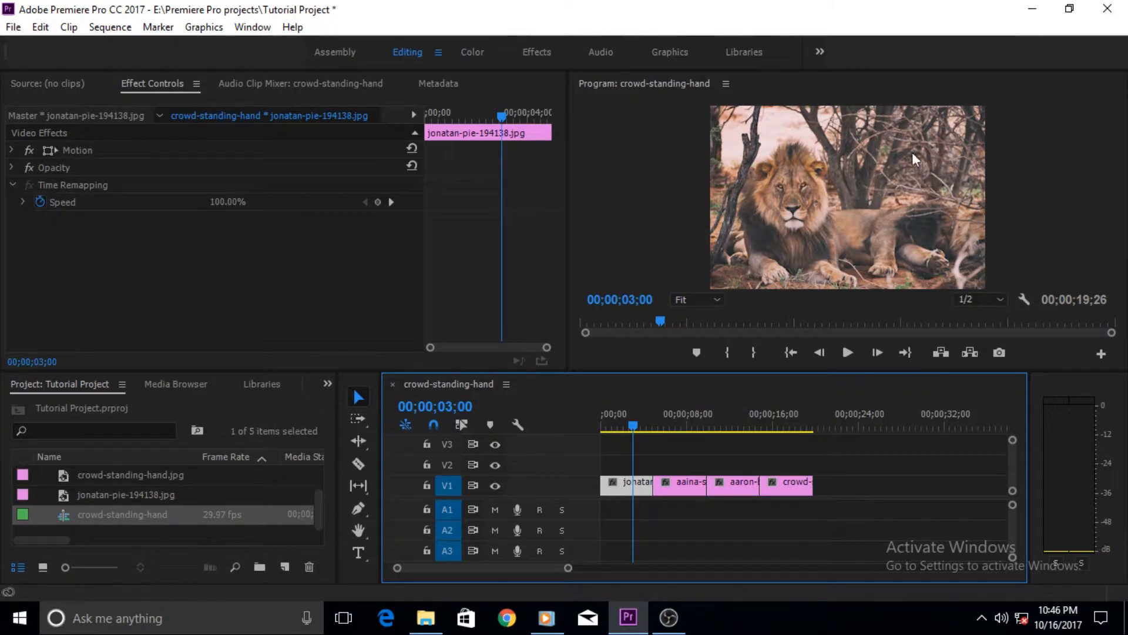
mouse_move(781, 230)
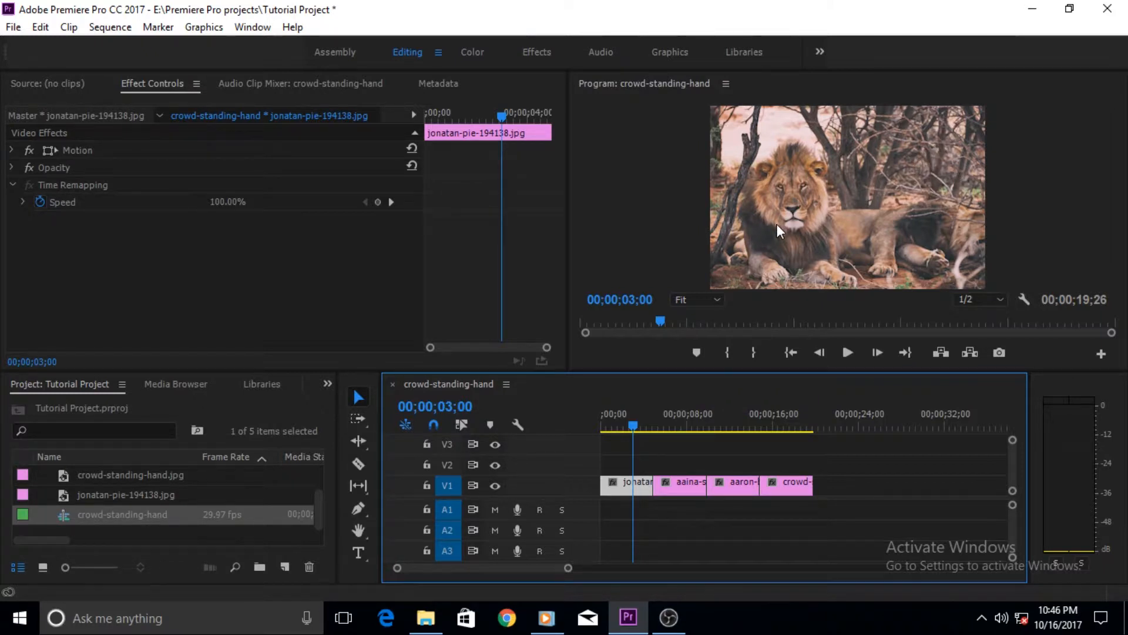
mouse_move(863, 135)
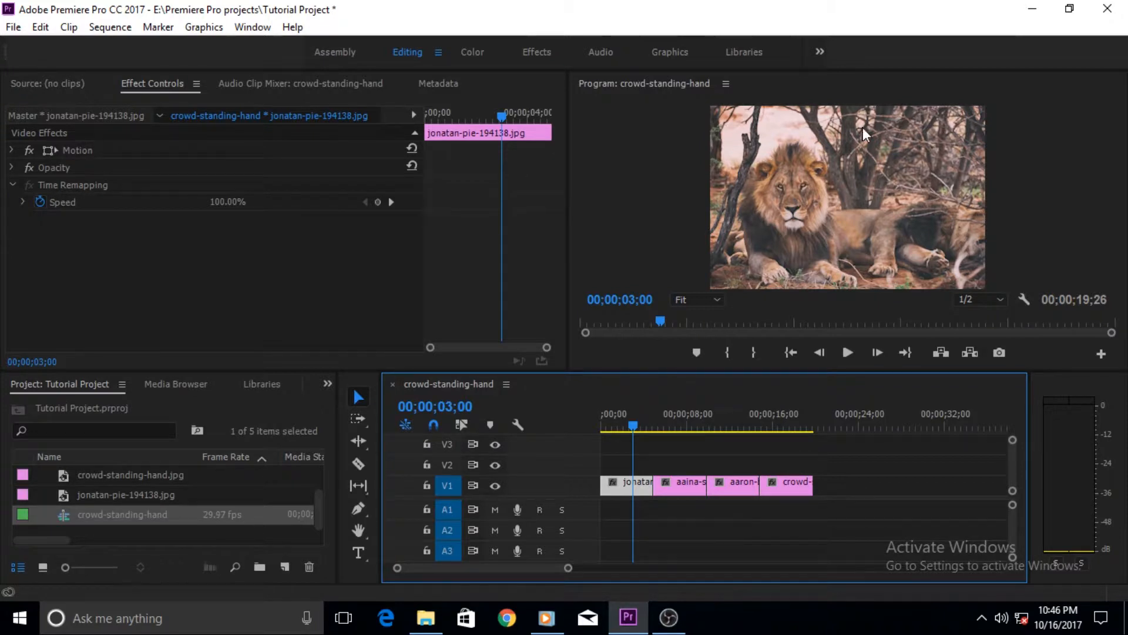
mouse_move(862, 139)
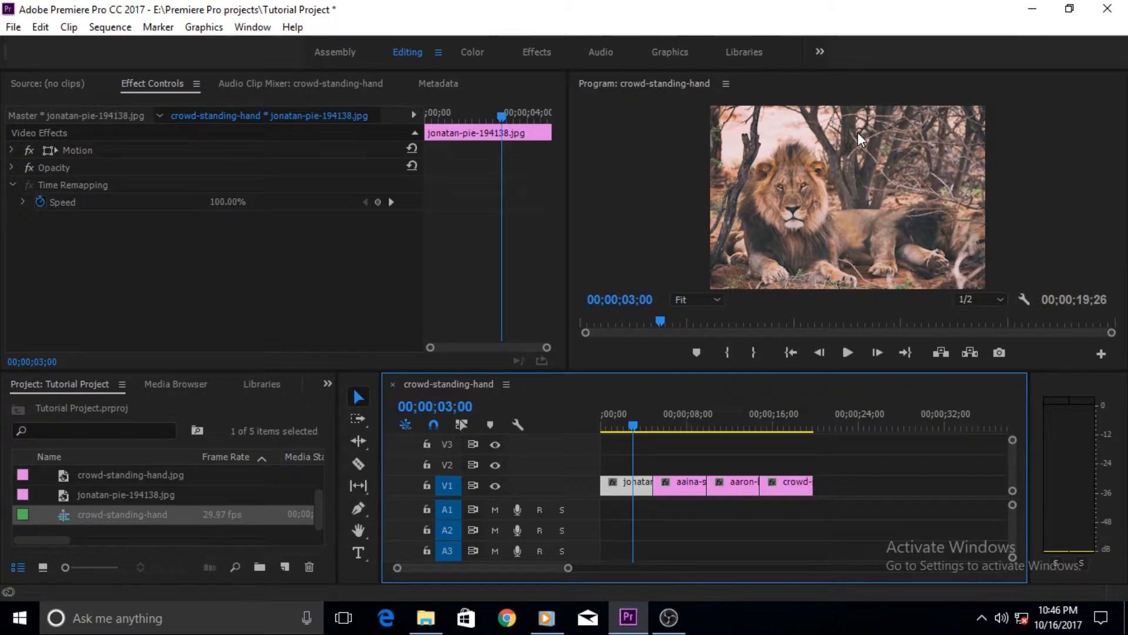
mouse_move(791, 231)
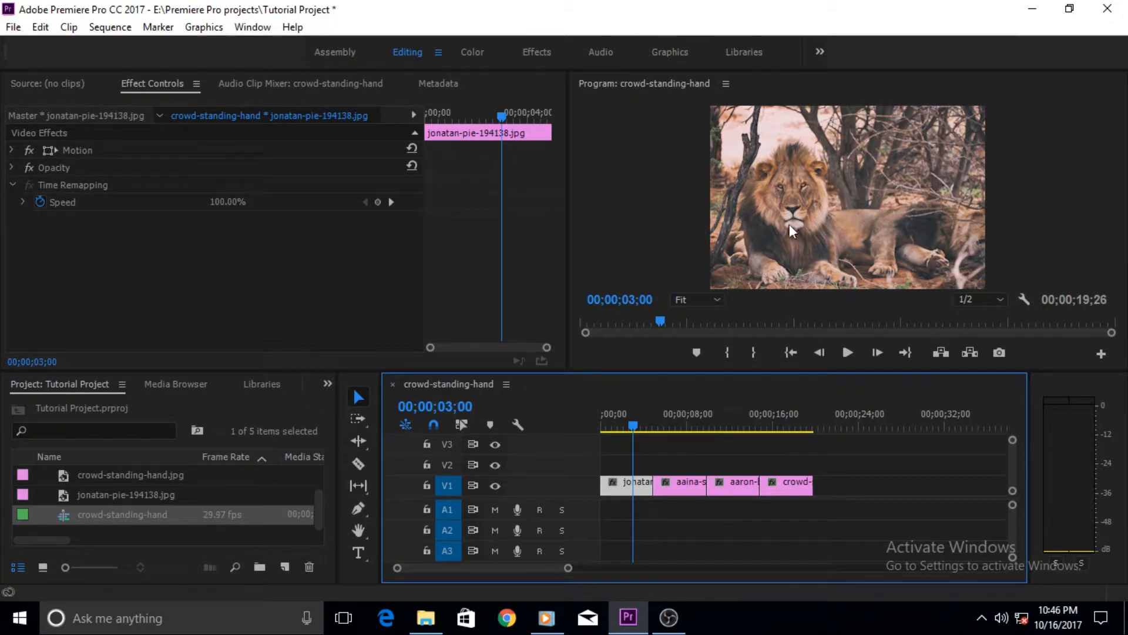
mouse_move(768, 248)
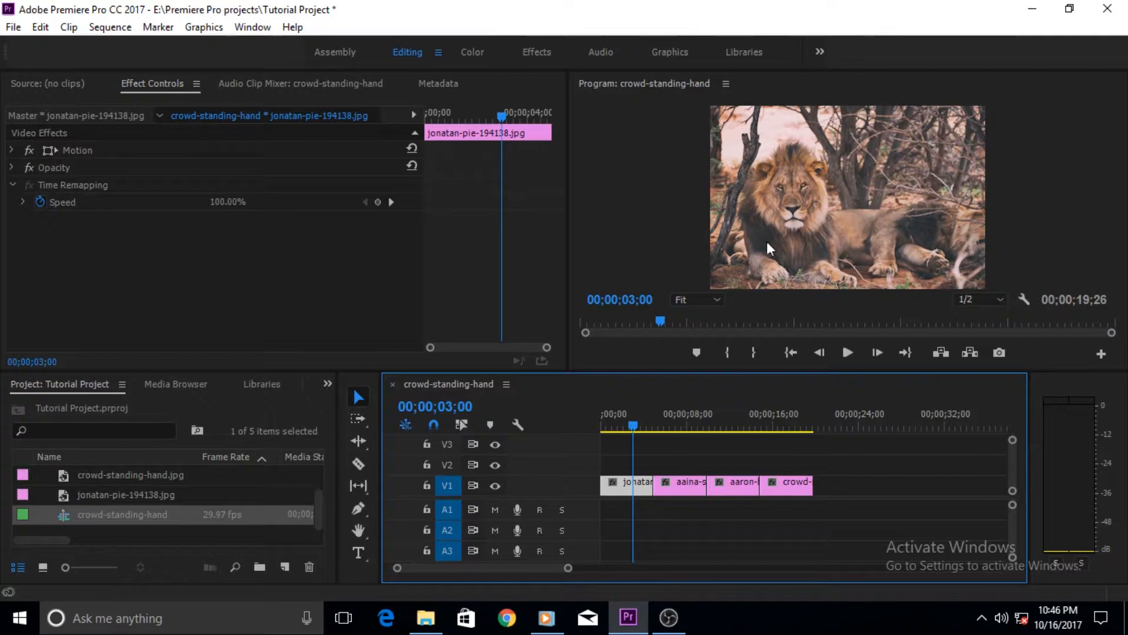
mouse_move(742, 243)
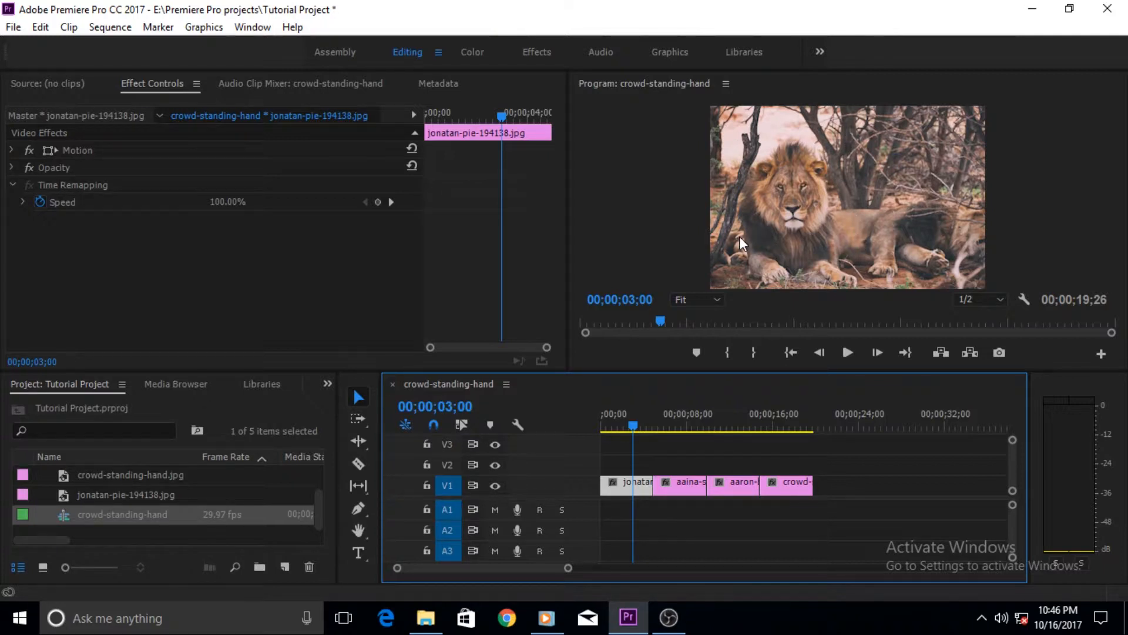
mouse_move(743, 322)
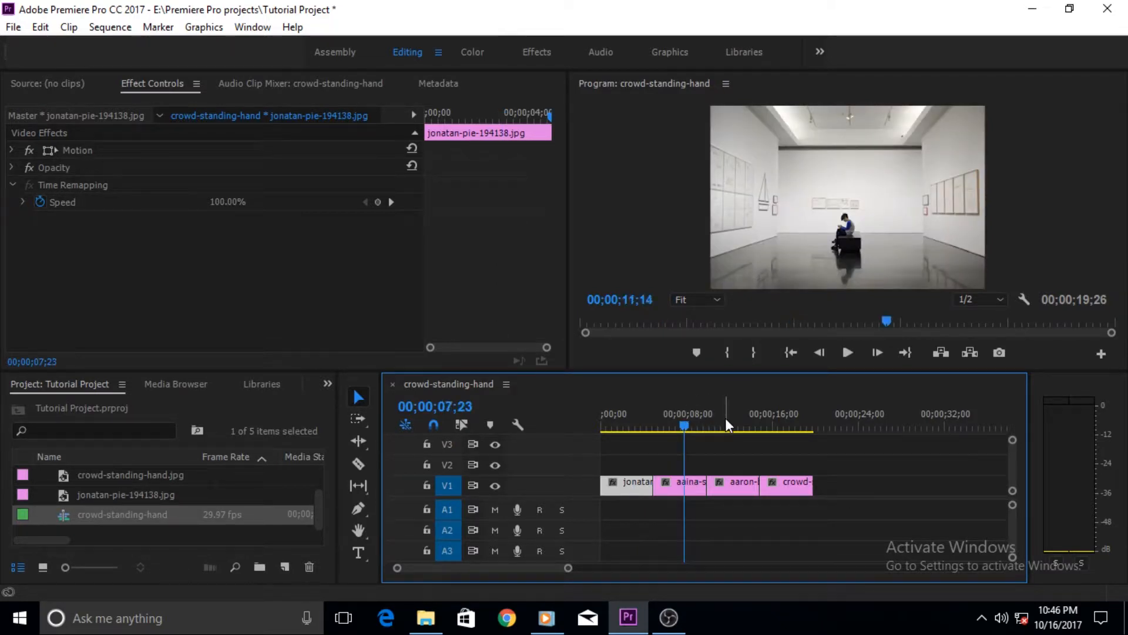
Move the playhead to 11;14 to show the open book on autumn leaves.
left_click(722, 425)
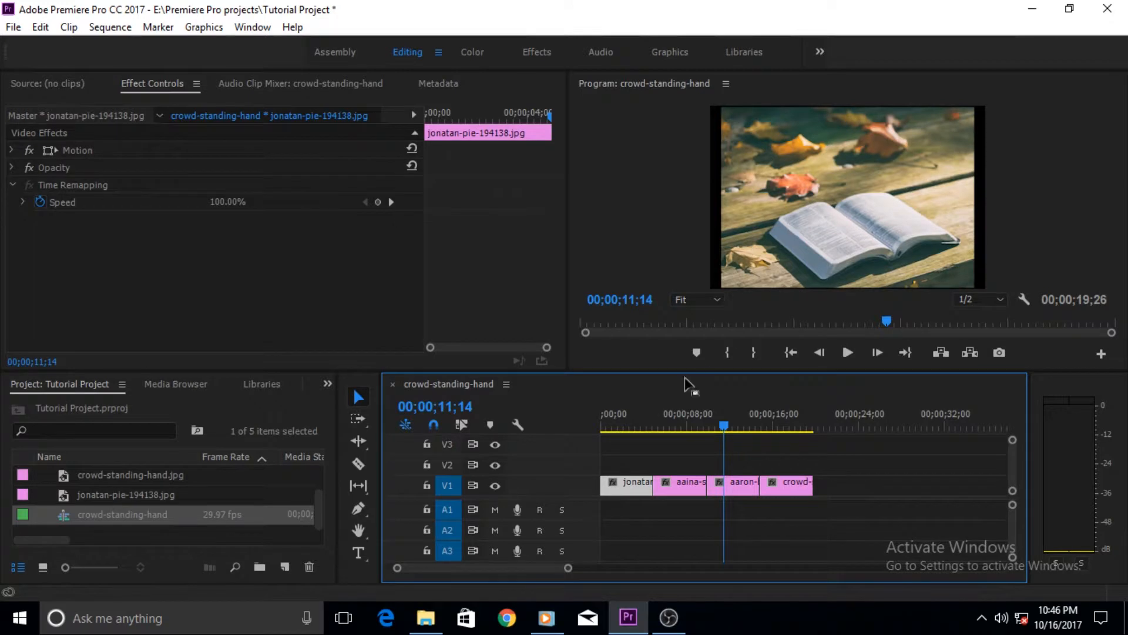
mouse_move(784, 204)
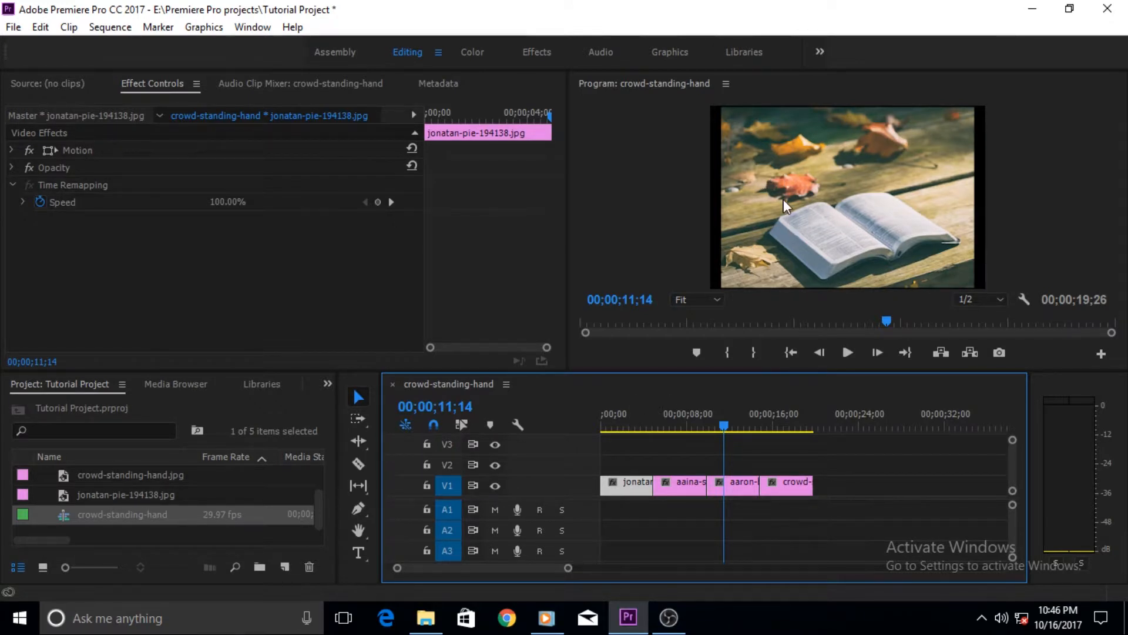
mouse_move(751, 278)
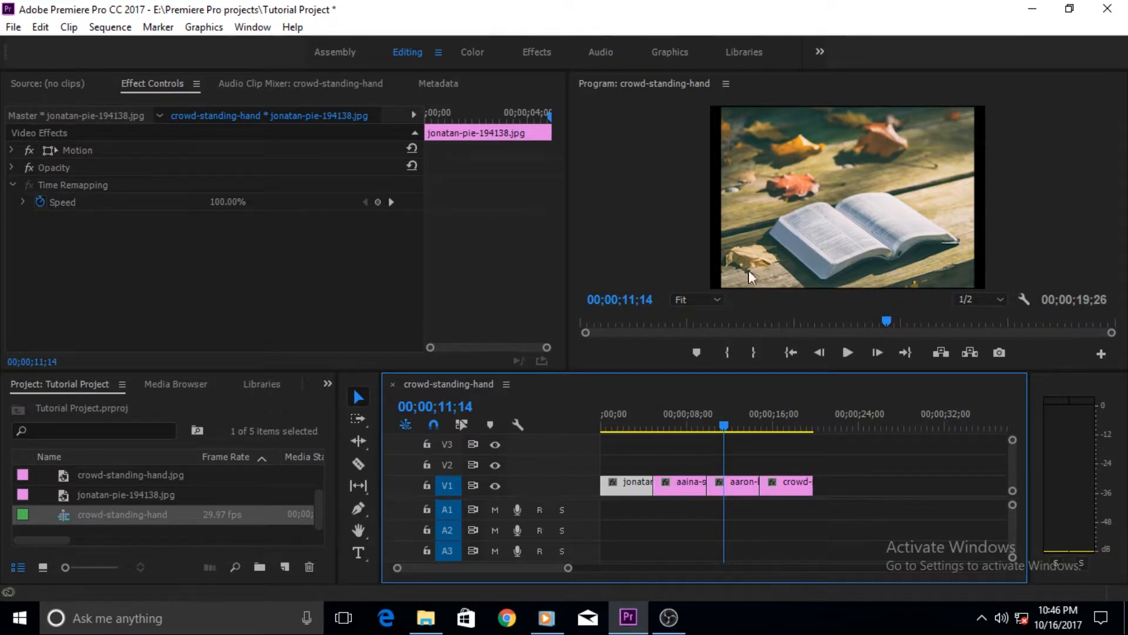
mouse_move(851, 191)
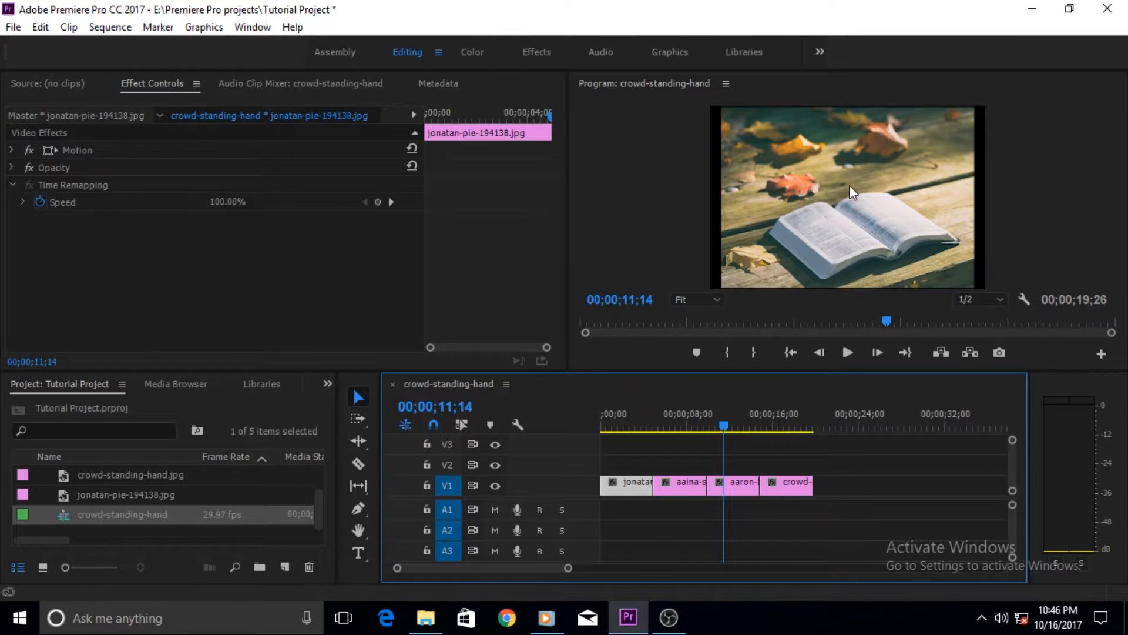
left_click(630, 422)
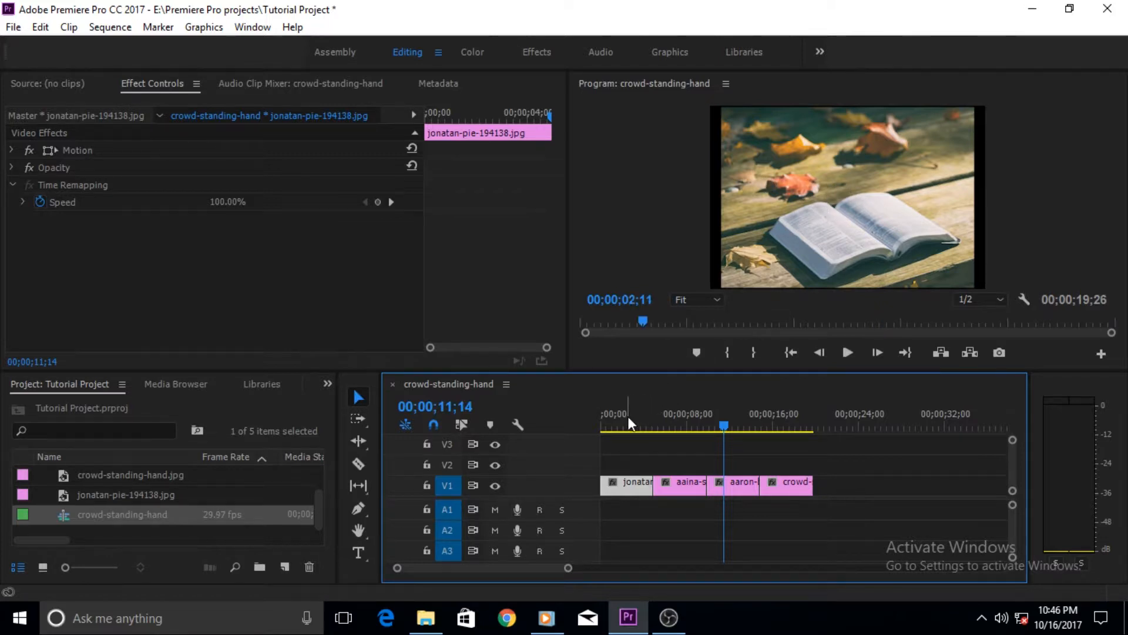
Return the playhead to 02;09 on the lion still and show the hidden panel list.
left_click(624, 413)
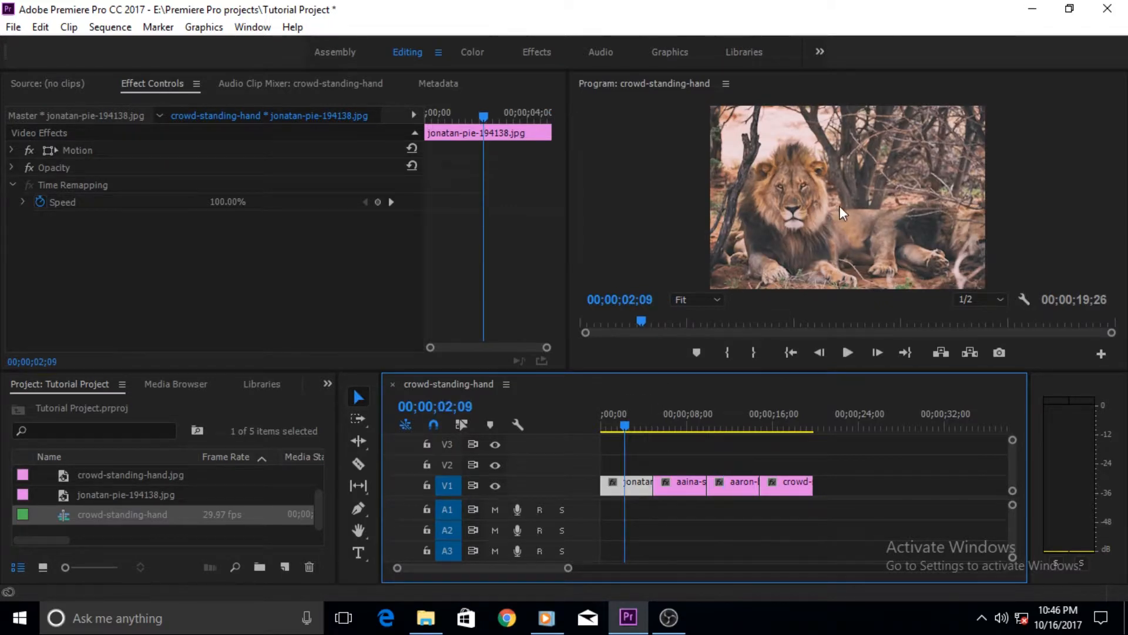
mouse_move(825, 218)
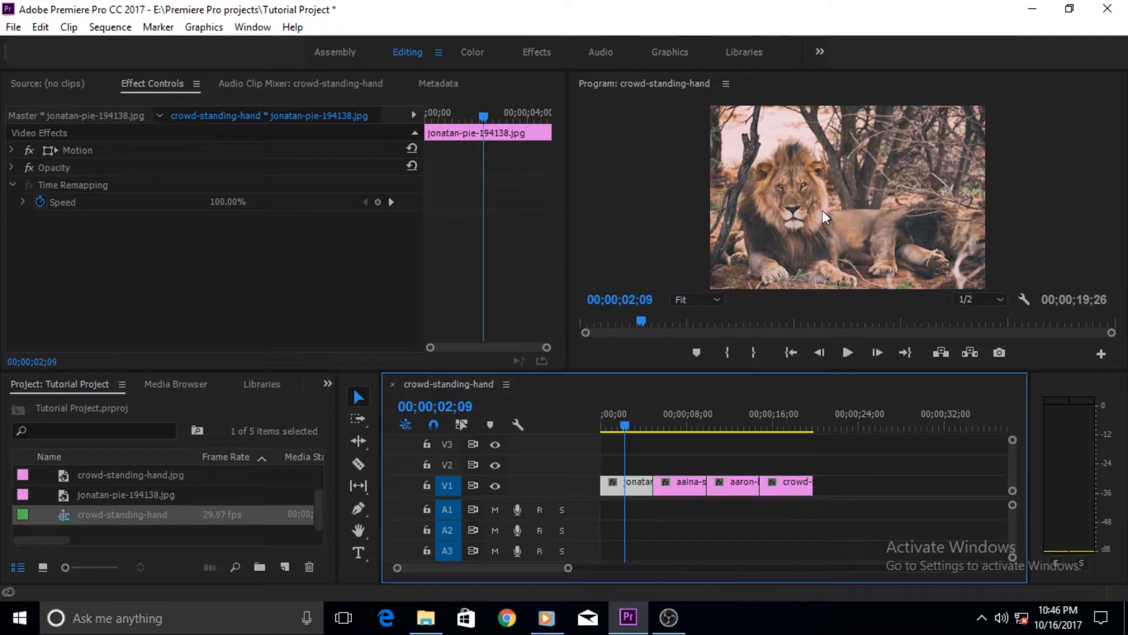
mouse_move(812, 288)
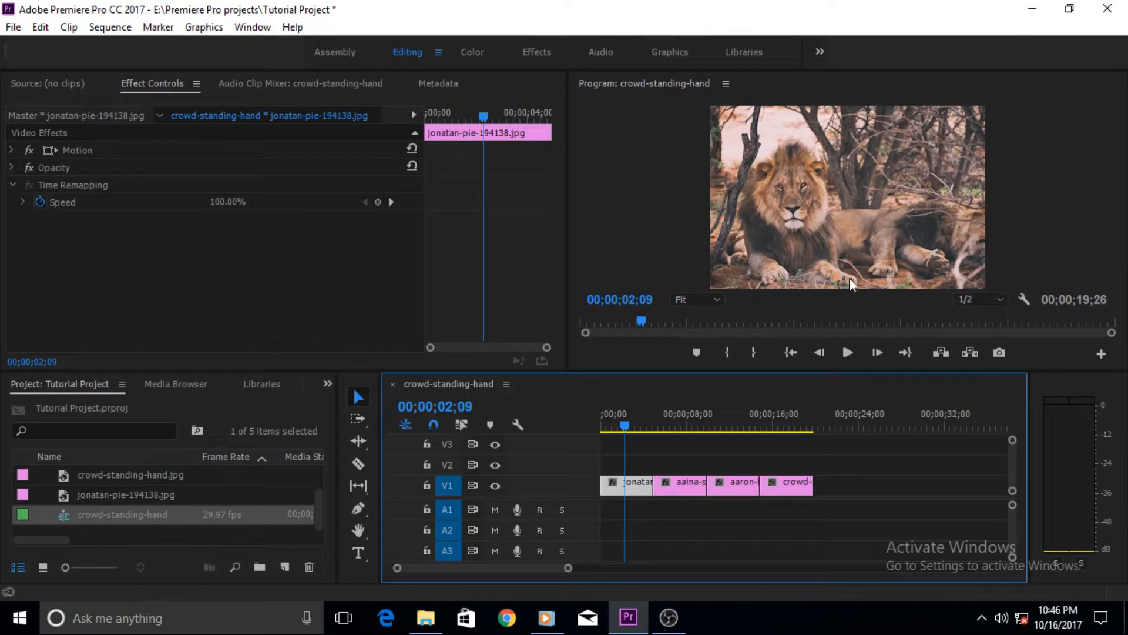
mouse_move(885, 281)
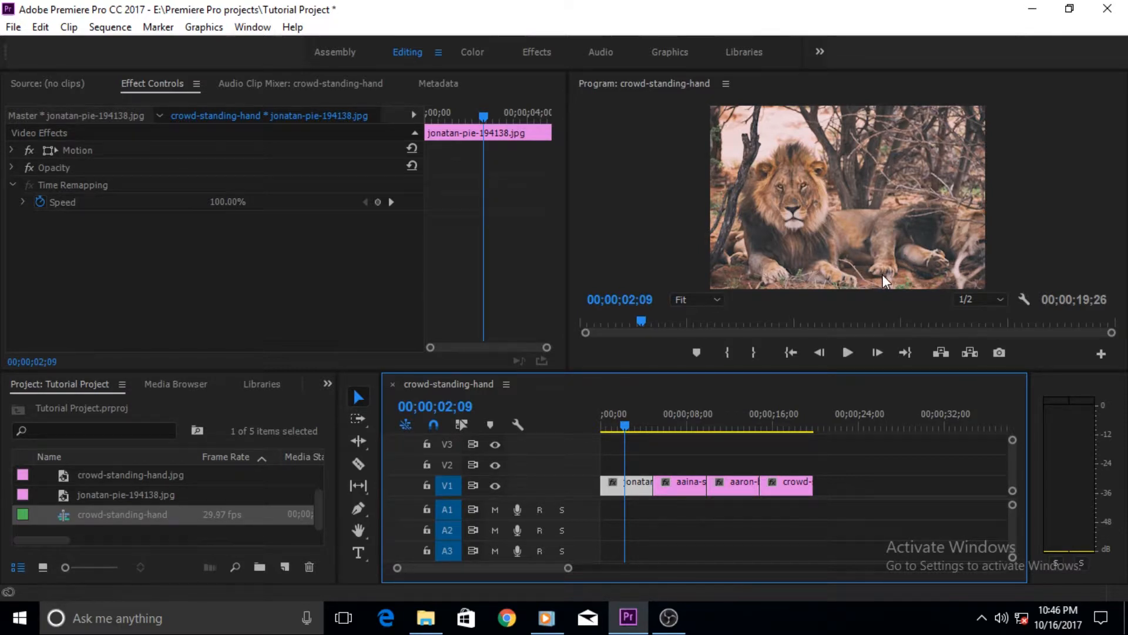
mouse_move(741, 283)
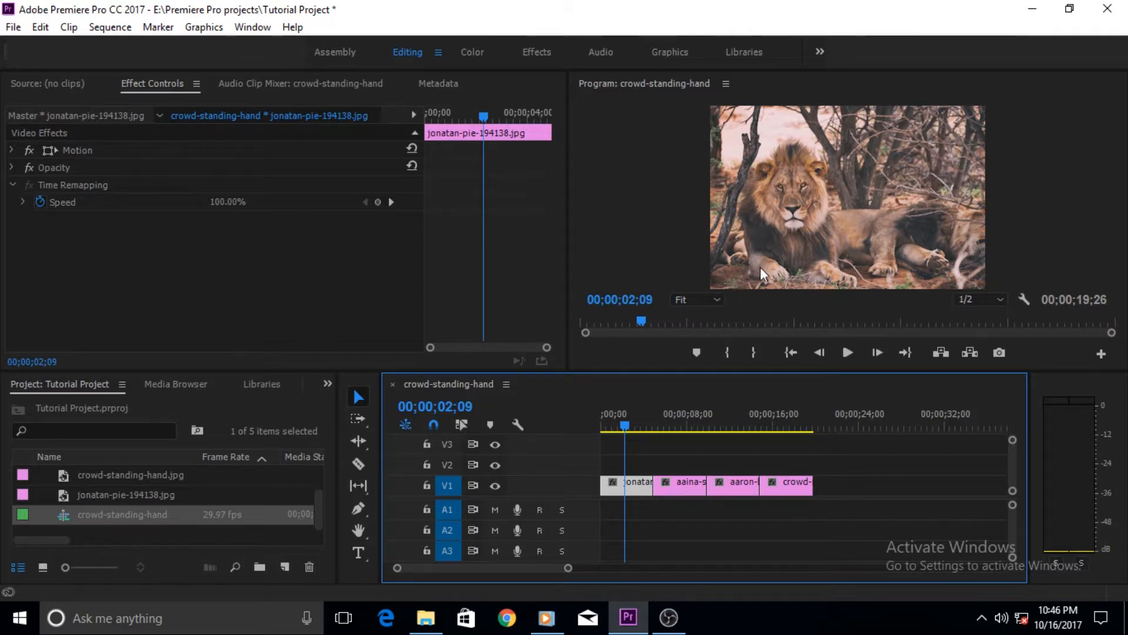
mouse_move(776, 303)
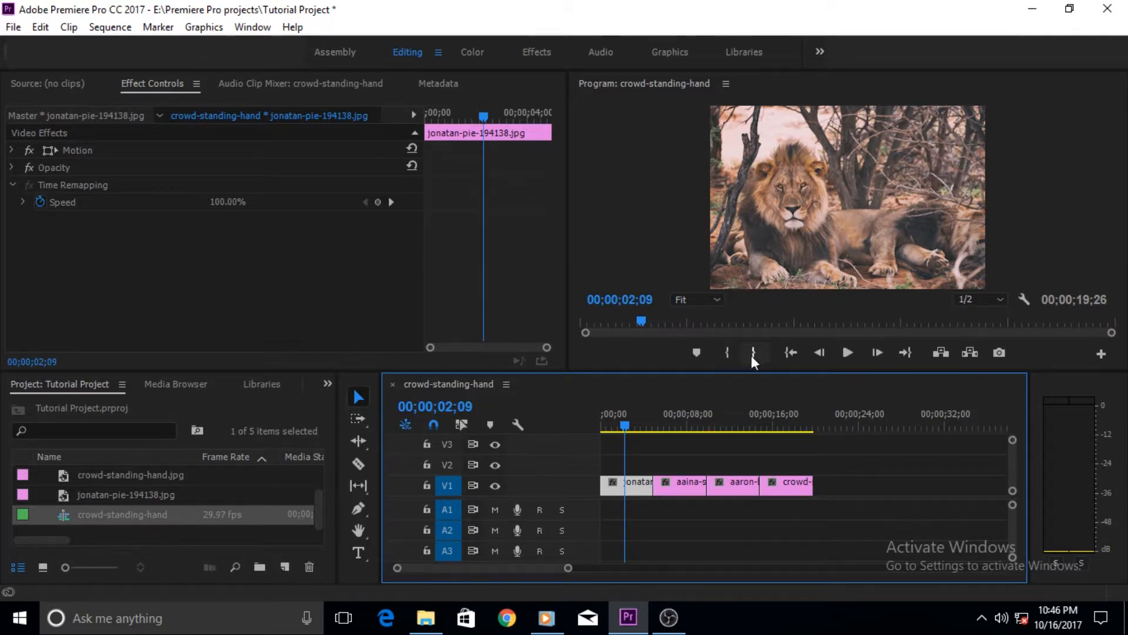
mouse_move(728, 431)
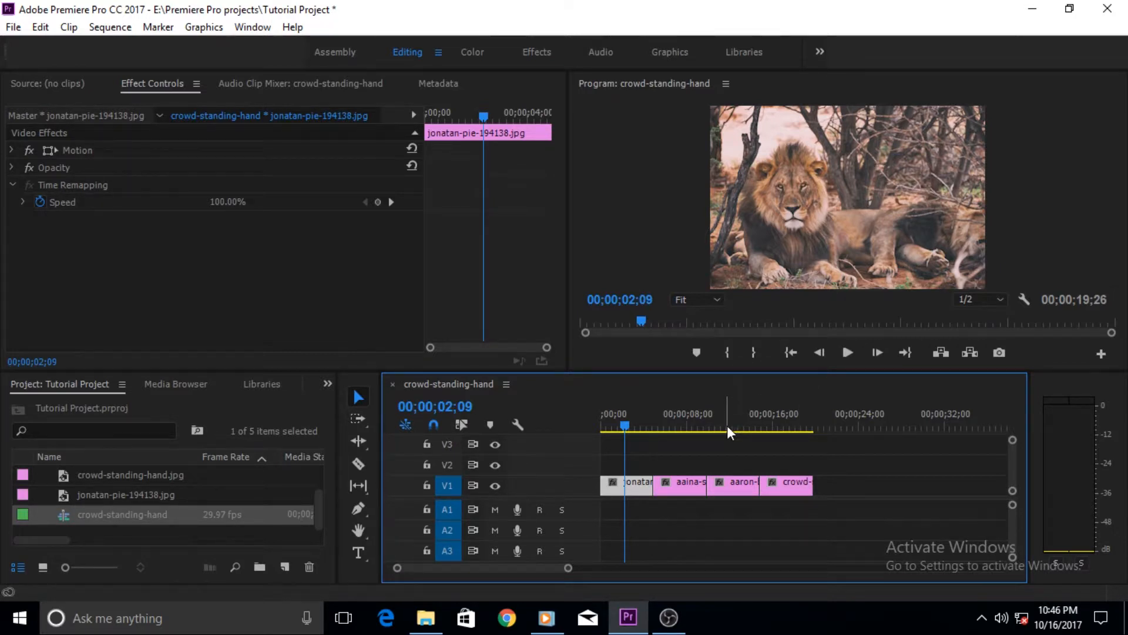
mouse_move(780, 236)
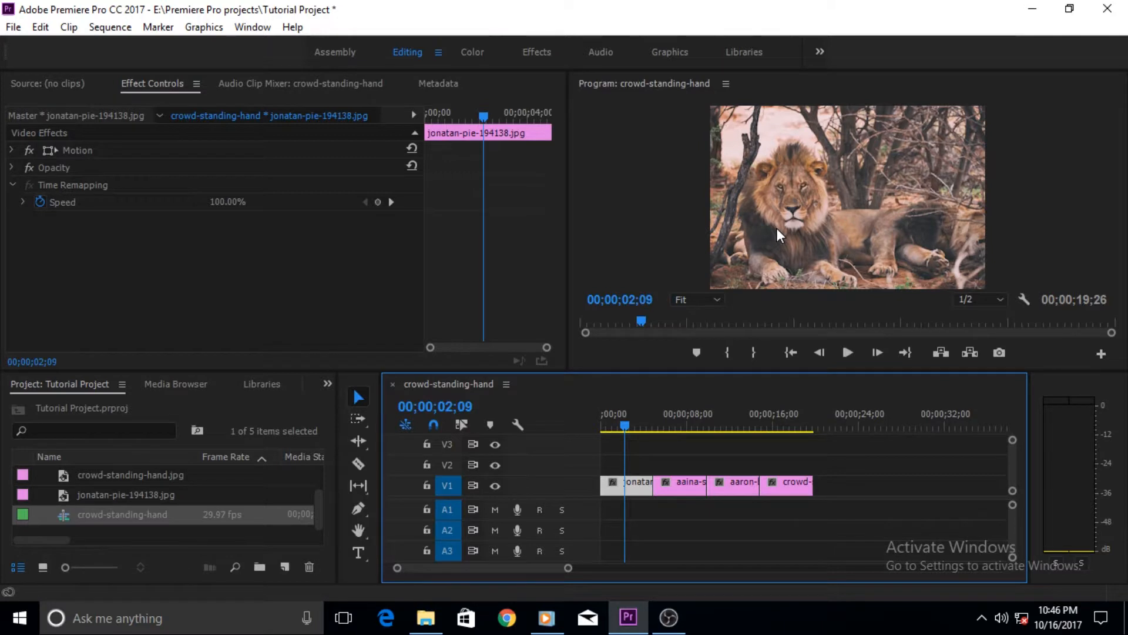
mouse_move(788, 180)
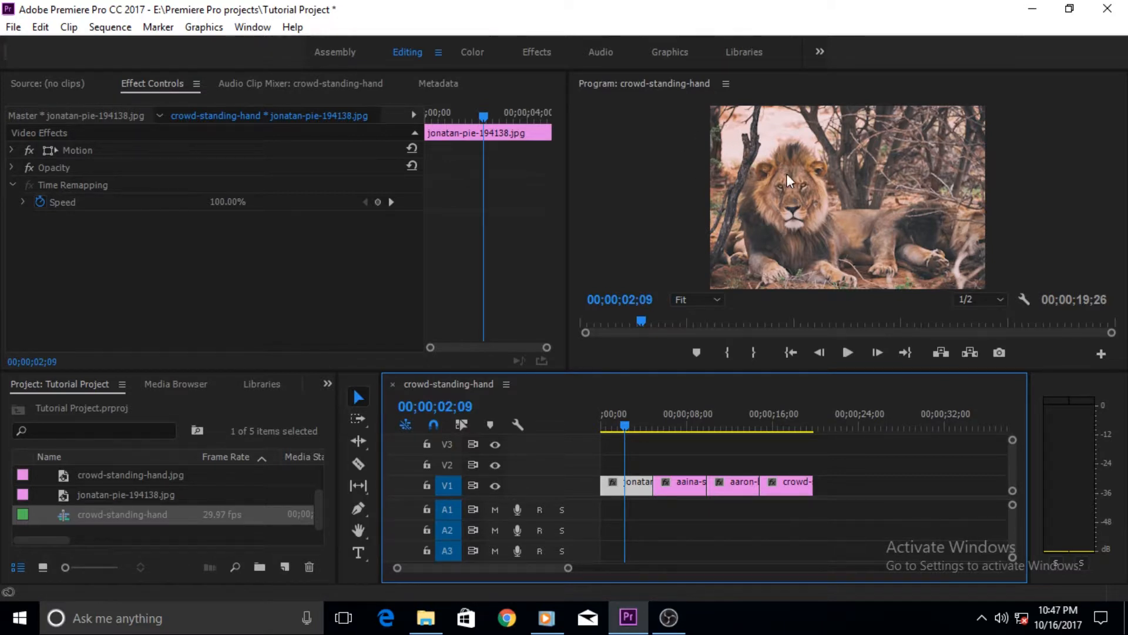
mouse_move(790, 152)
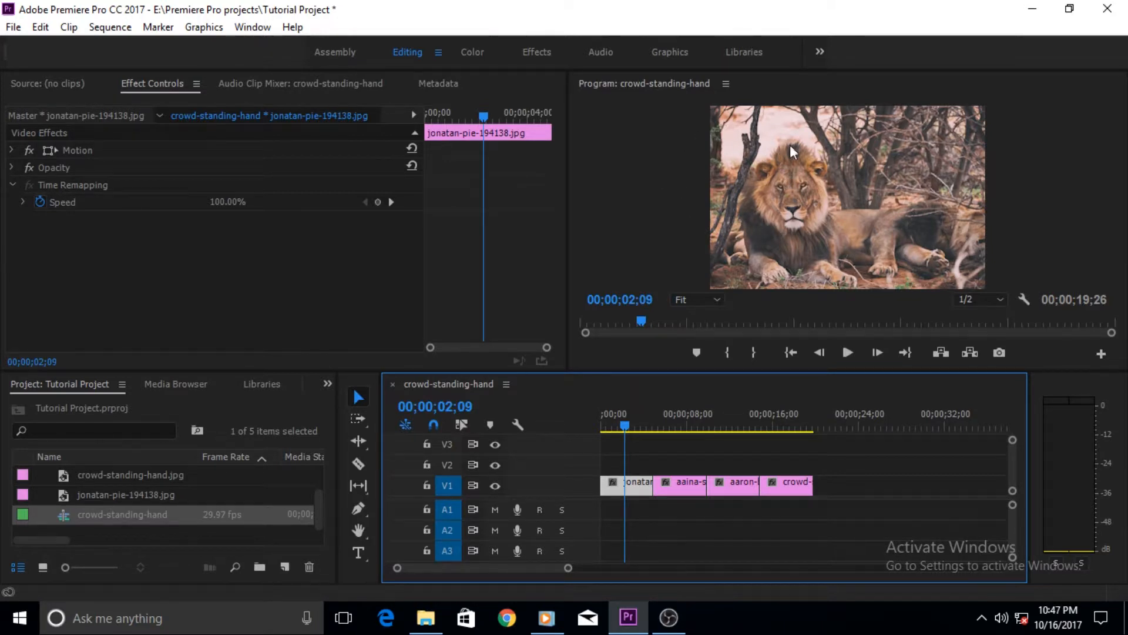
mouse_move(695, 175)
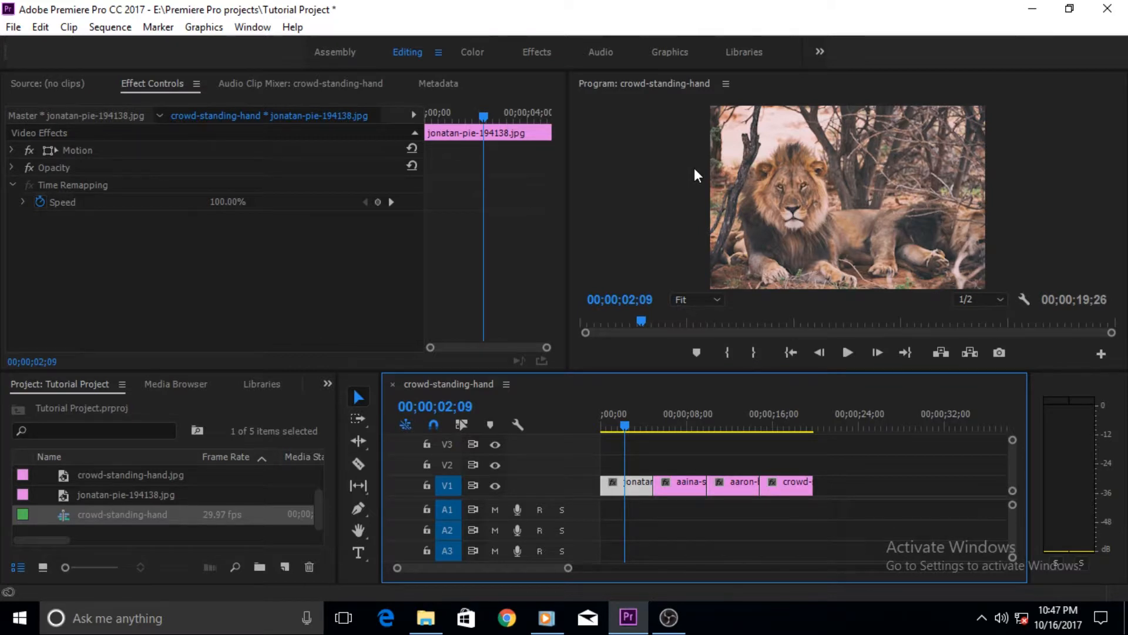
mouse_move(979, 155)
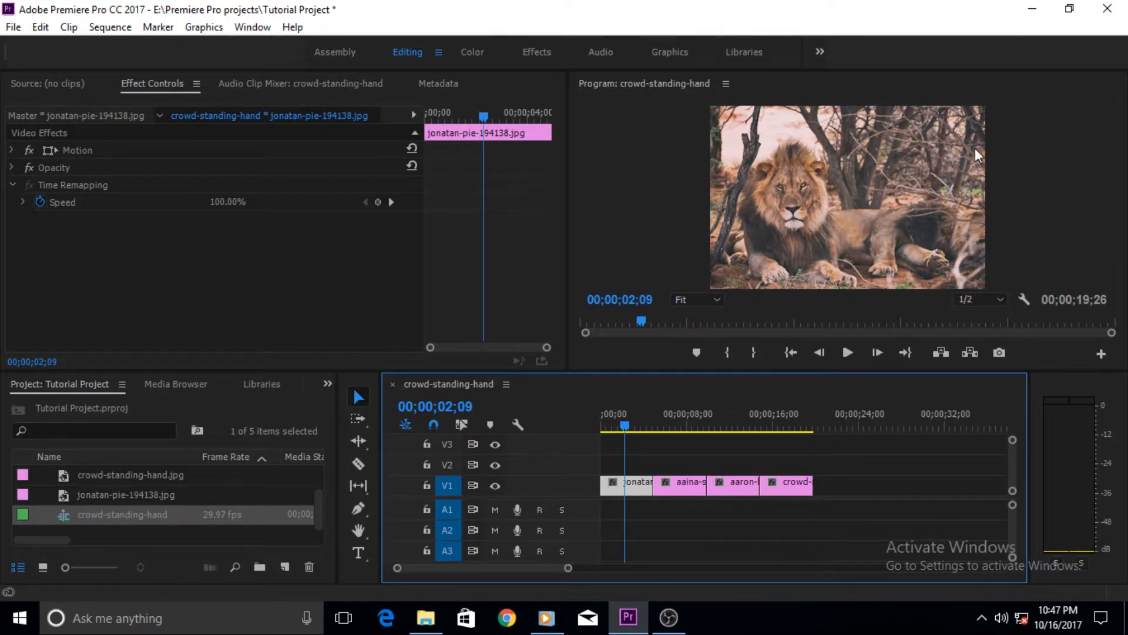
mouse_move(645, 182)
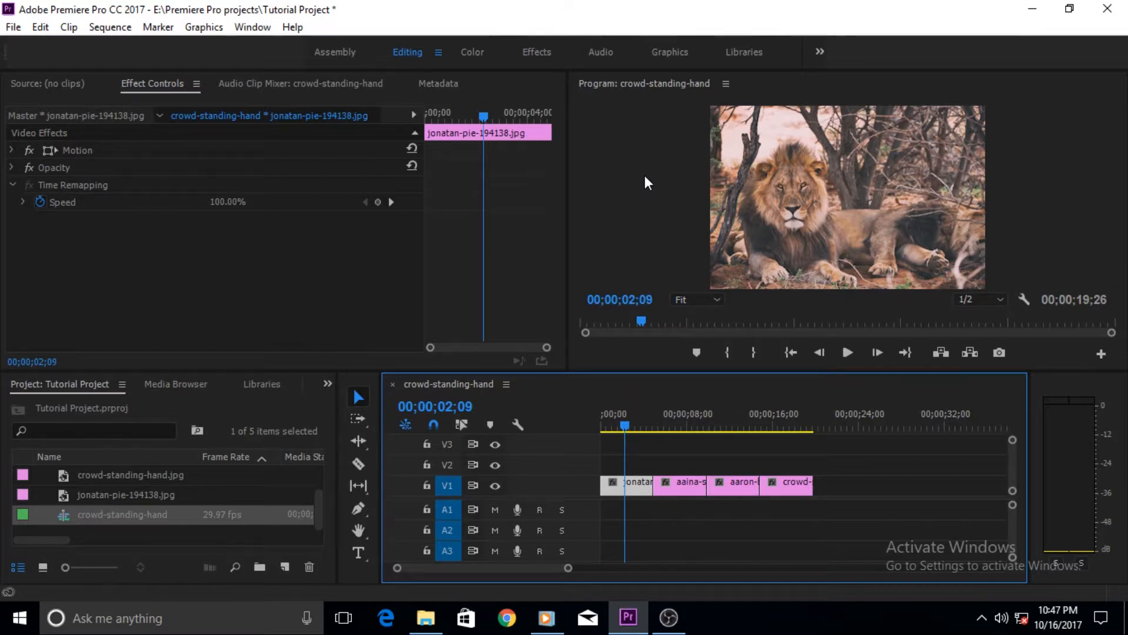
mouse_move(847, 165)
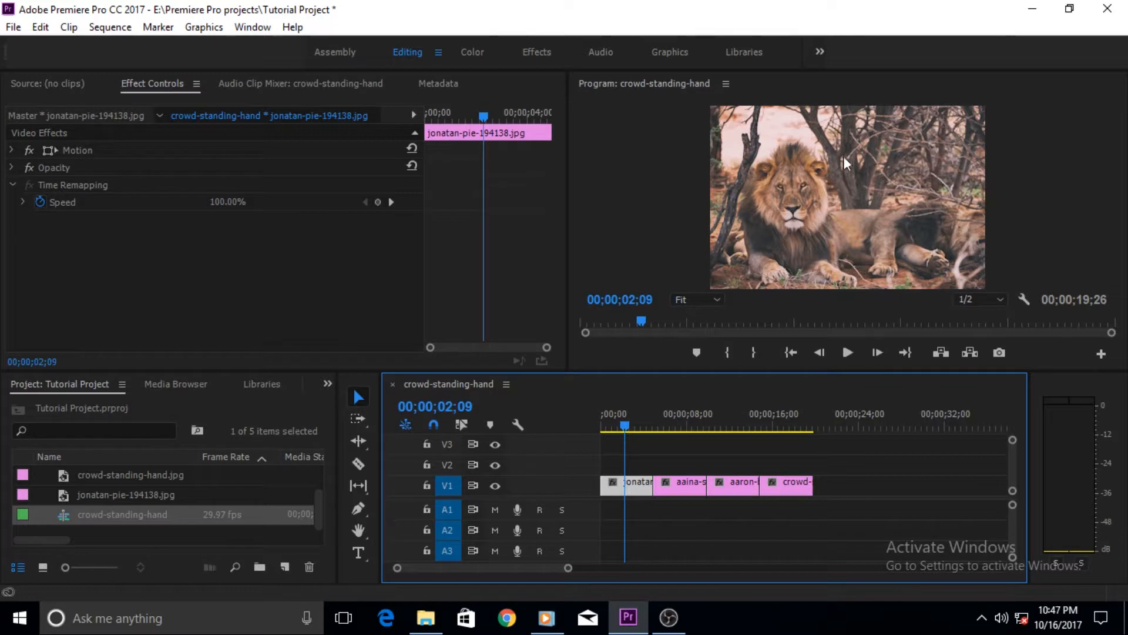
mouse_move(1051, 167)
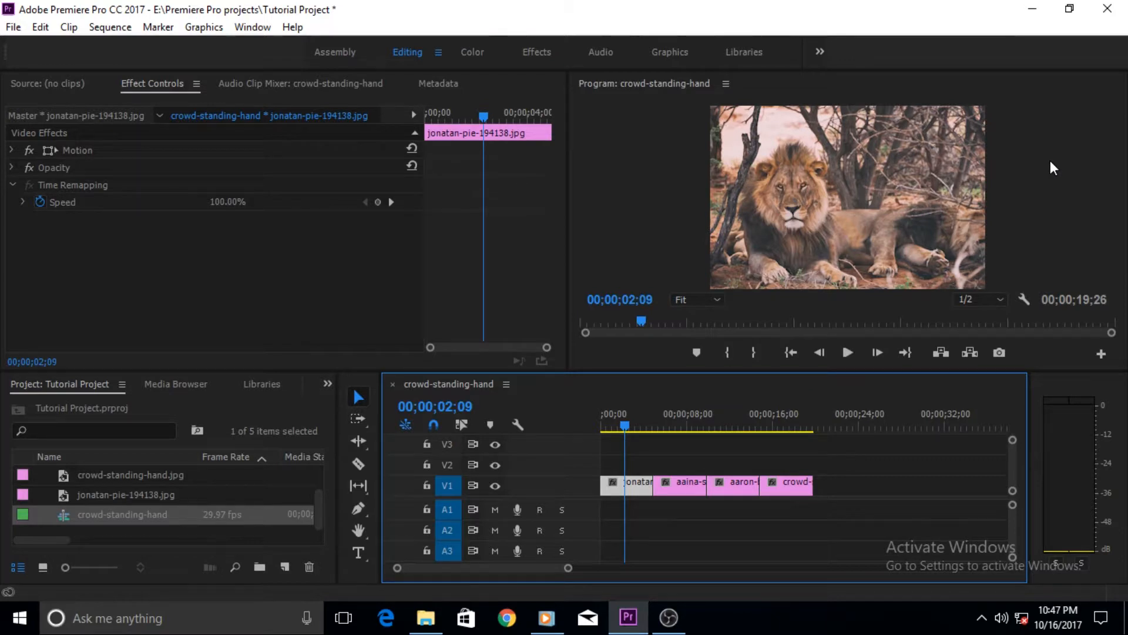
mouse_move(664, 181)
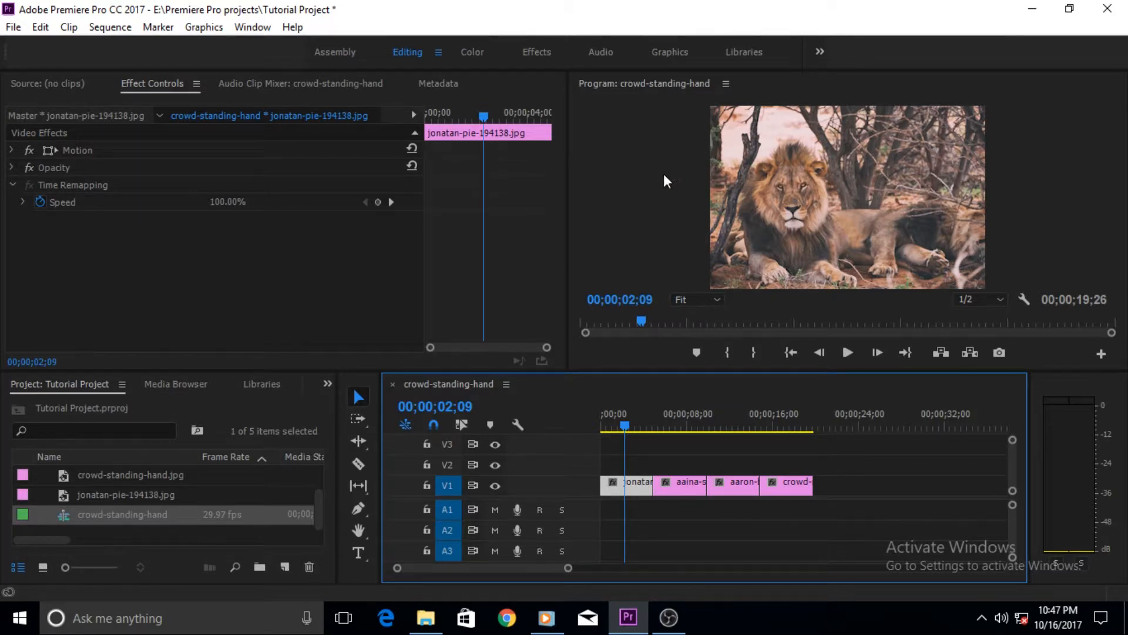
mouse_move(656, 166)
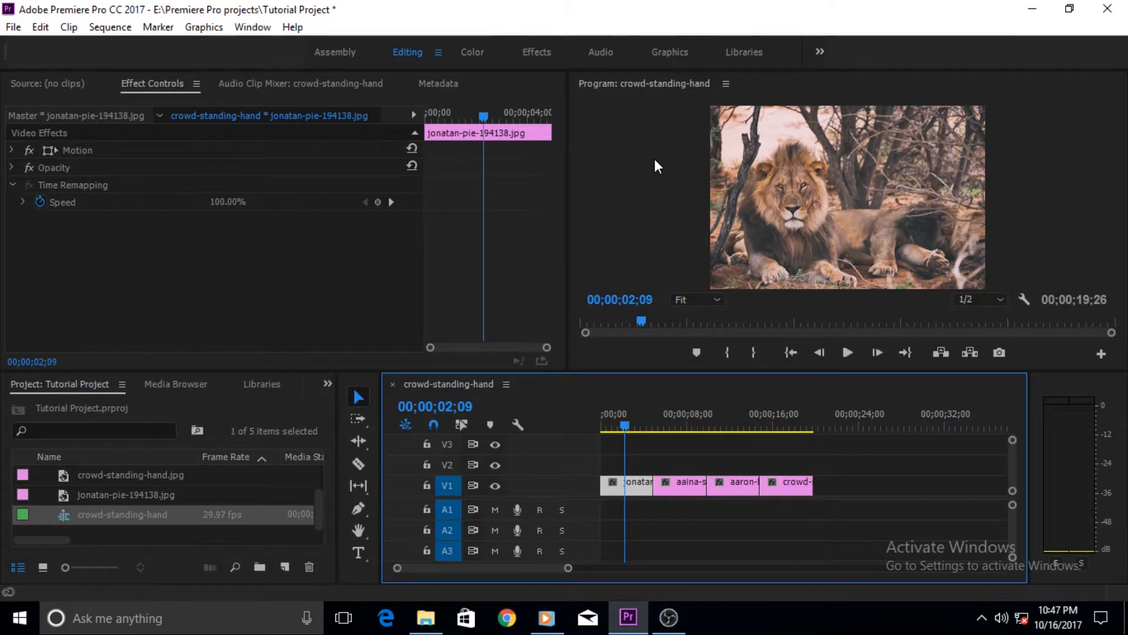
mouse_move(651, 172)
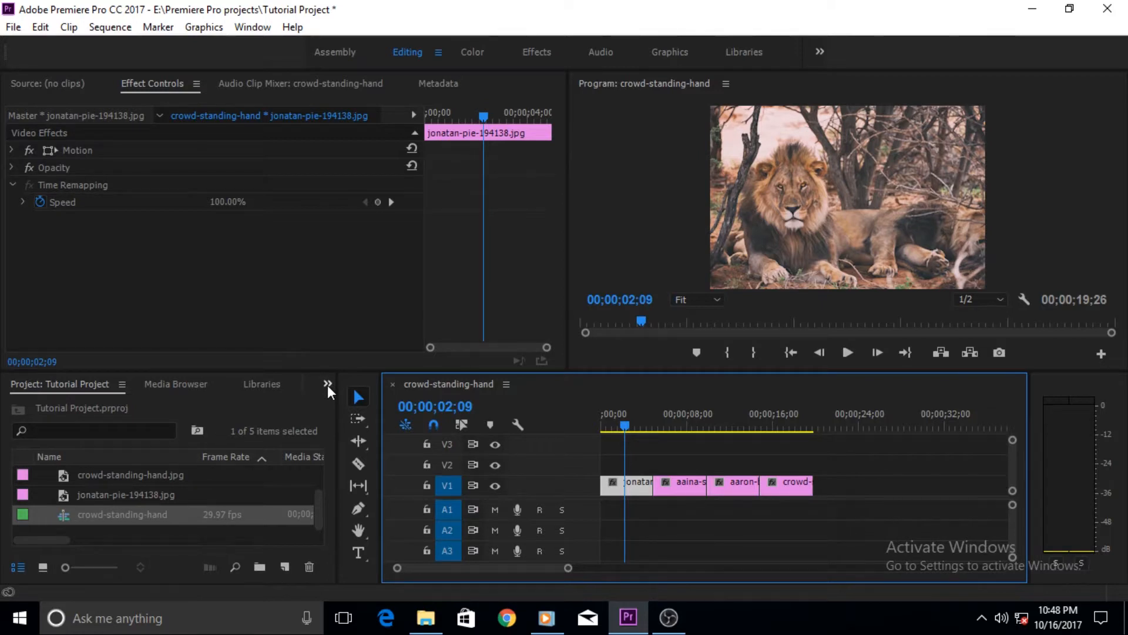
left_click(328, 384)
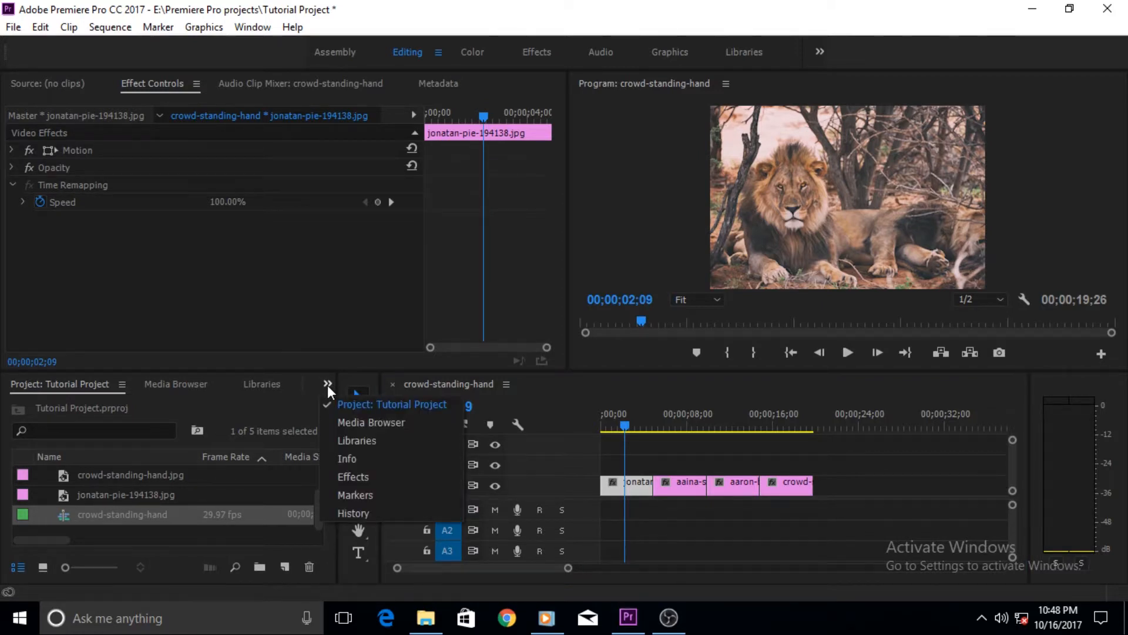
left_click(354, 476)
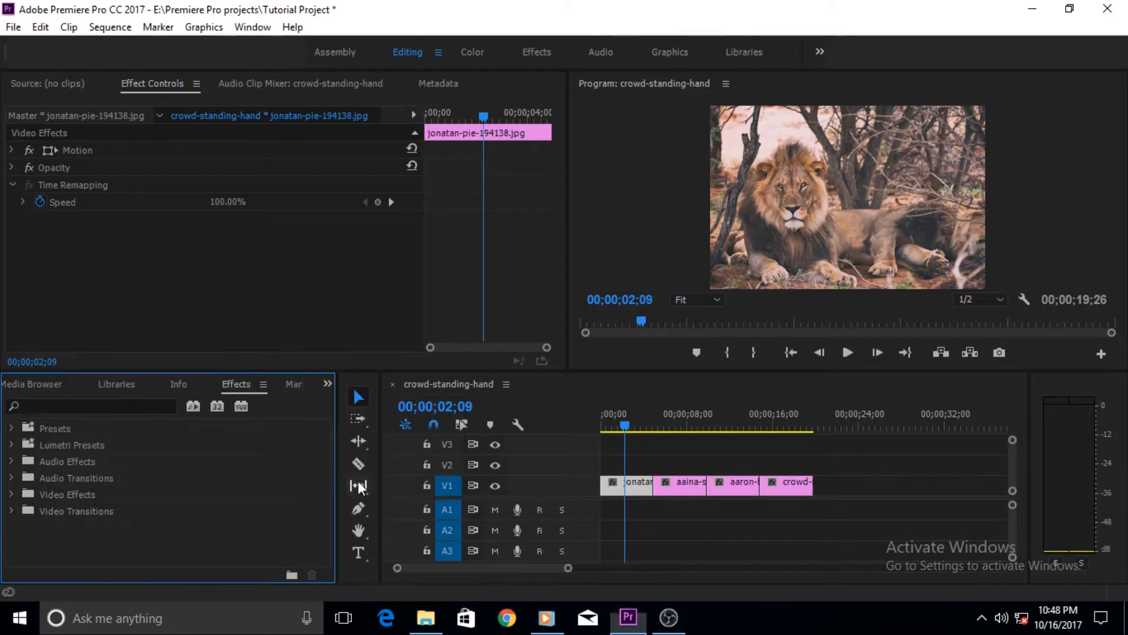
left_click(91, 405)
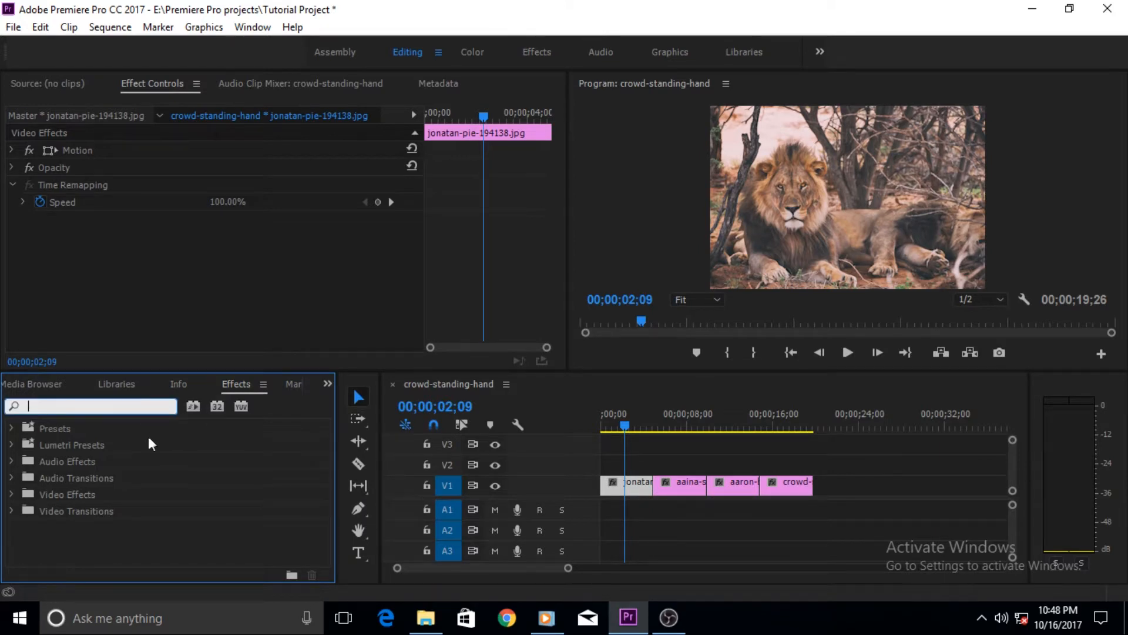
mouse_move(178, 344)
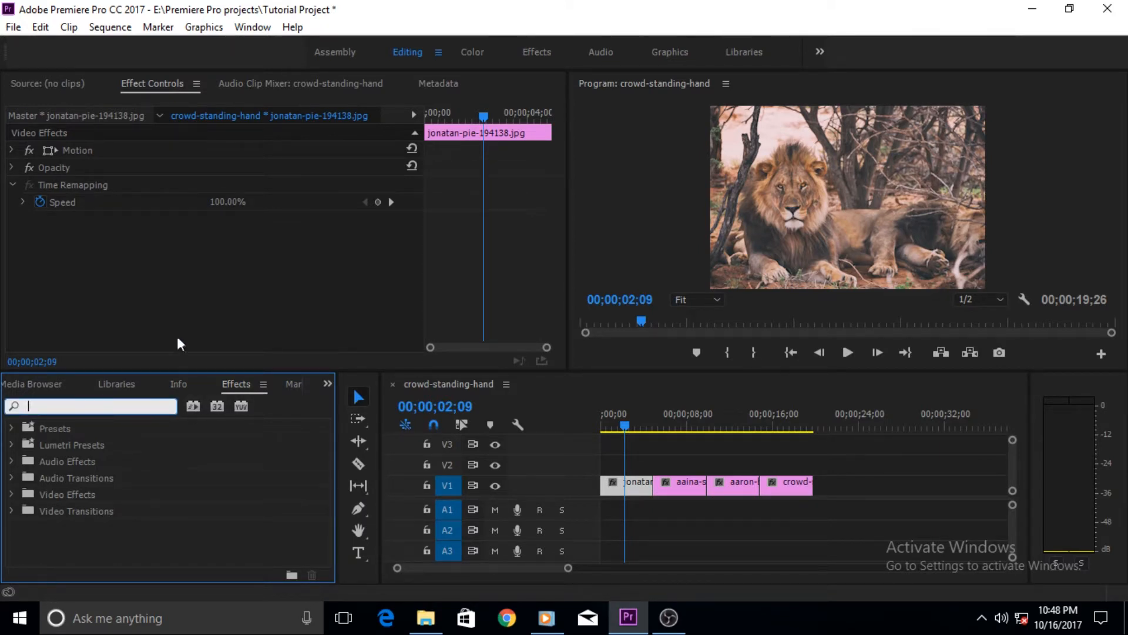
type("d")
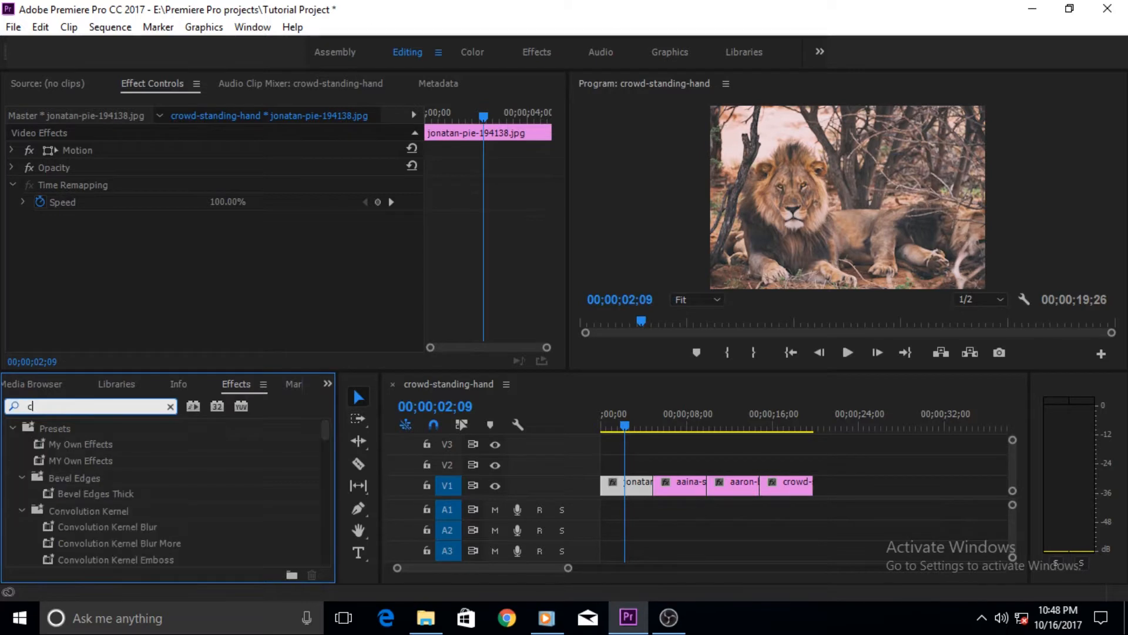
type("color")
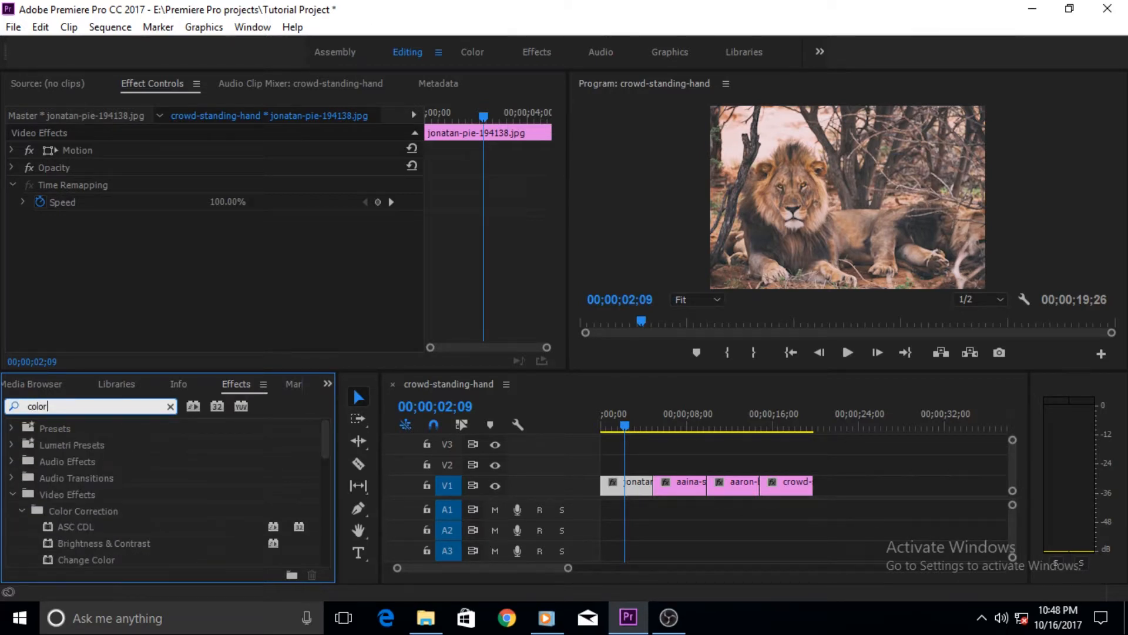
scroll("down", 3)
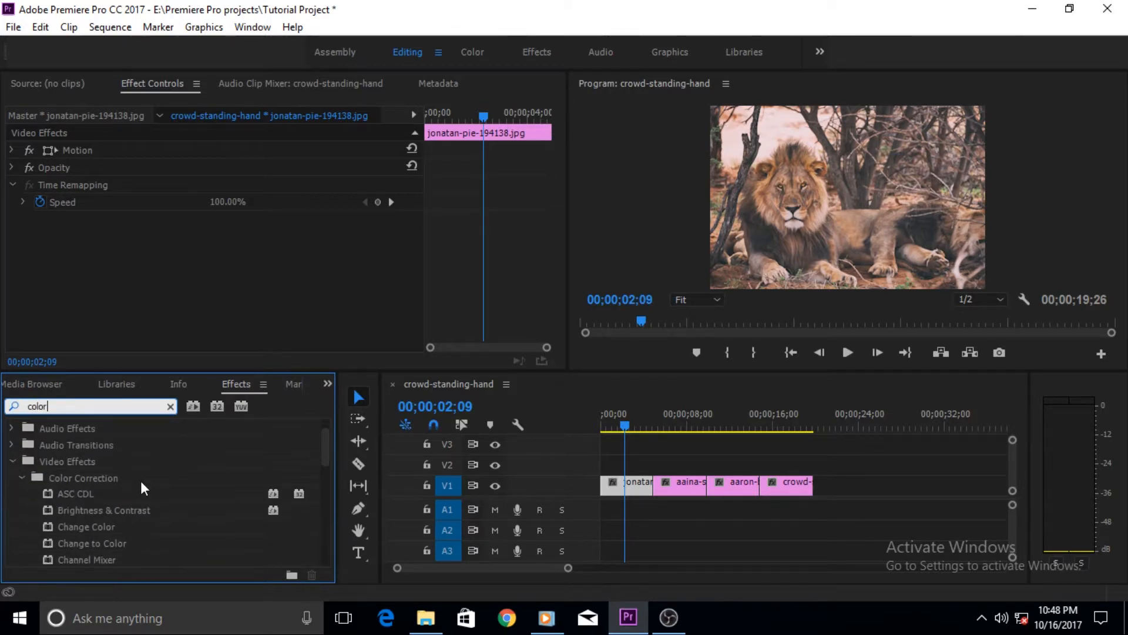
scroll("down", 3)
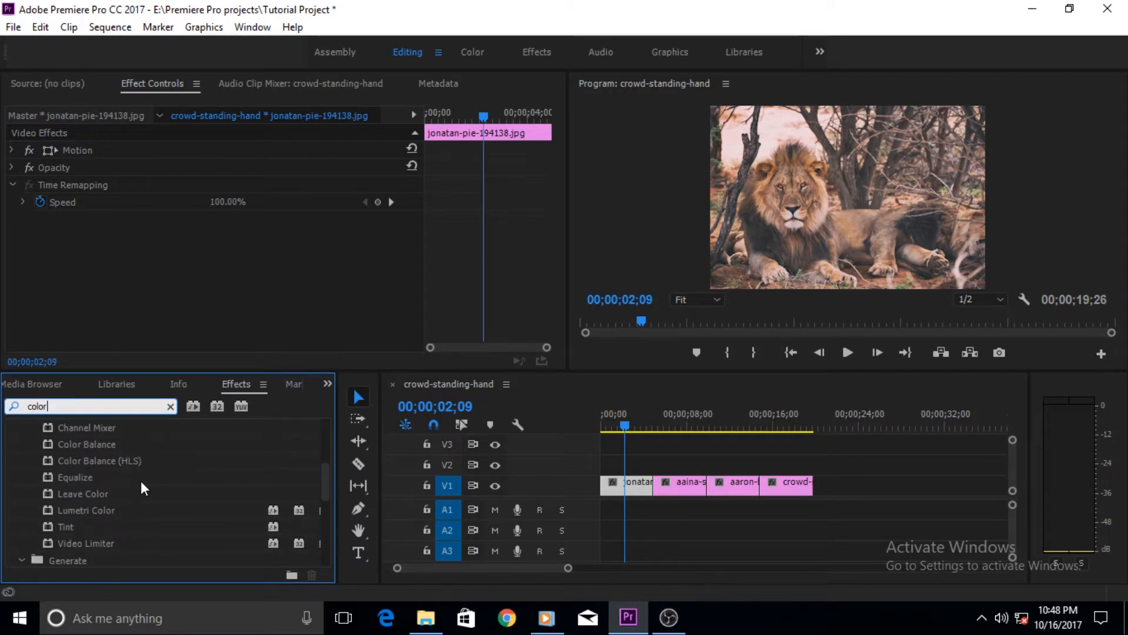
scroll("down", 3)
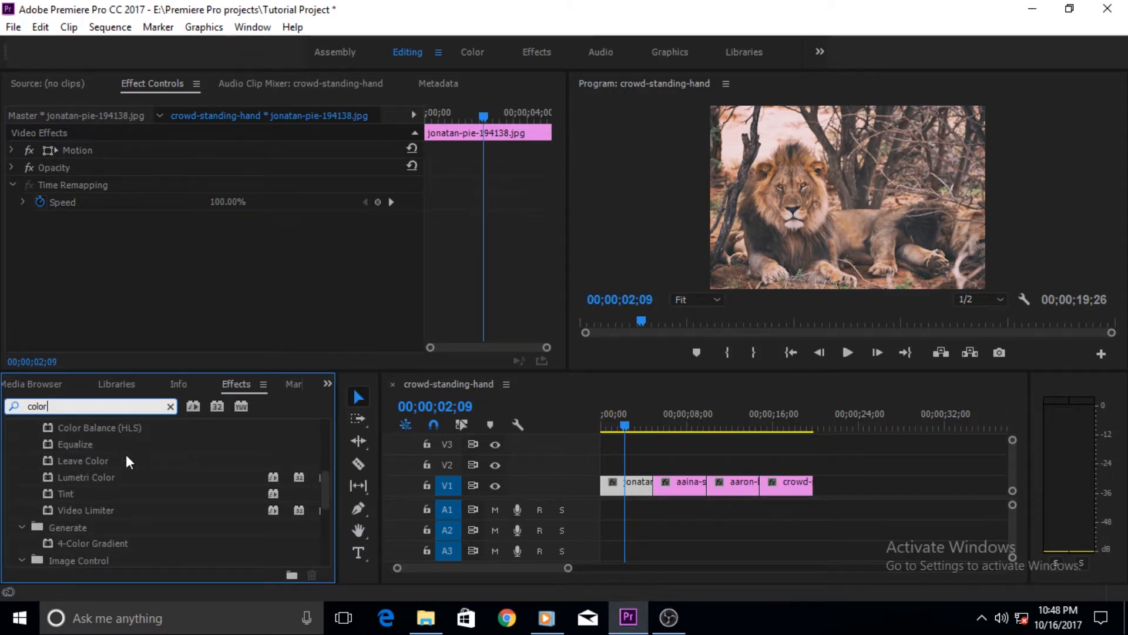
scroll("down", 3)
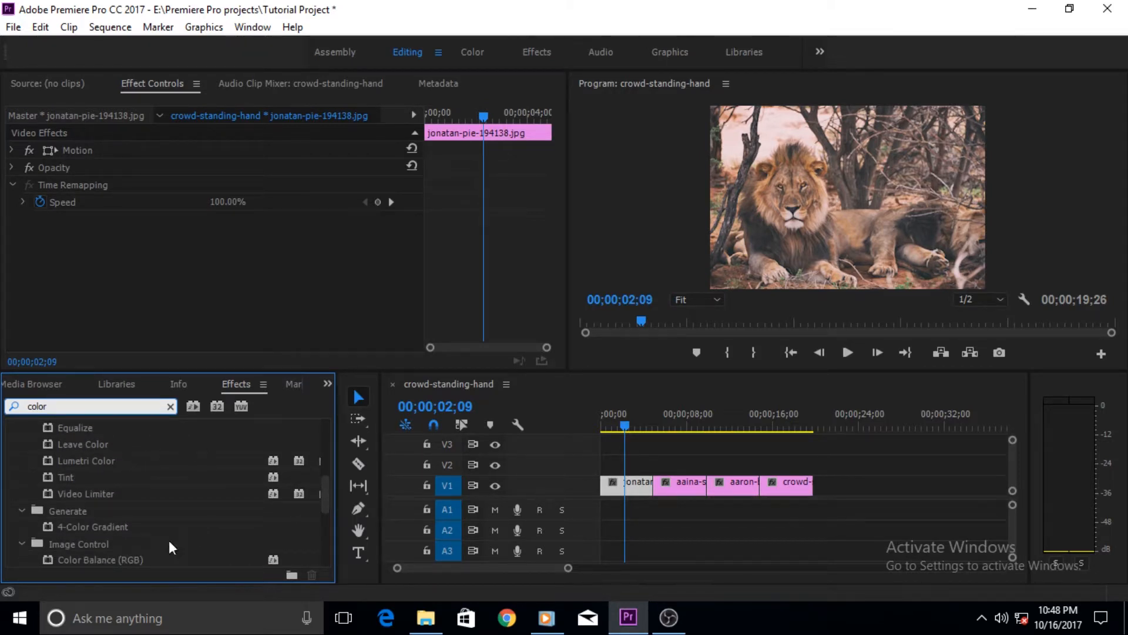
scroll("down", 3)
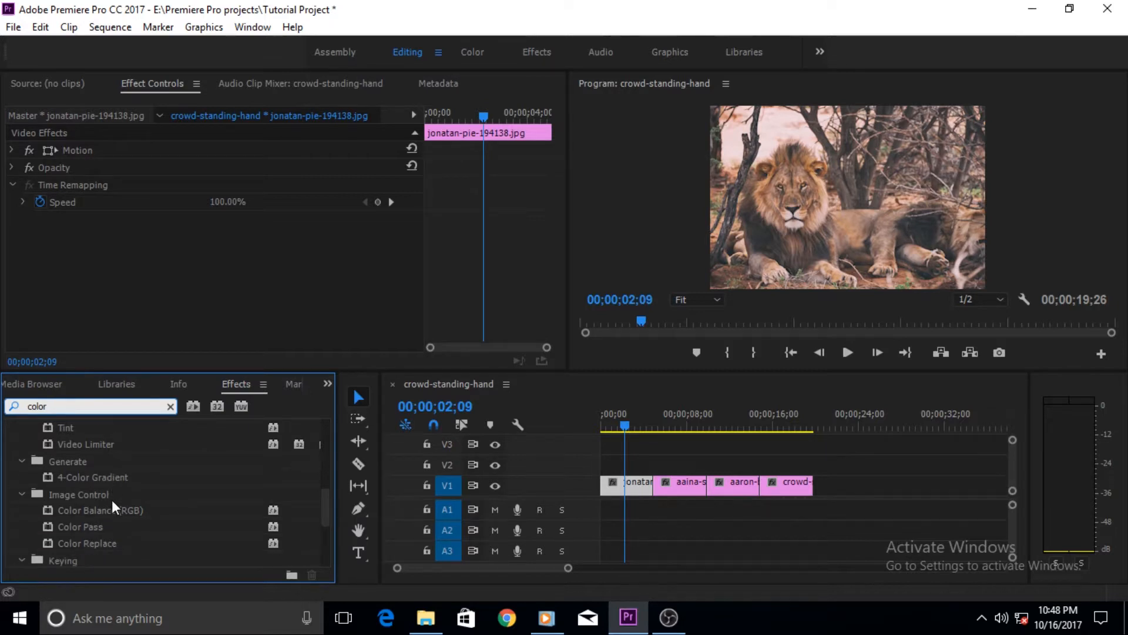
scroll("down", 3)
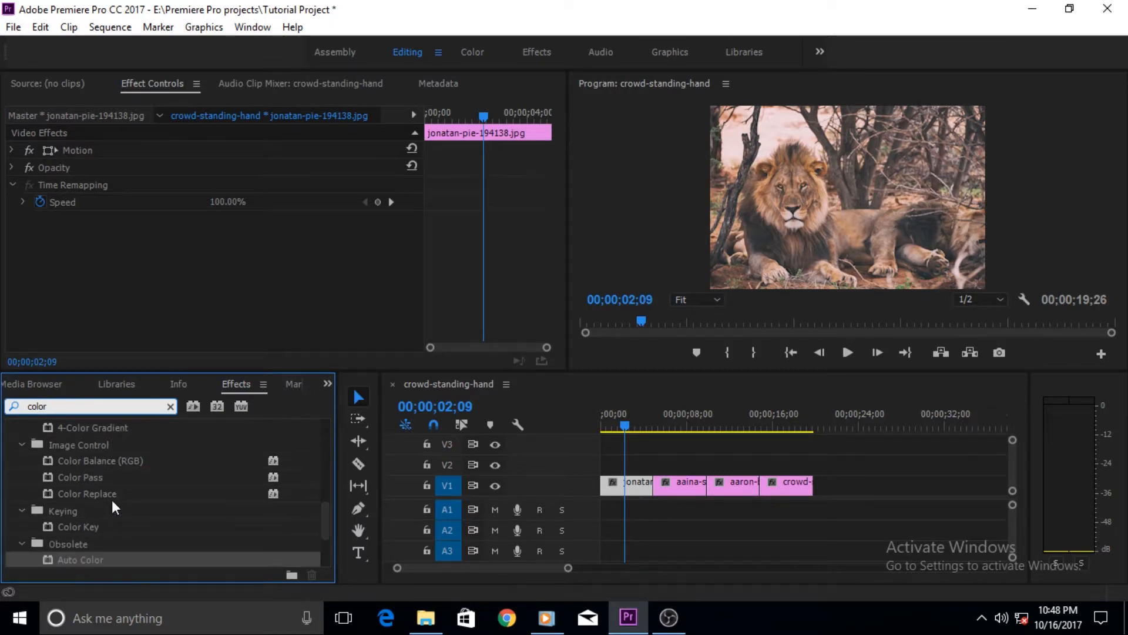
scroll("up", 3)
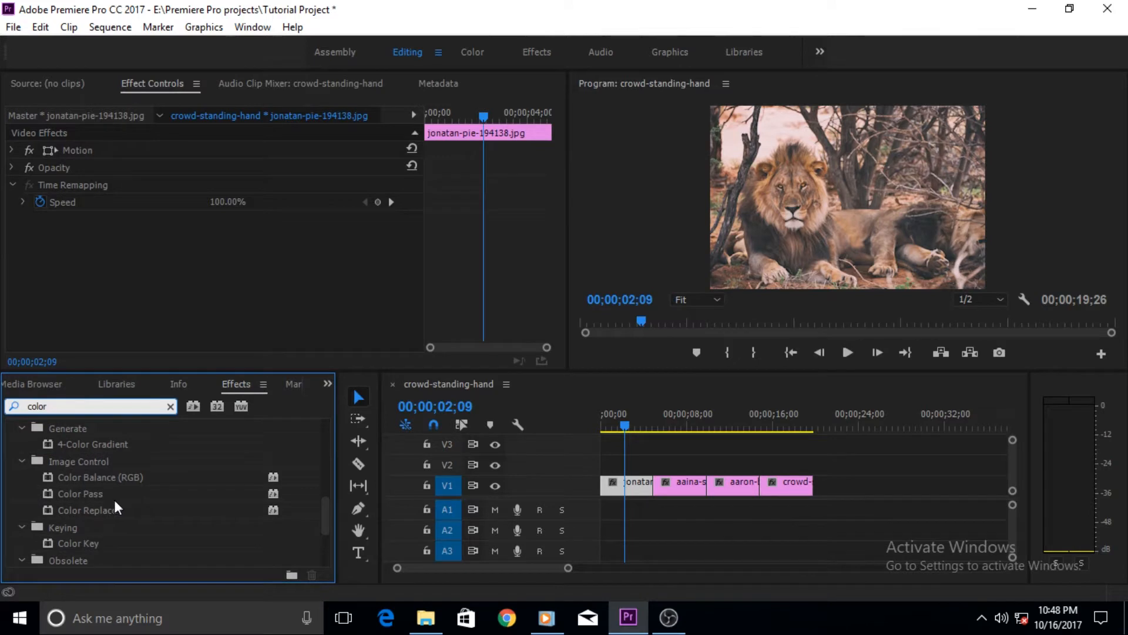
mouse_move(152, 448)
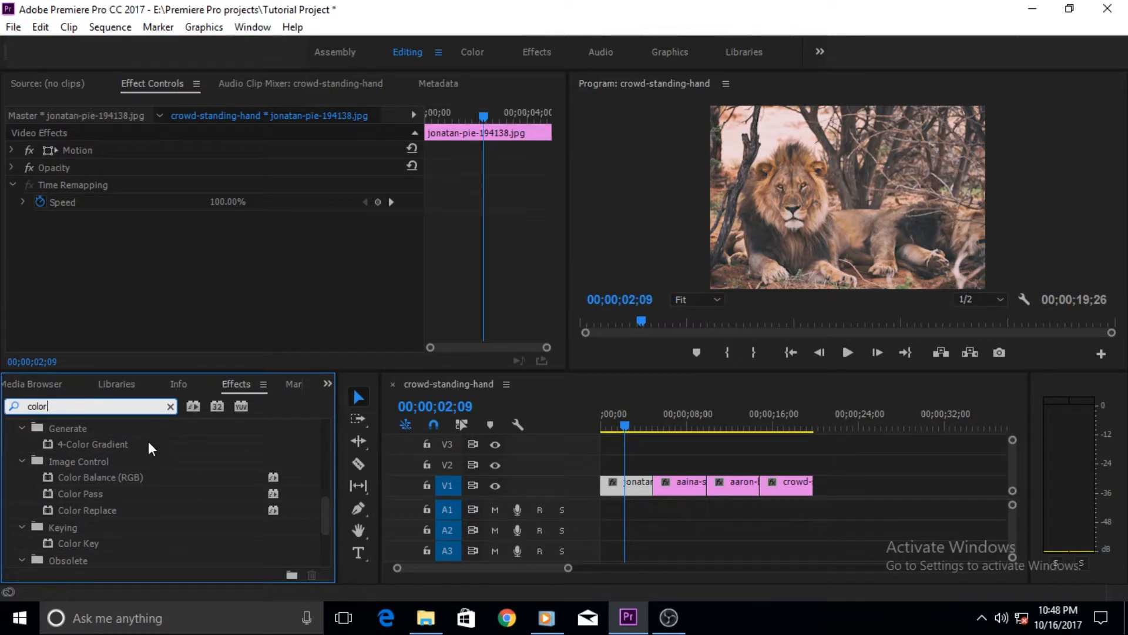
mouse_move(131, 491)
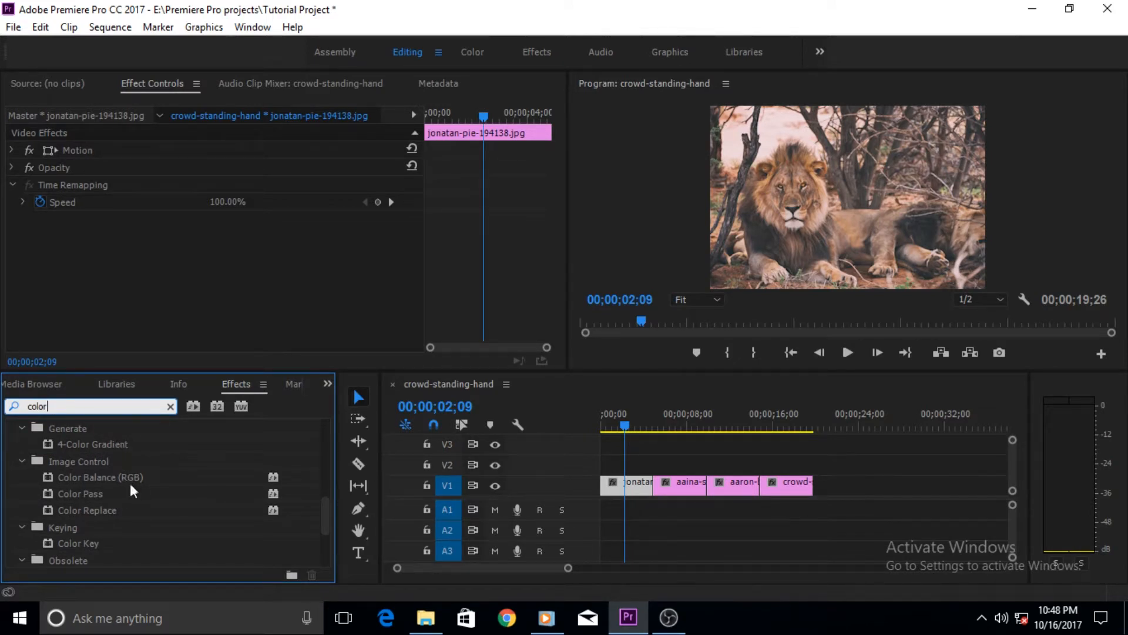
mouse_move(163, 489)
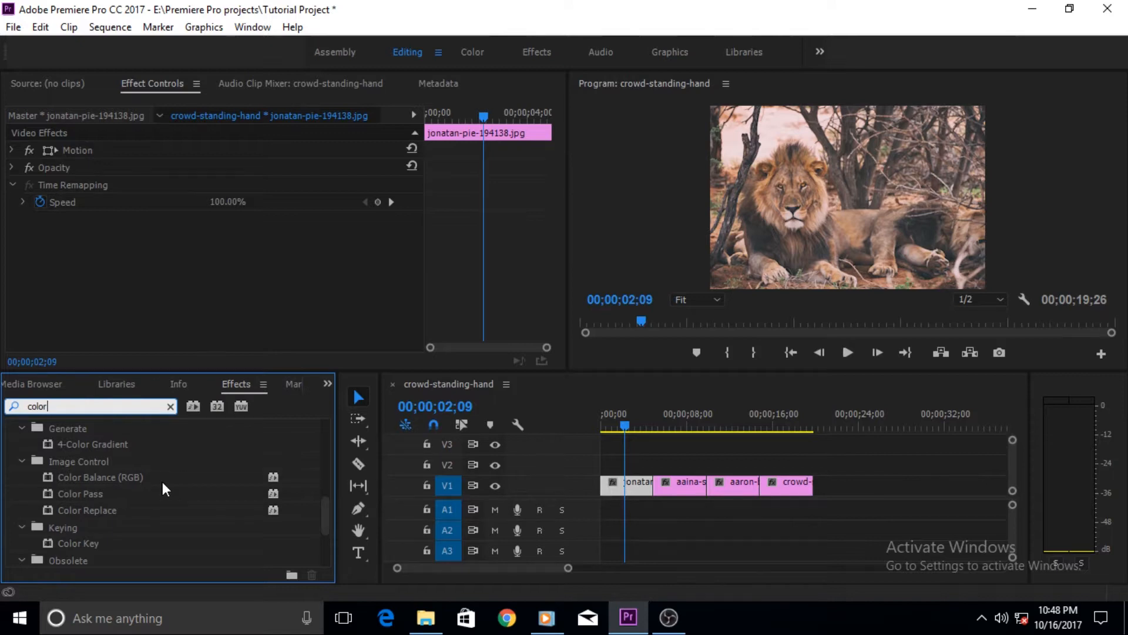
scroll("down", 3)
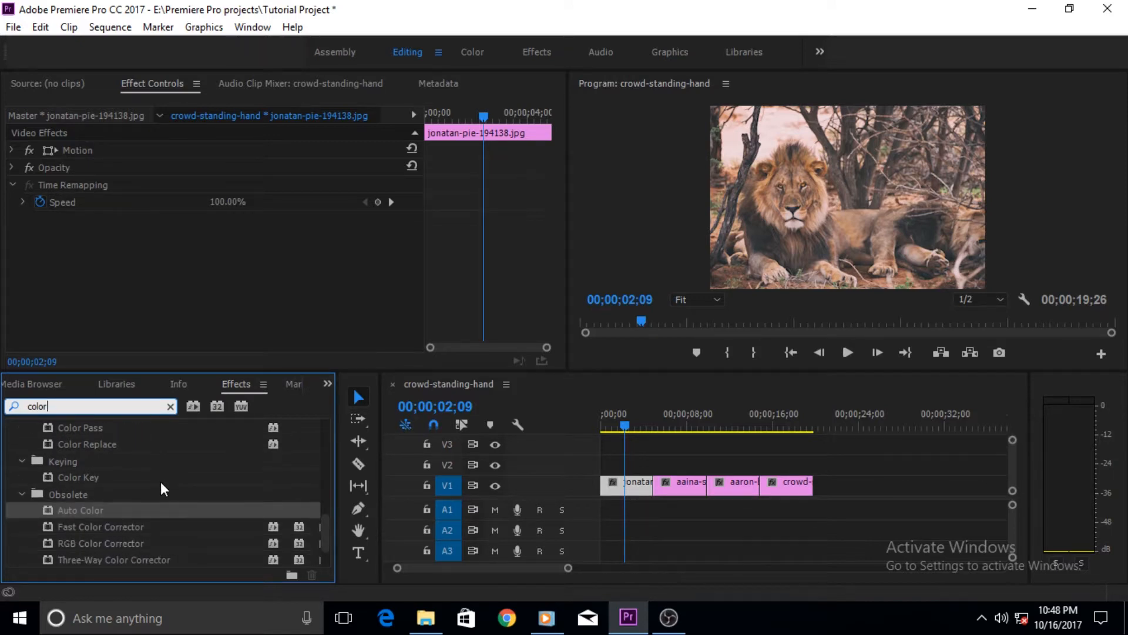
scroll("down", 3)
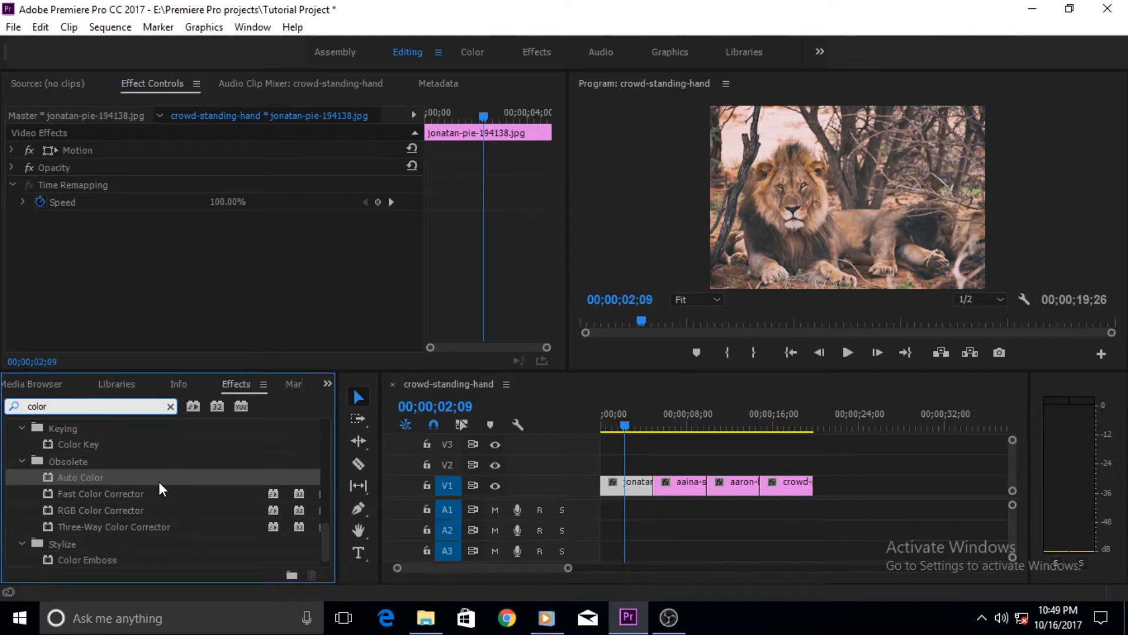
mouse_move(130, 504)
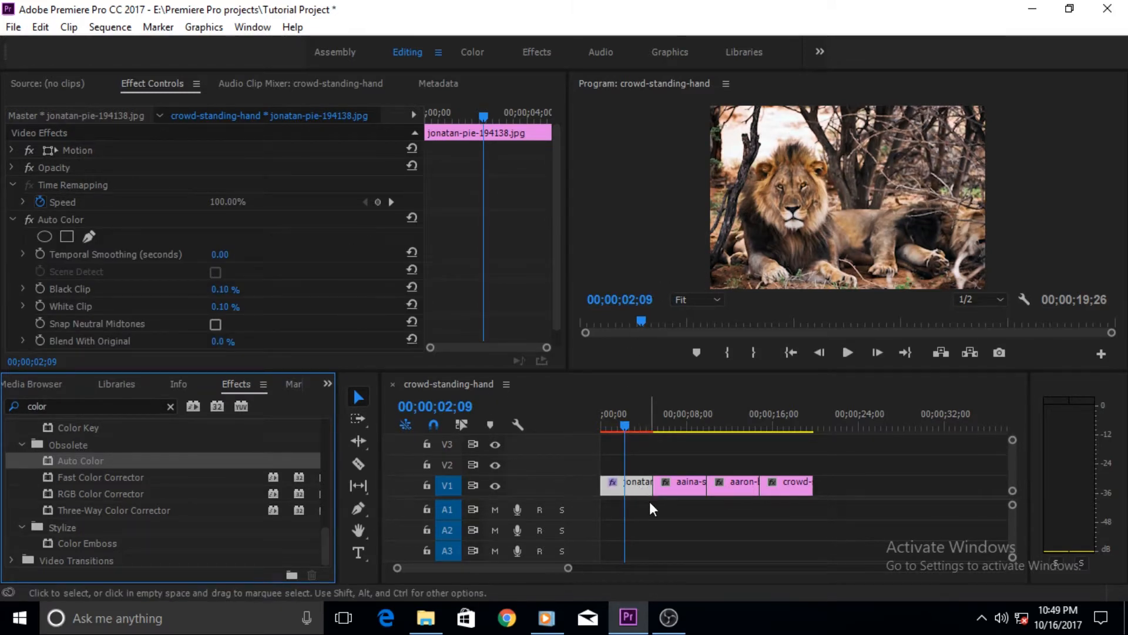
mouse_move(939, 135)
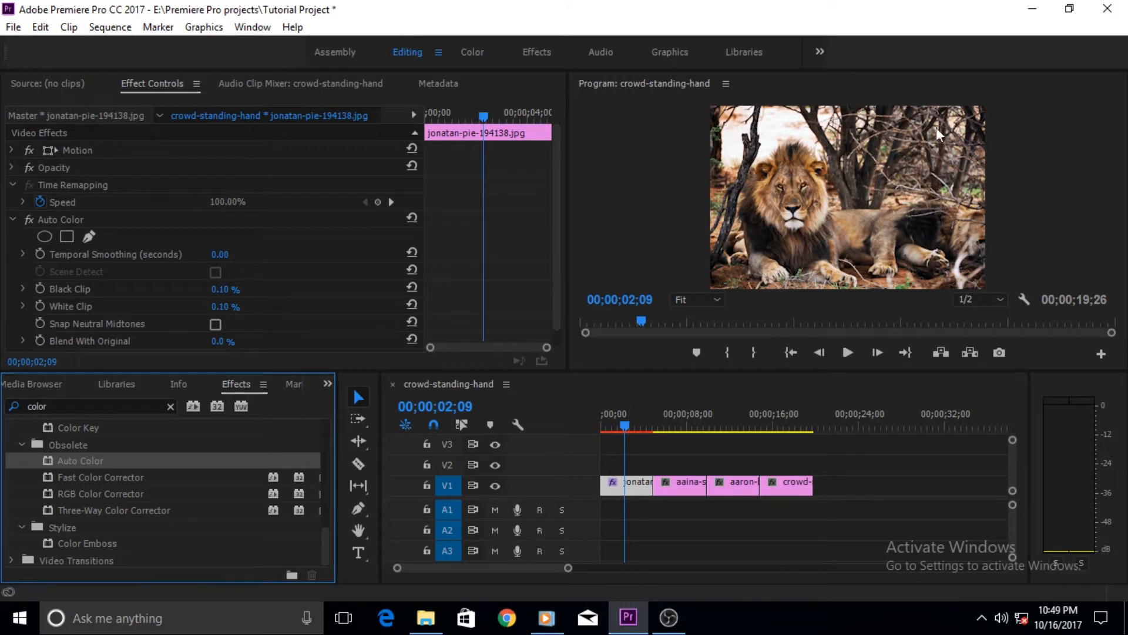
mouse_move(200, 249)
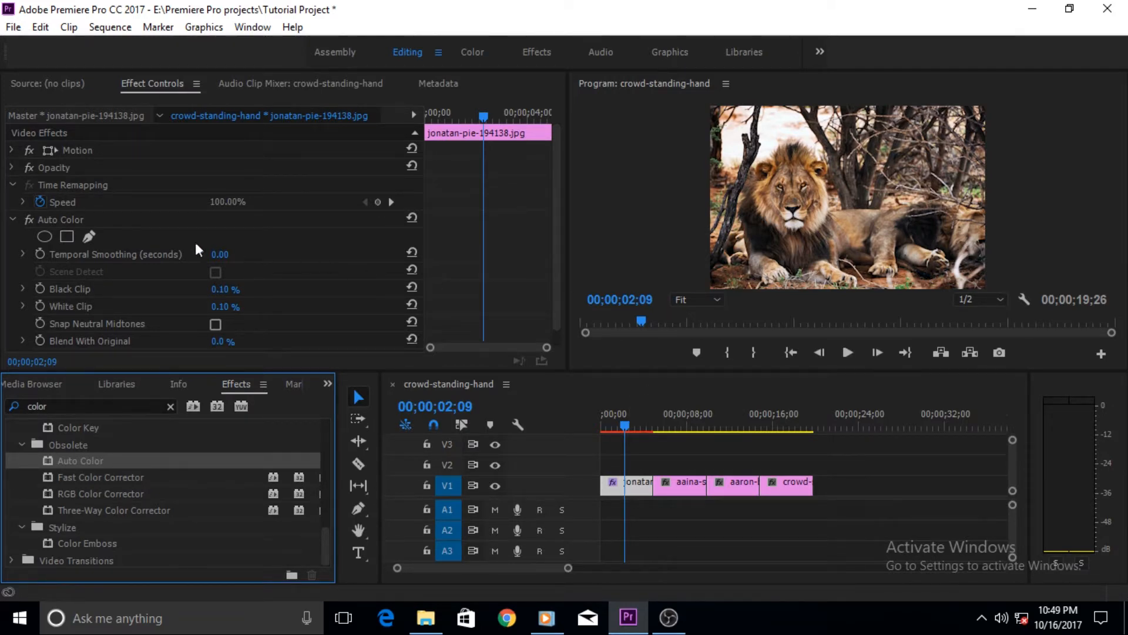
mouse_move(239, 320)
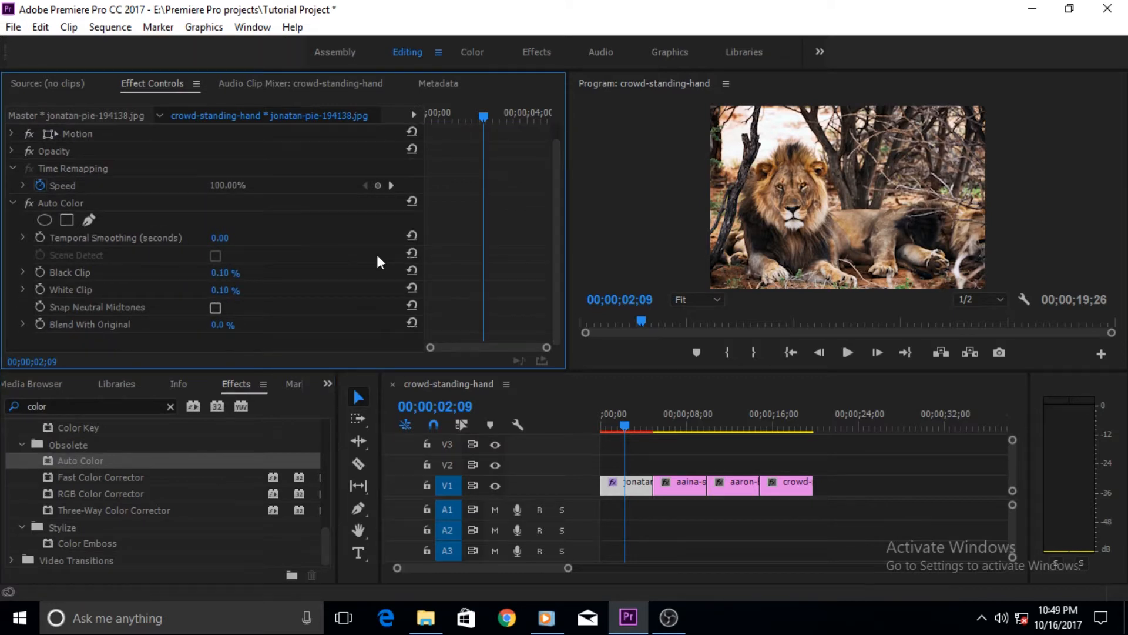
mouse_move(281, 338)
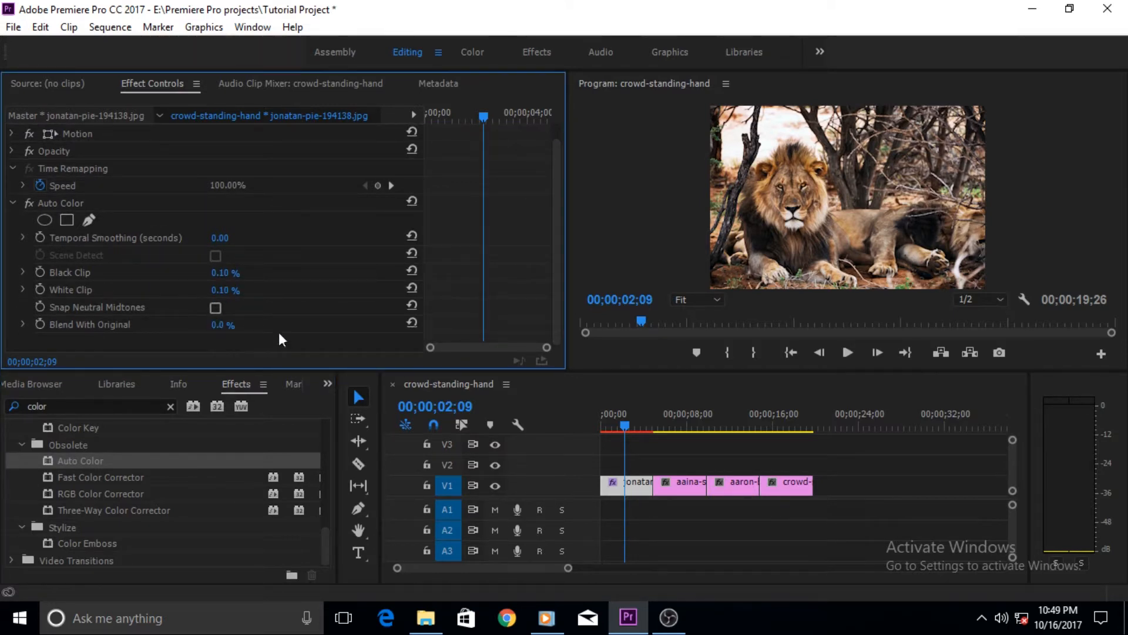
mouse_move(259, 298)
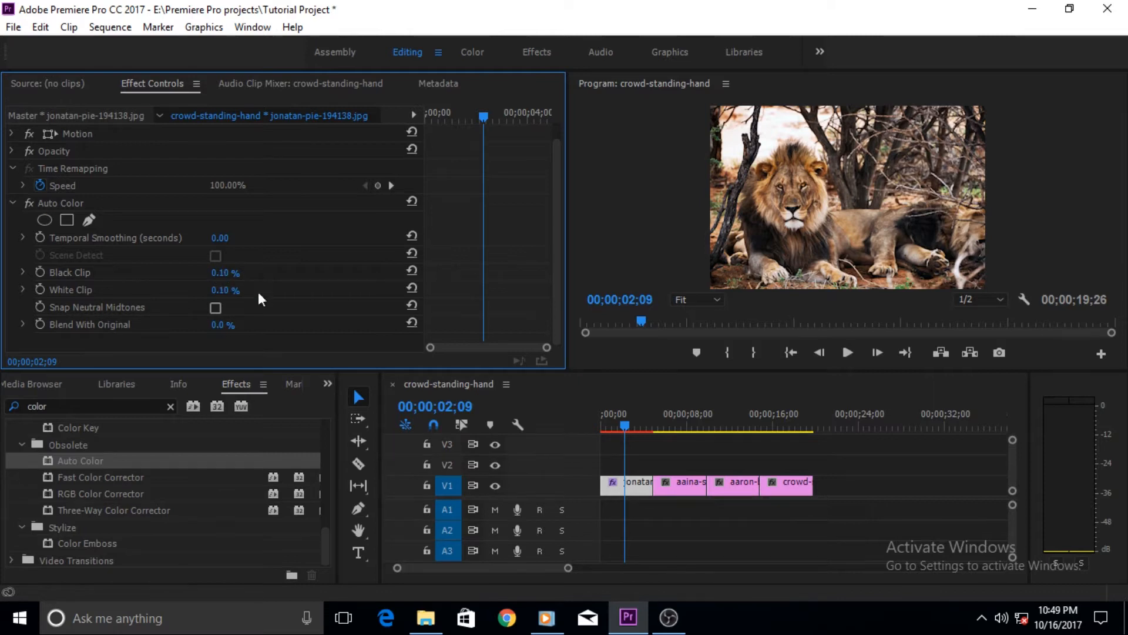
mouse_move(164, 283)
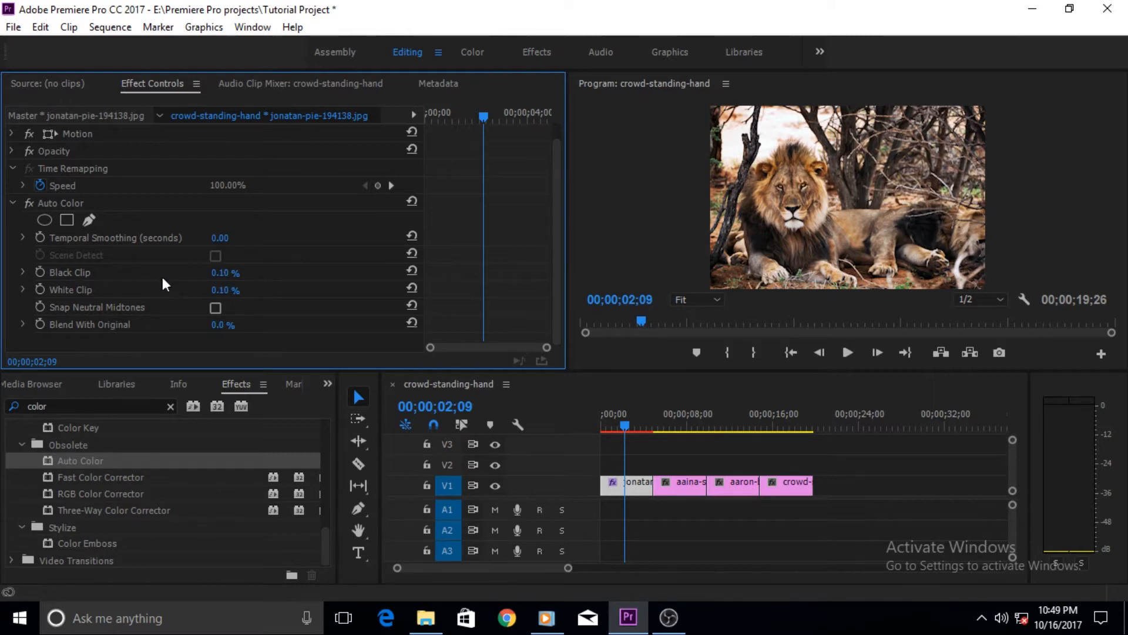
mouse_move(969, 200)
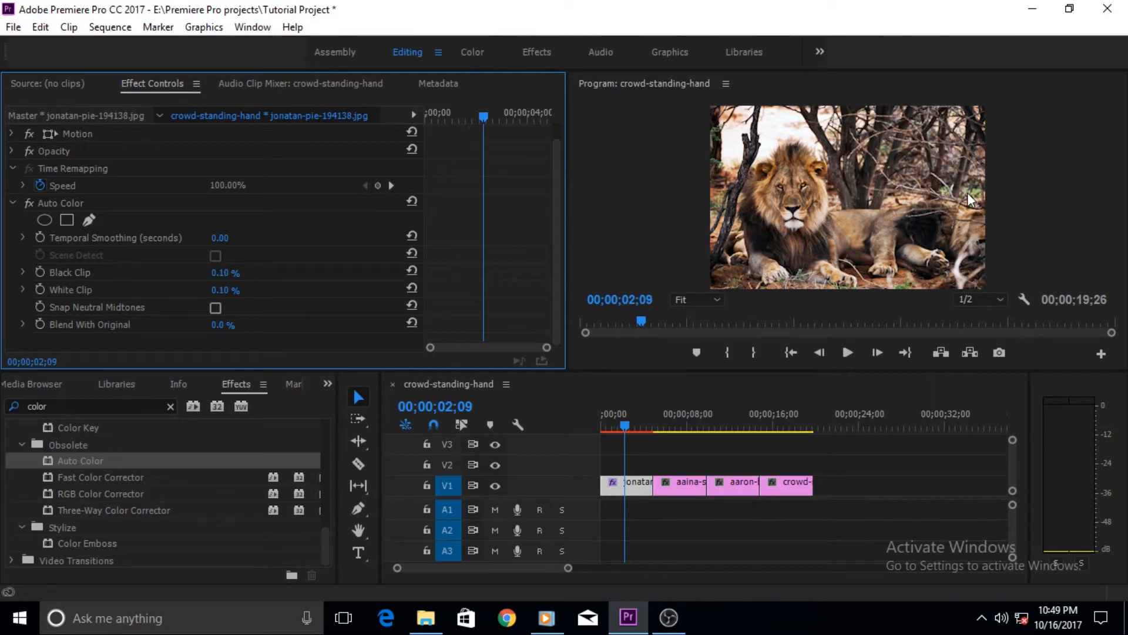
mouse_move(879, 164)
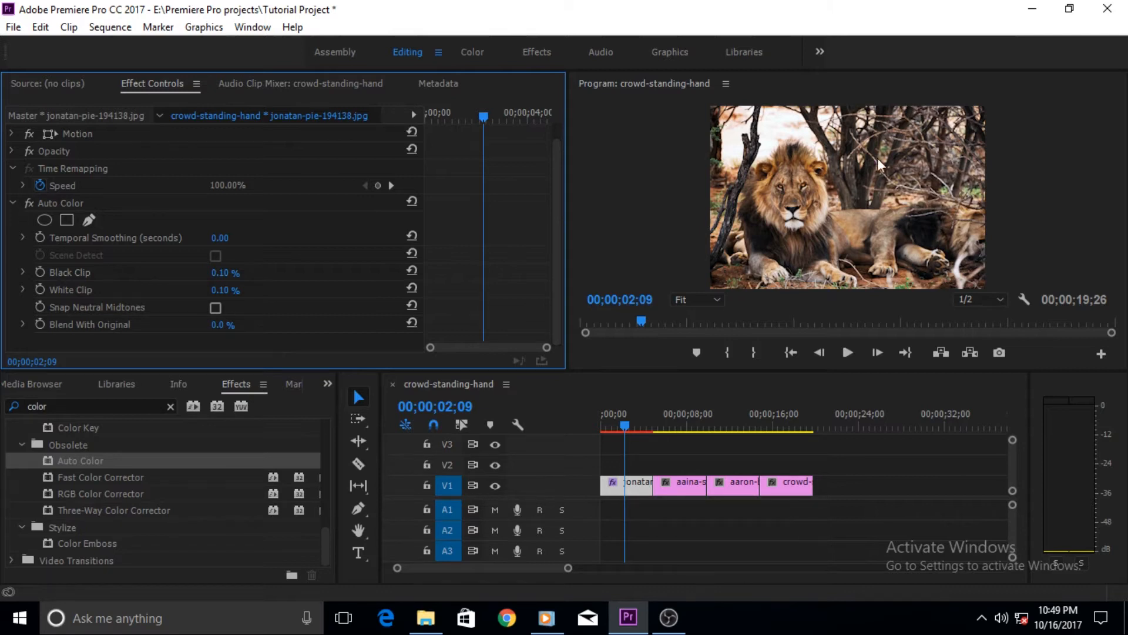
mouse_move(800, 231)
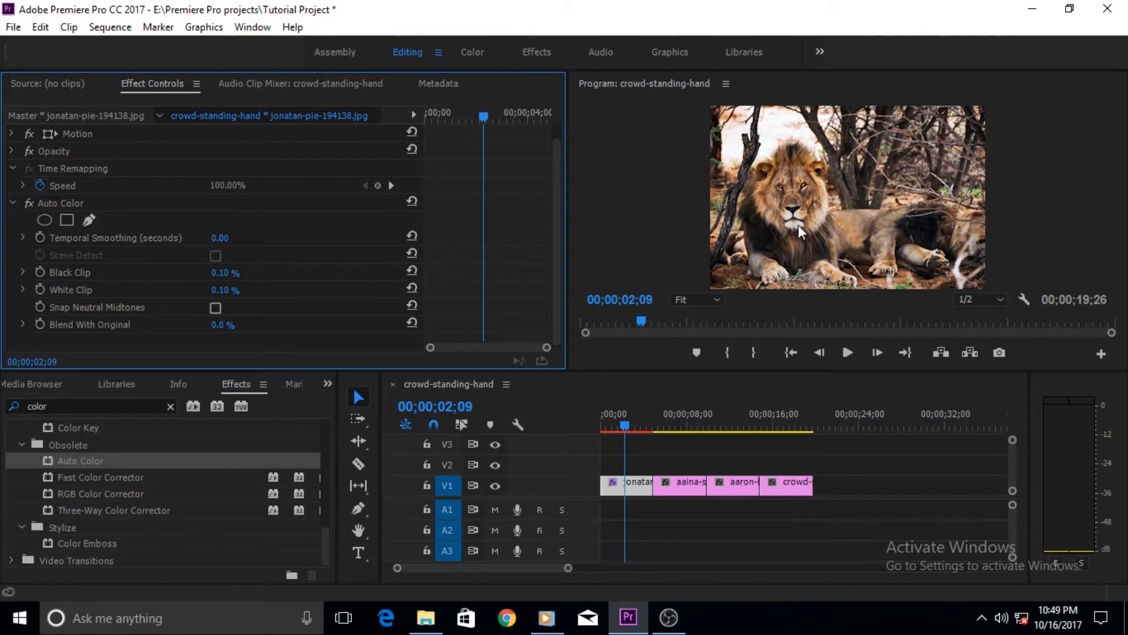
mouse_move(777, 260)
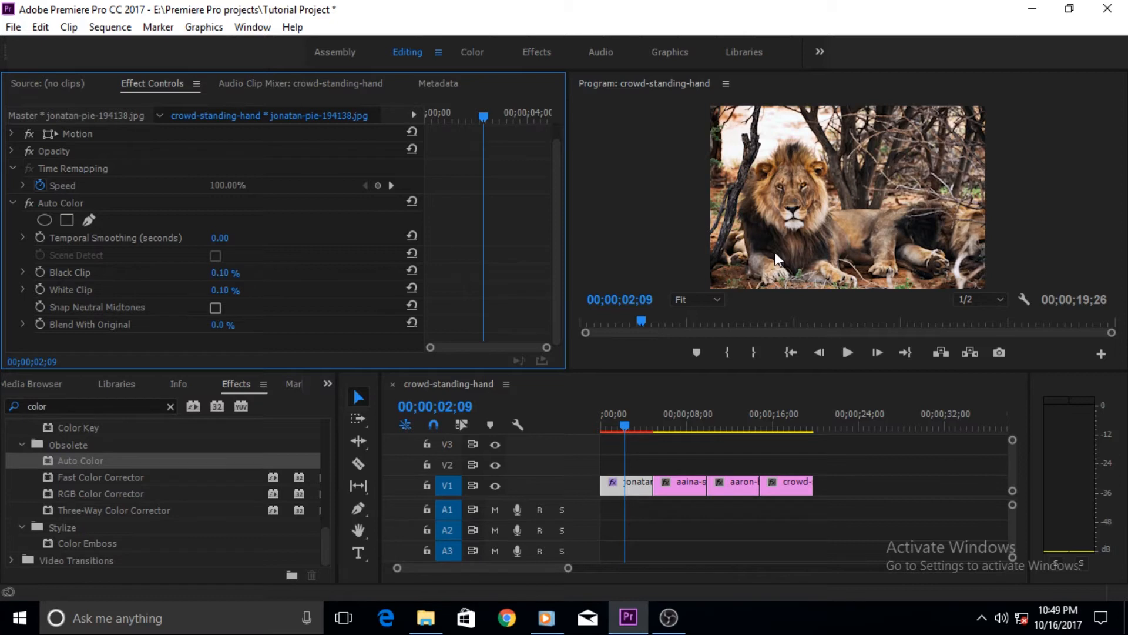
mouse_move(874, 264)
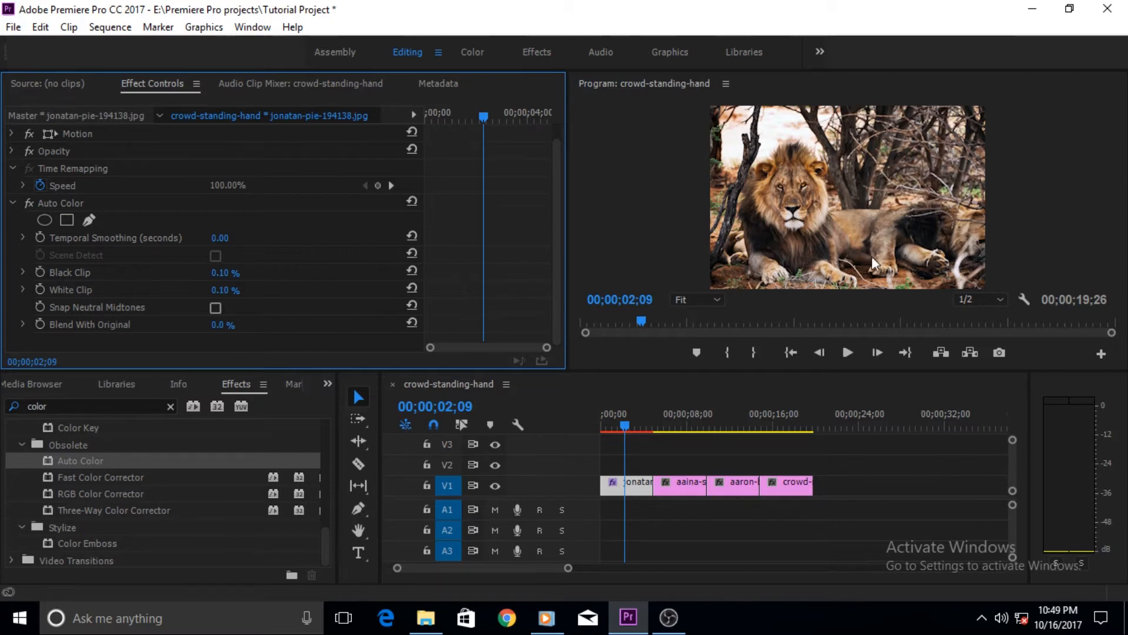
mouse_move(864, 118)
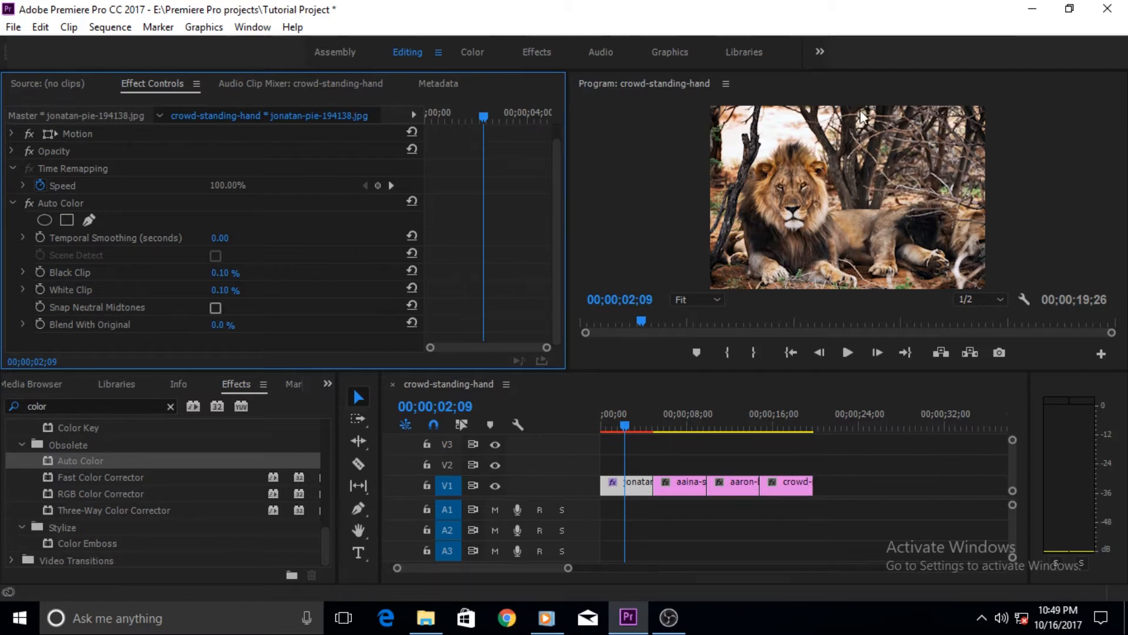
mouse_move(851, 164)
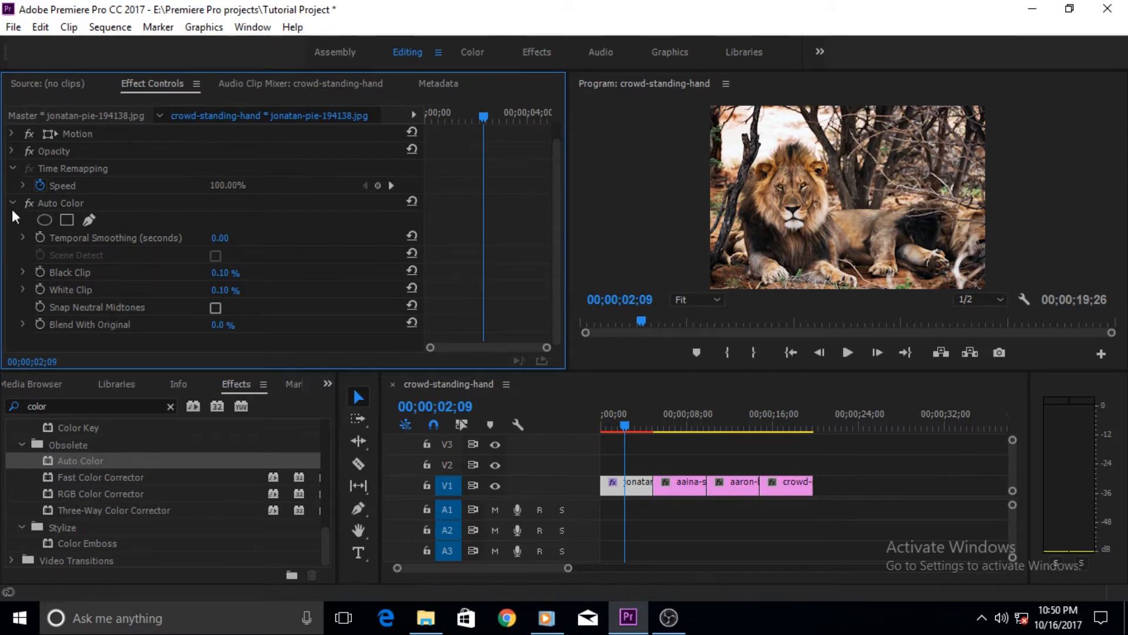
mouse_move(72, 219)
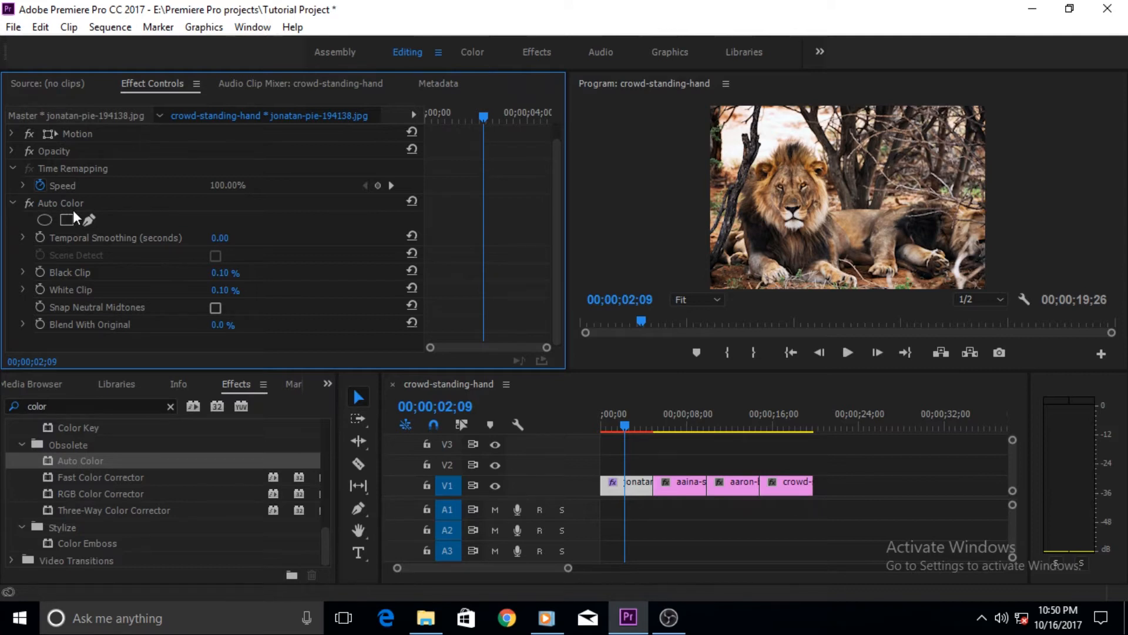
mouse_move(28, 204)
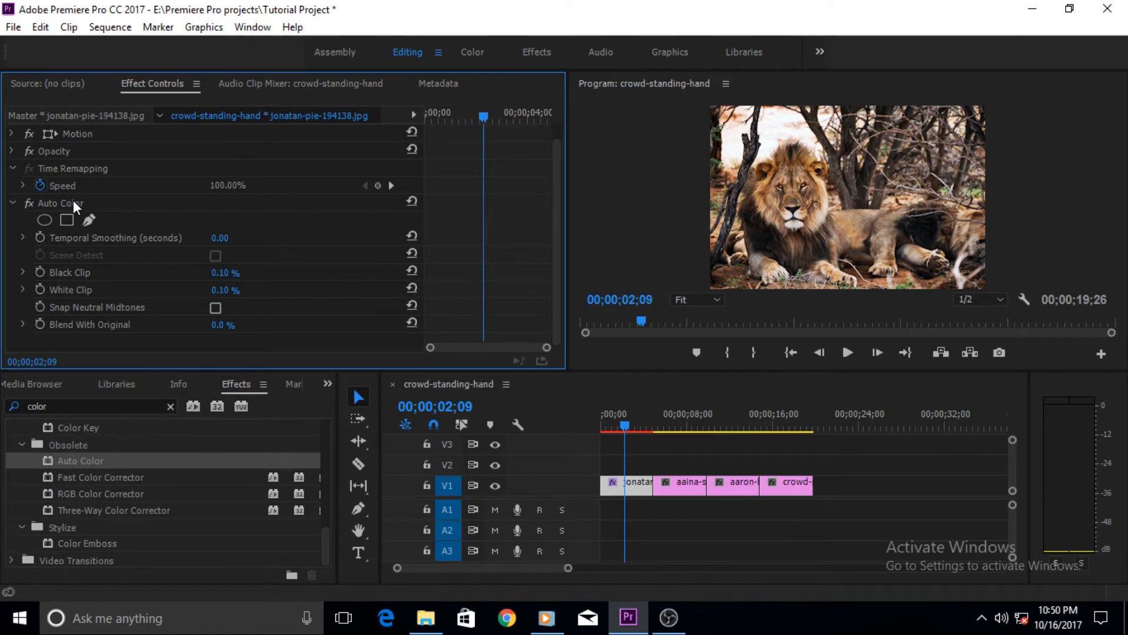
mouse_move(604, 169)
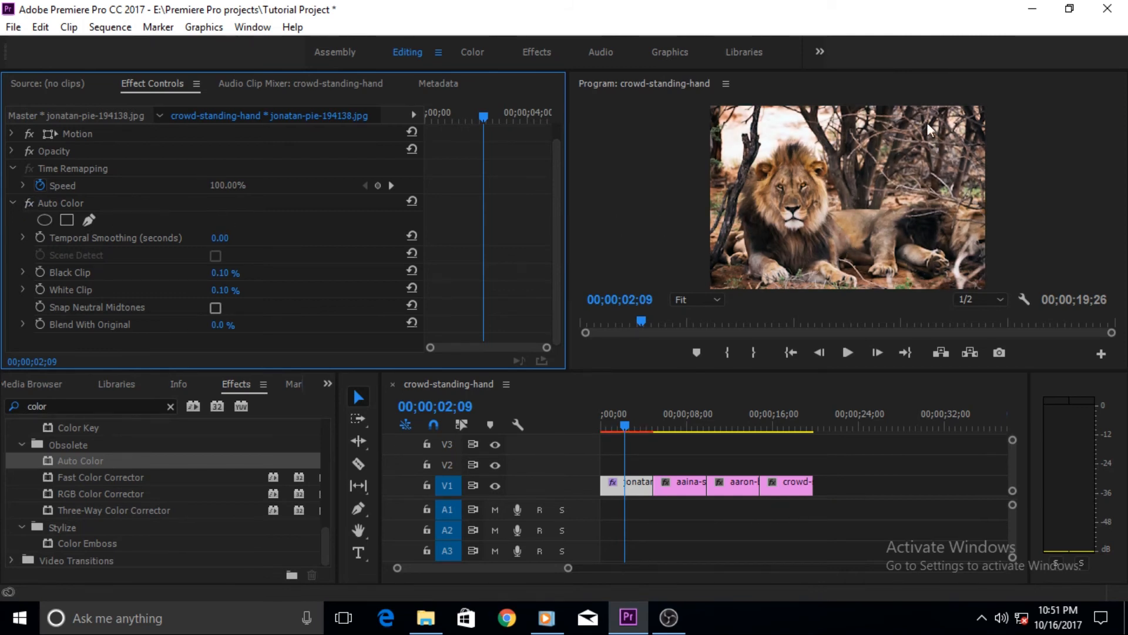
mouse_move(905, 178)
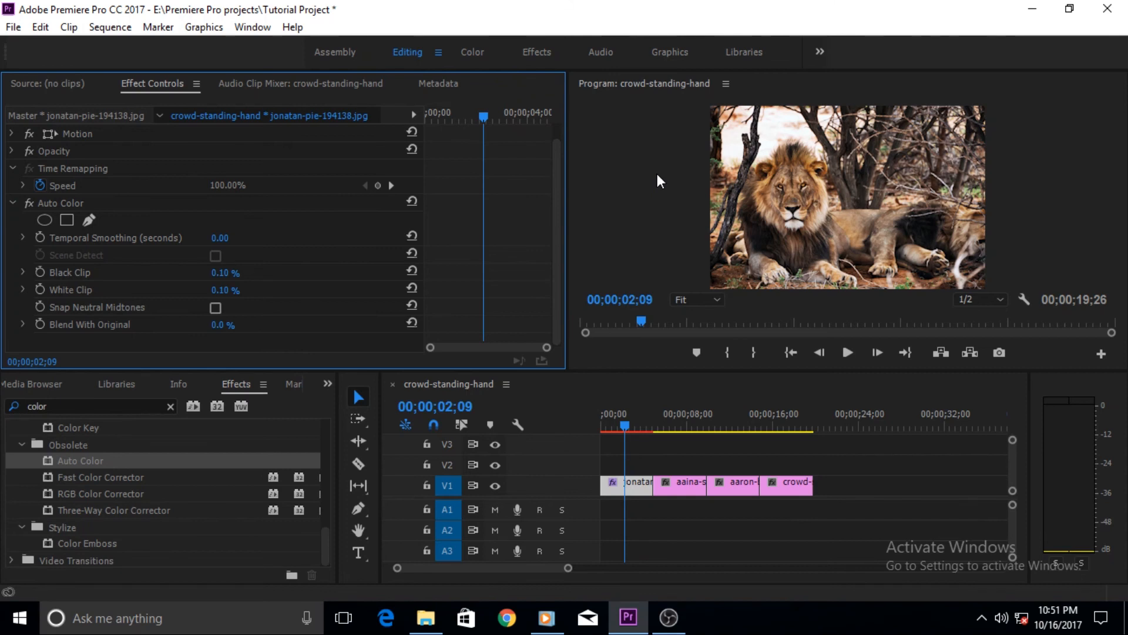
mouse_move(654, 571)
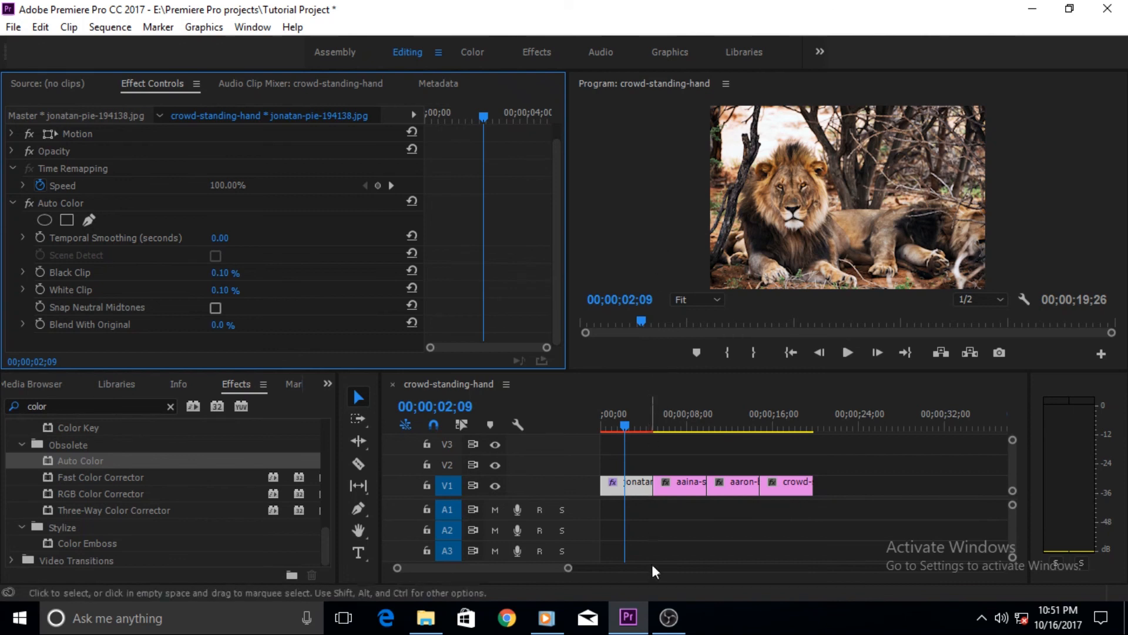